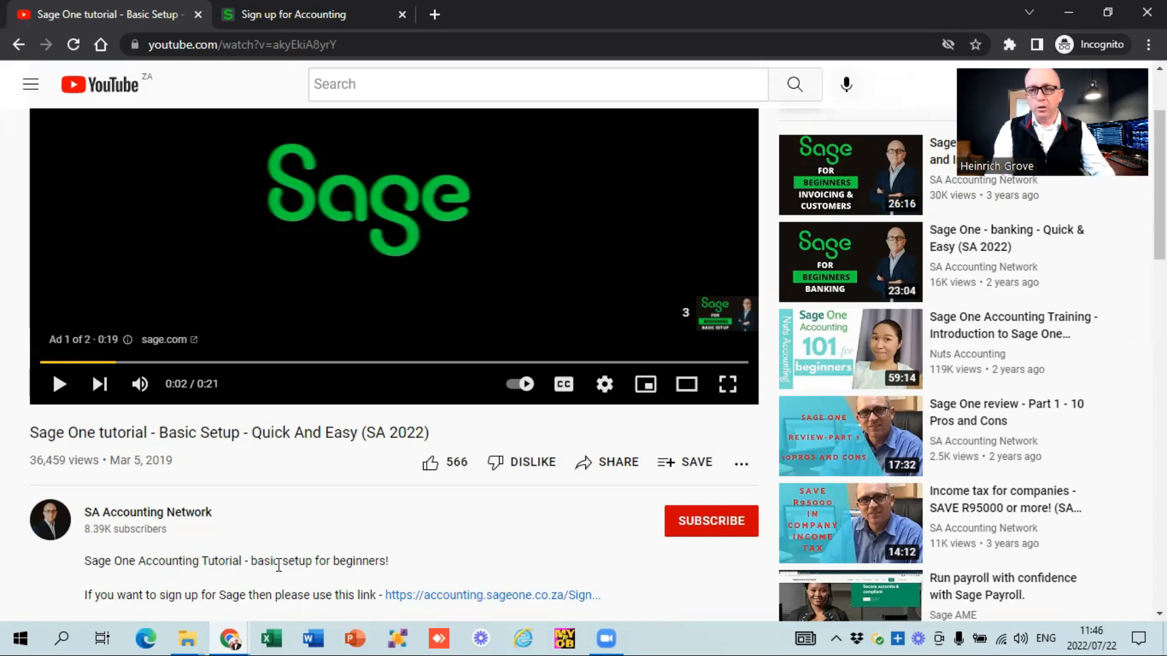
mouse_move(18, 482)
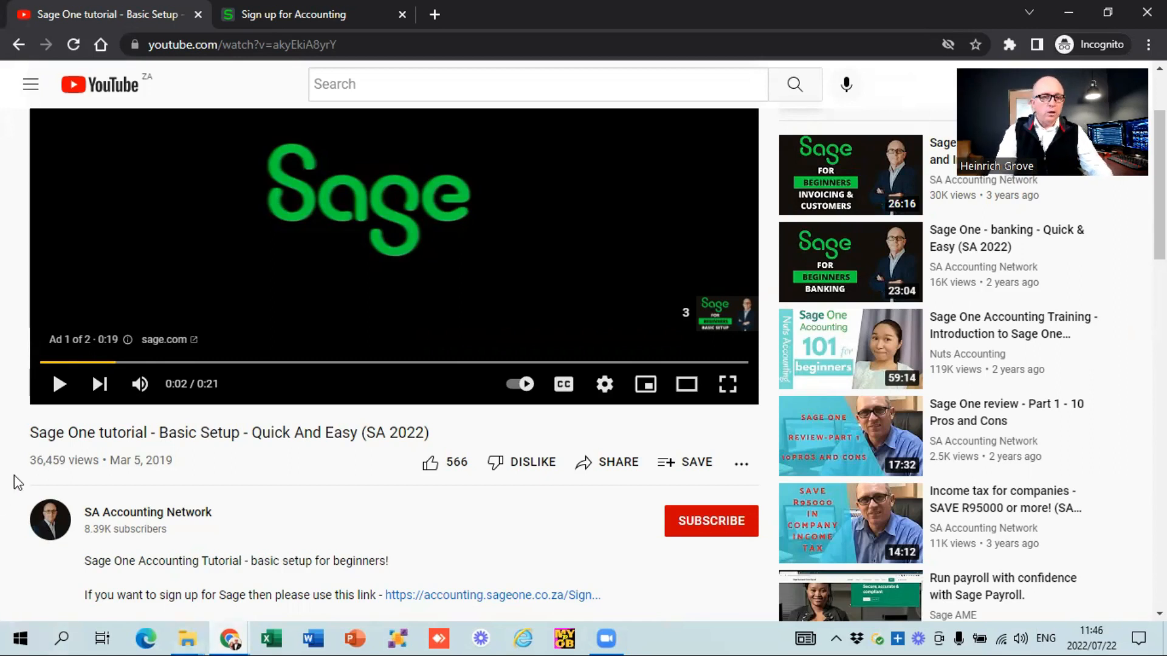
Reach the sign-up page and review the company, contact, password and referral fields
scroll("down", 3)
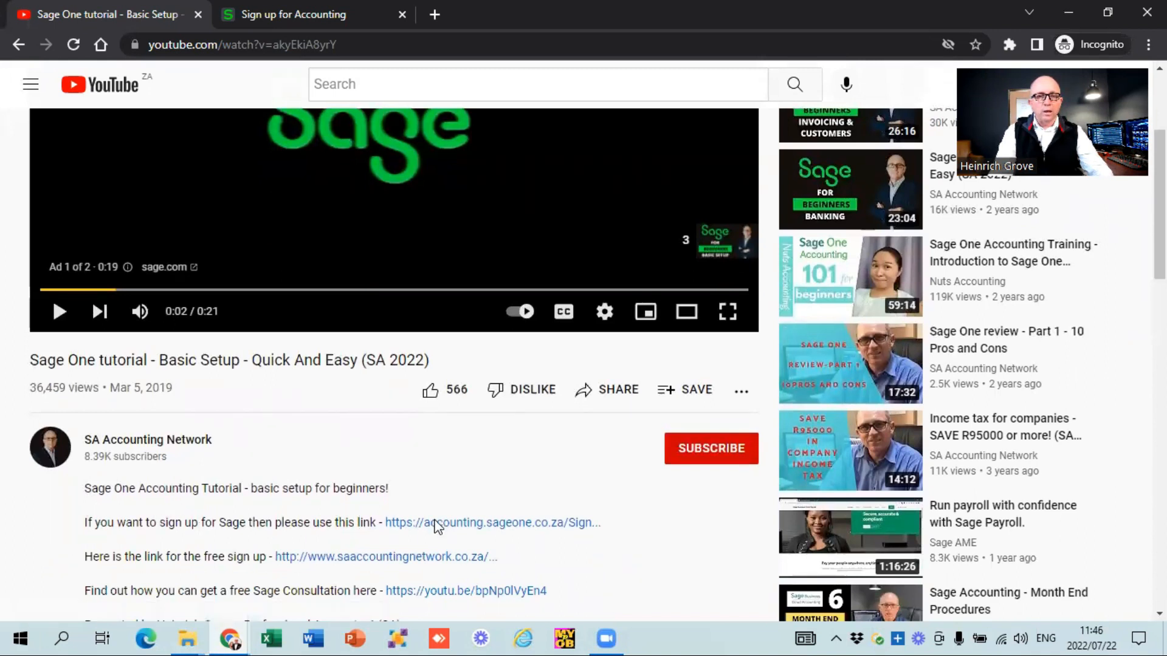
left_click(493, 523)
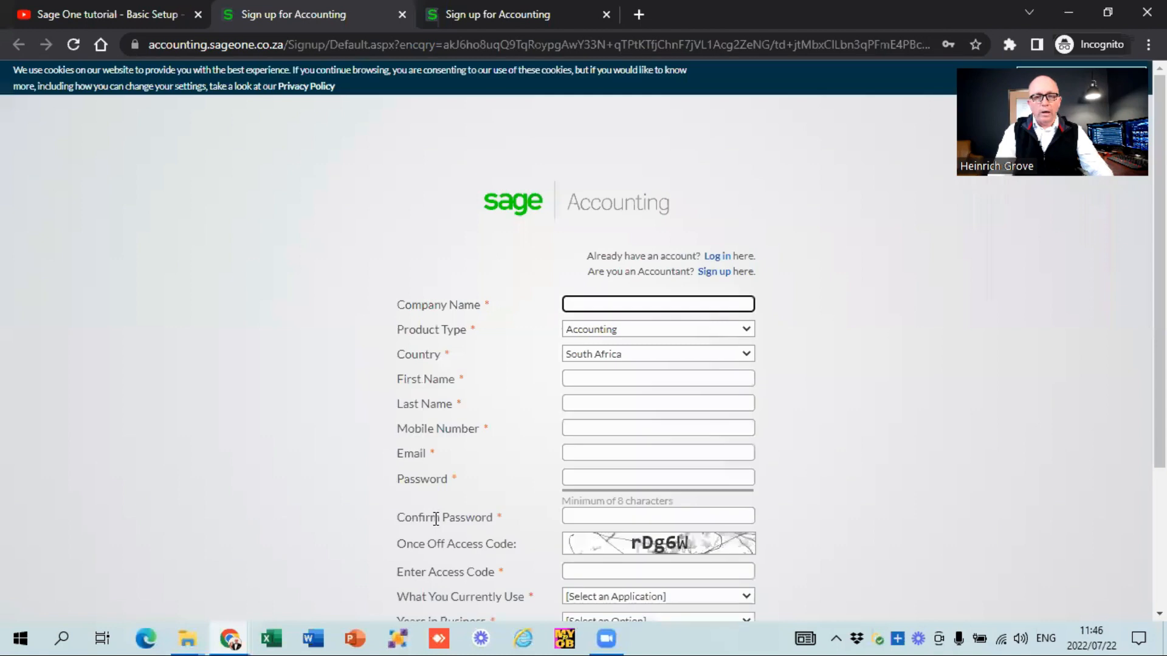
mouse_move(439, 102)
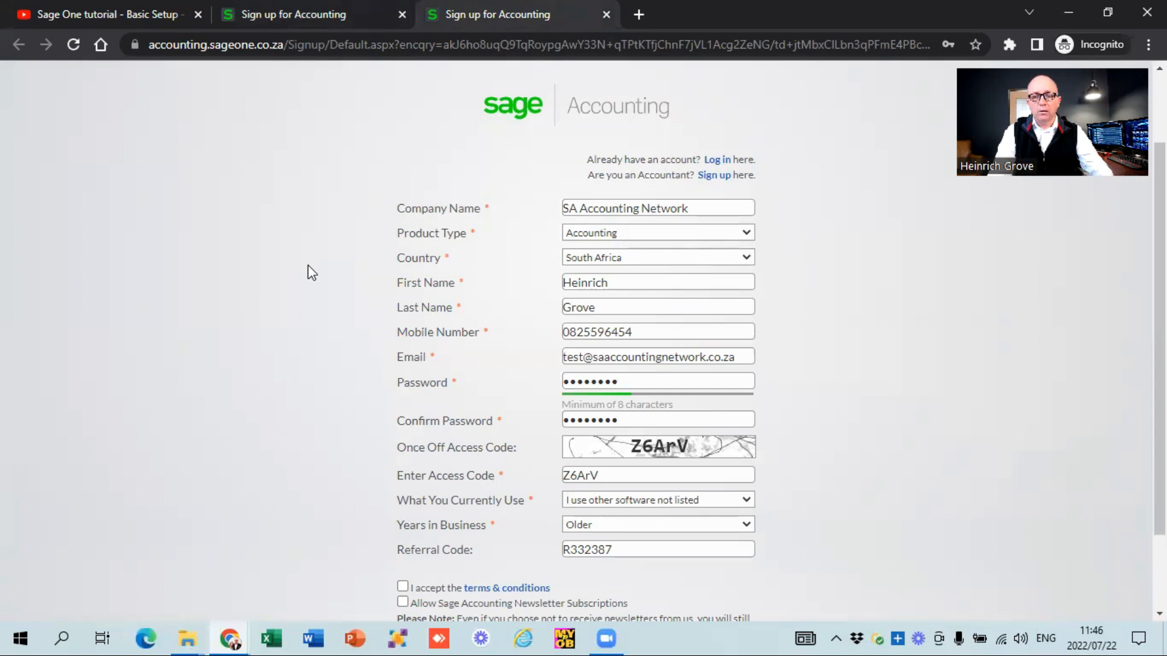
scroll("down", 3)
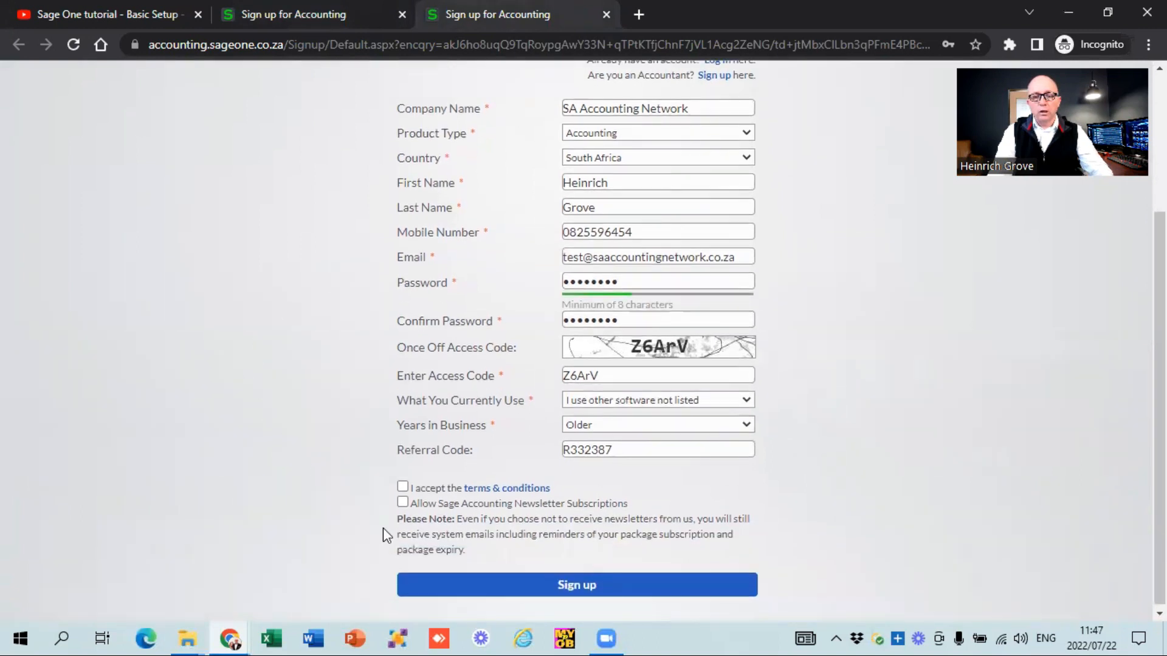
mouse_move(686, 511)
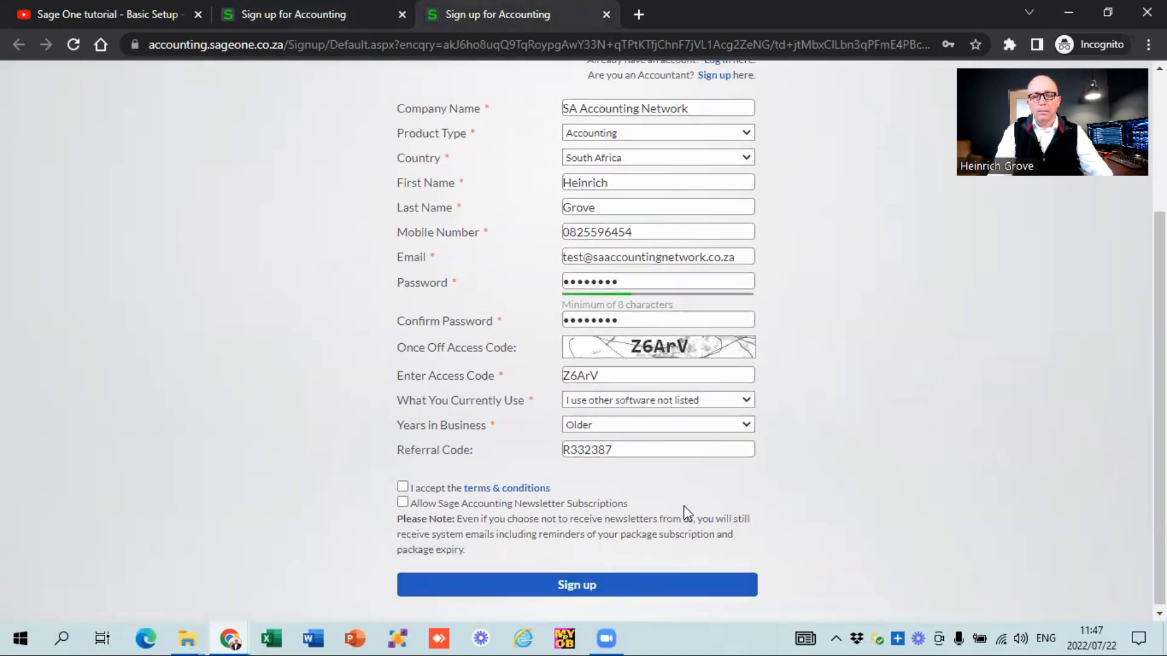
mouse_move(636, 498)
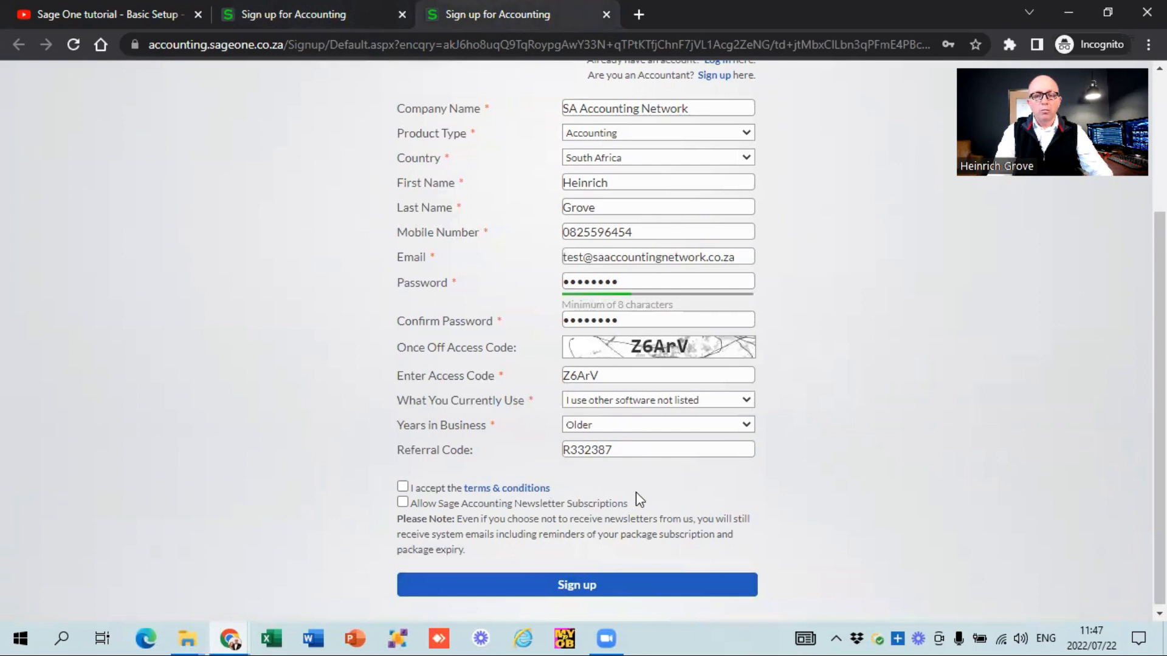
mouse_move(268, 440)
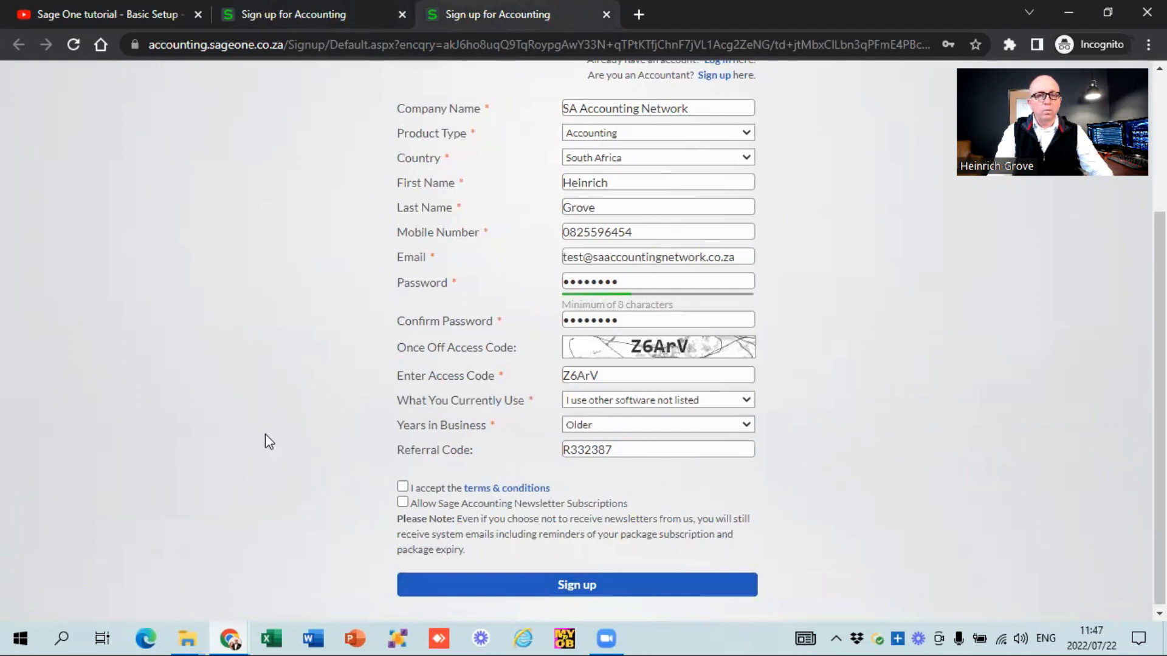
scroll("up", 3)
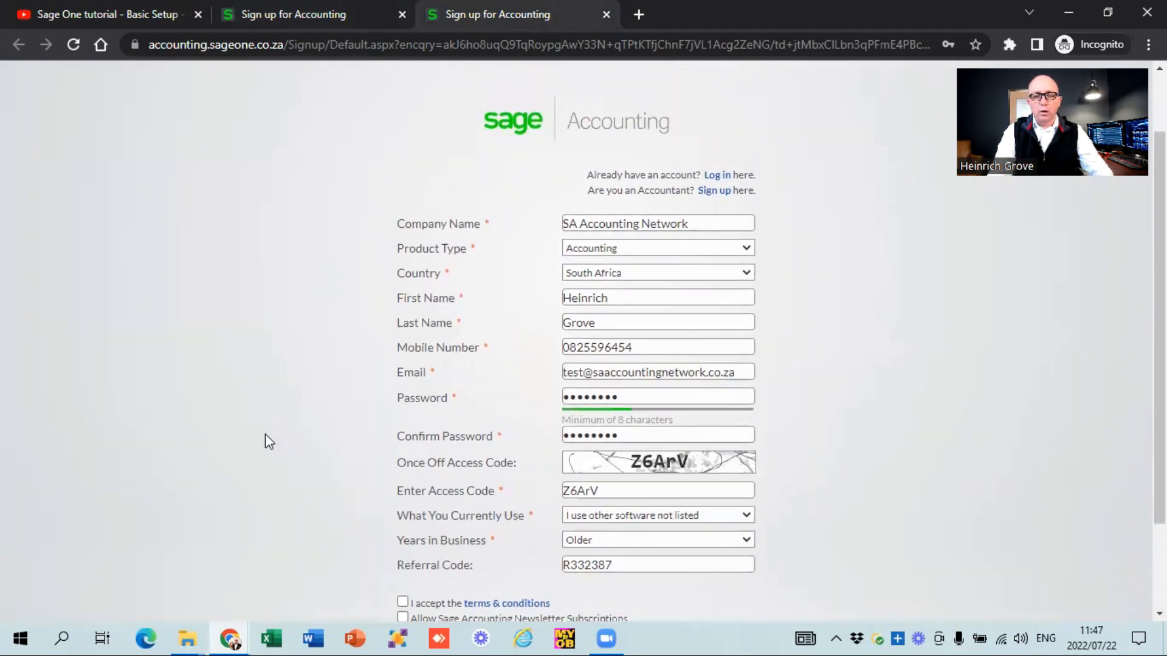
scroll("down", 3)
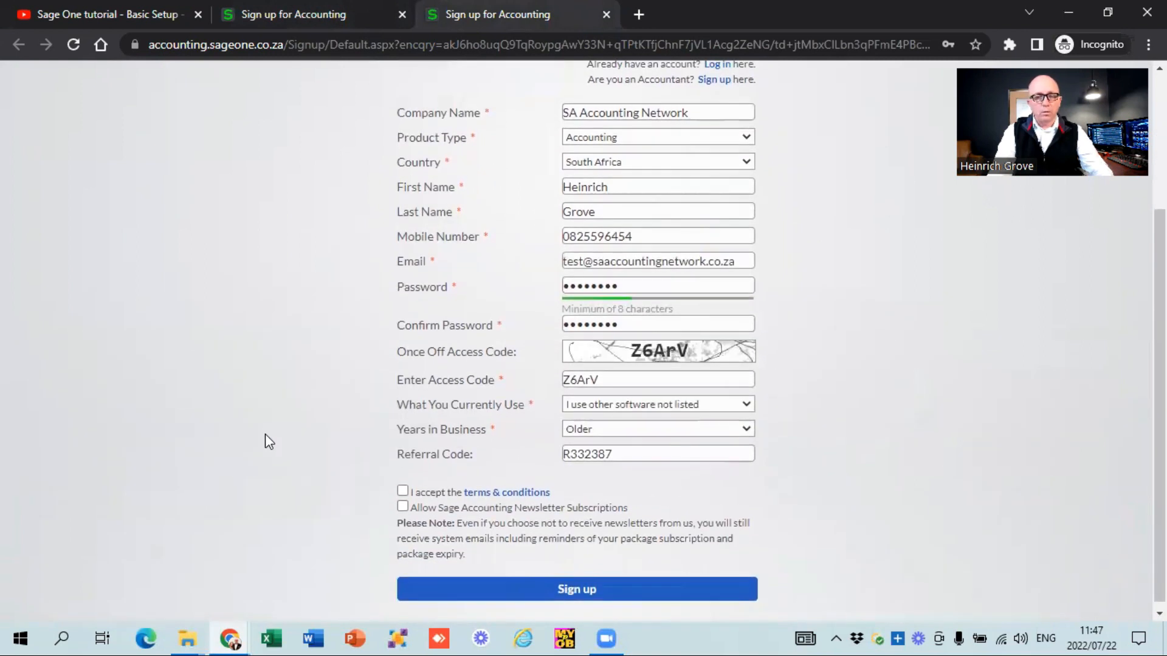
mouse_move(350, 531)
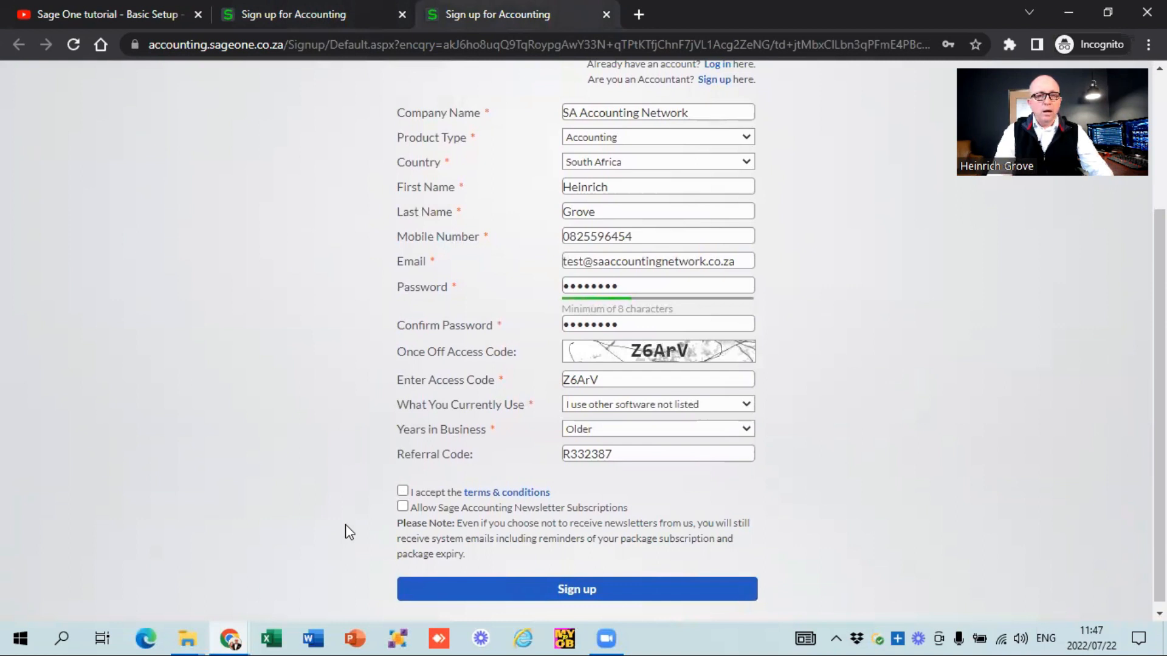
mouse_move(303, 535)
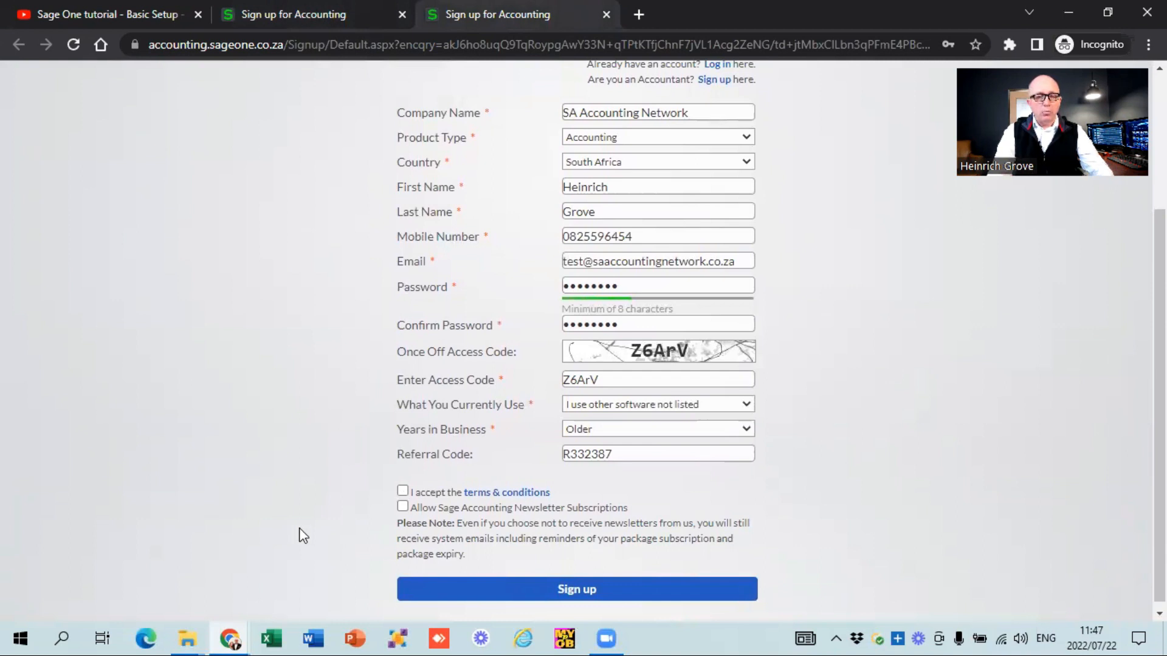
mouse_move(232, 638)
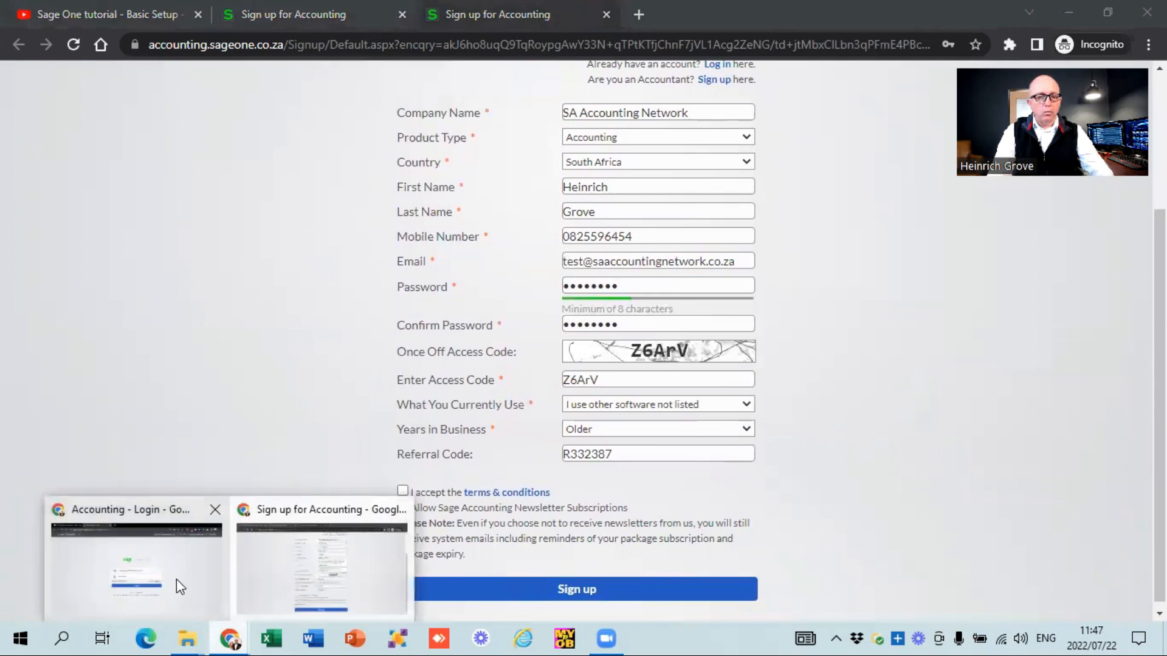
Log in from the Accounting Login window to reach the SA Accounting Network Workspace
left_click(136, 562)
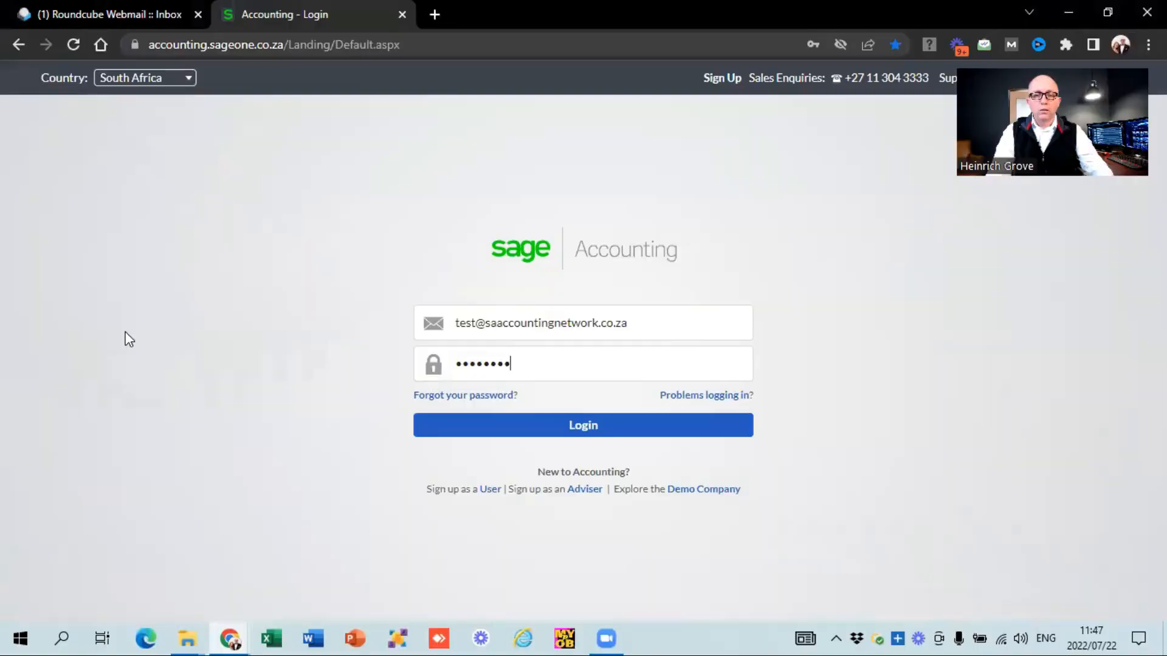
mouse_move(491, 392)
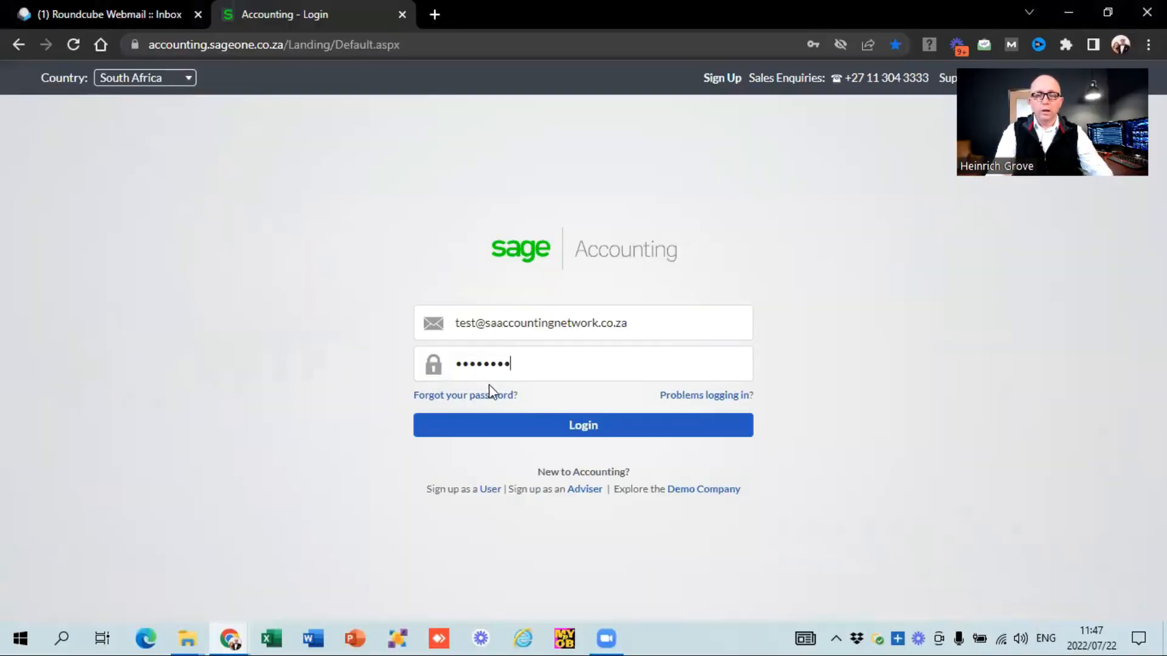
left_click(582, 425)
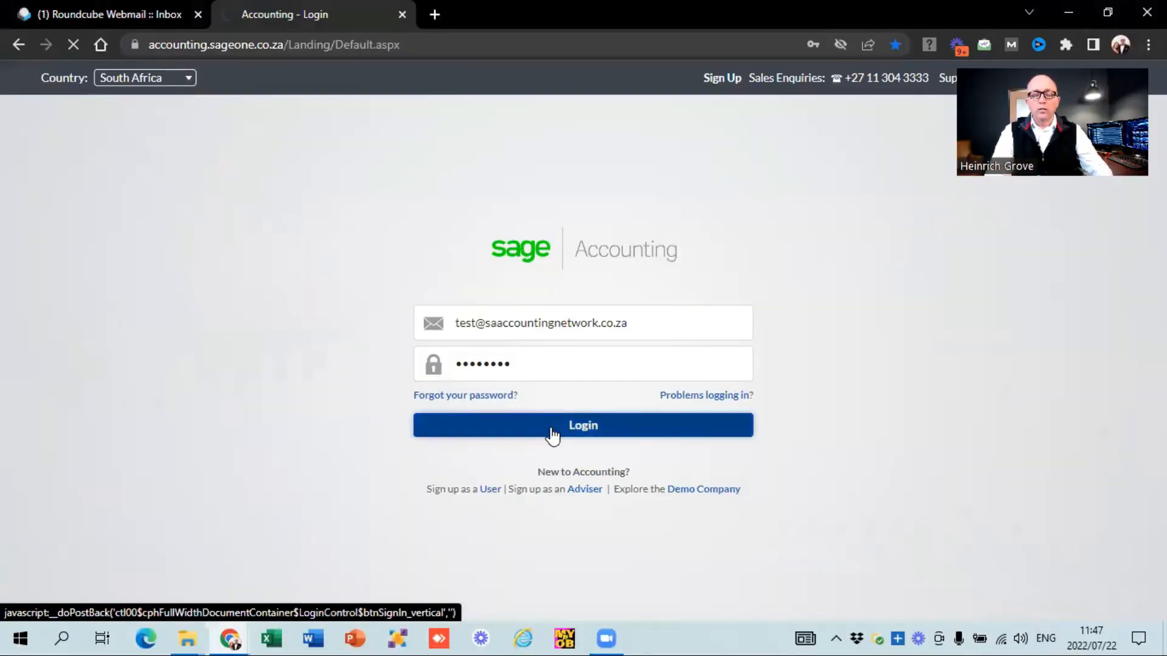
left_click(582, 426)
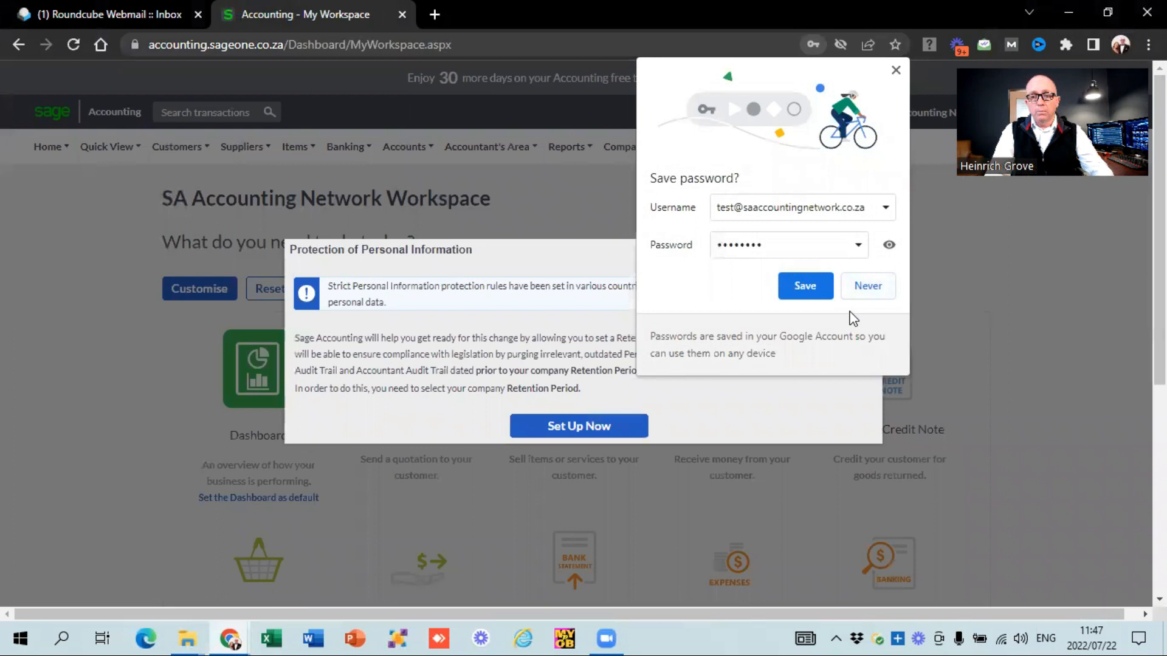
Decline saving the password and set a 10-year retention period with reason 'Legal'
left_click(866, 285)
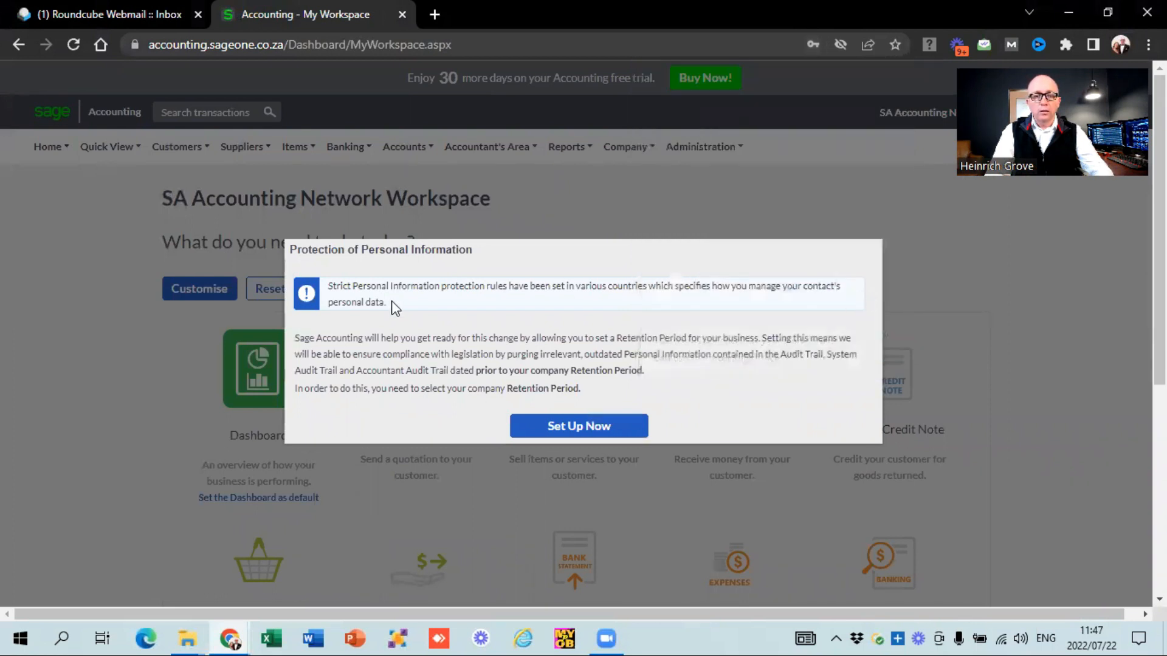
mouse_move(463, 311)
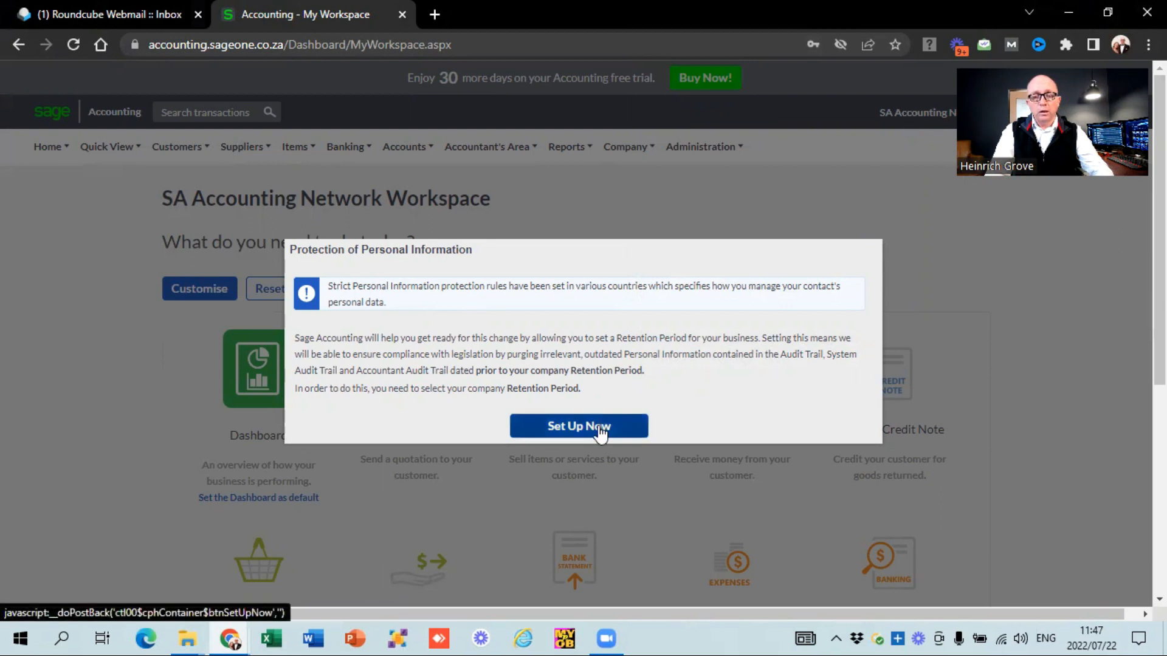
left_click(579, 426)
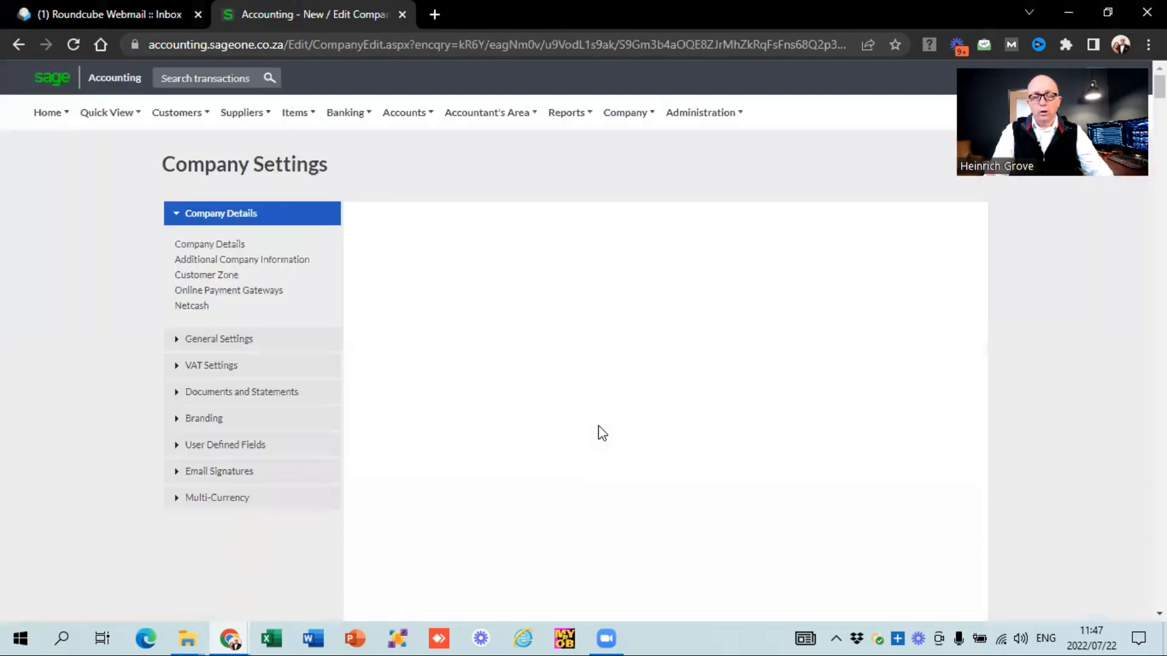
left_click(219, 340)
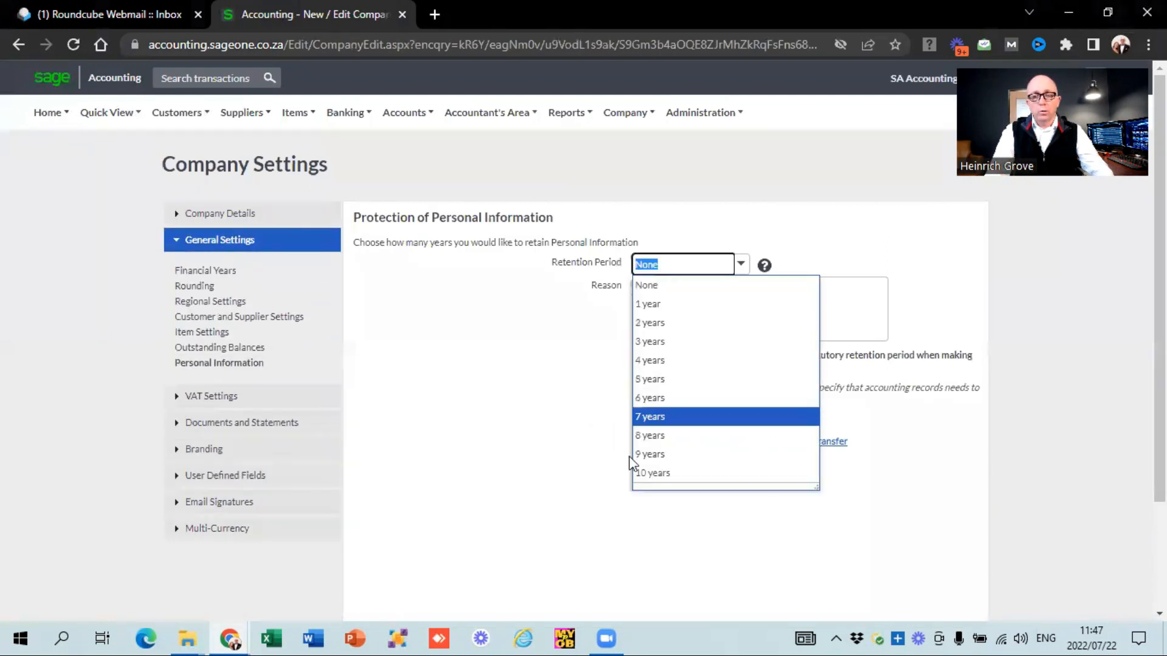
left_click(653, 473)
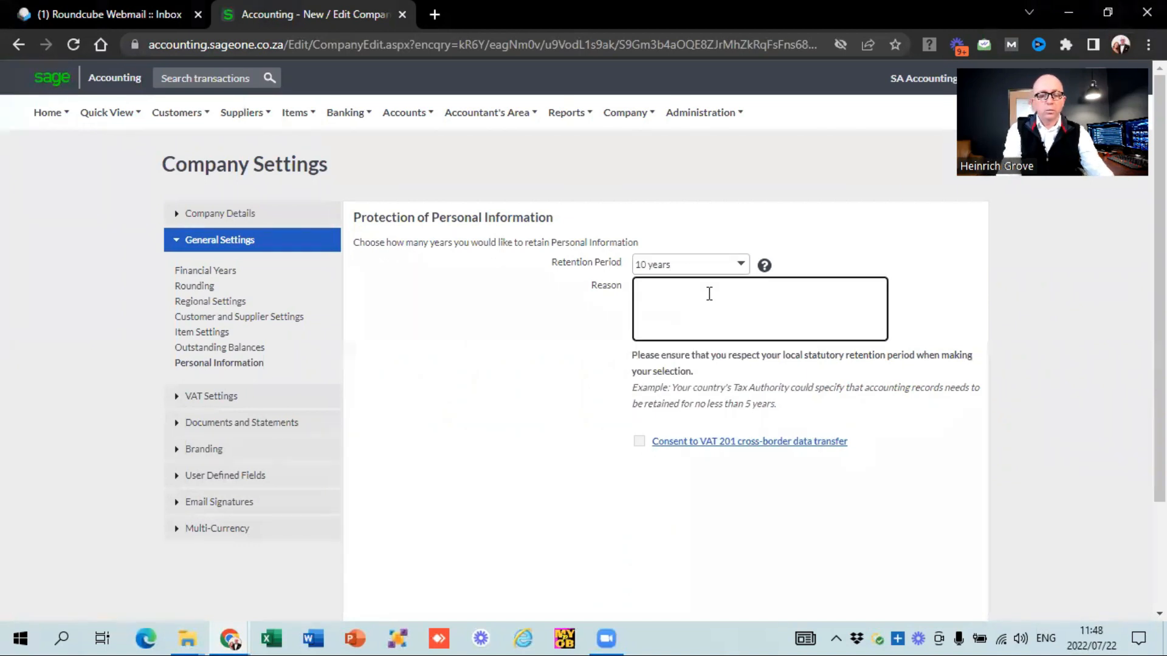
type("Legal")
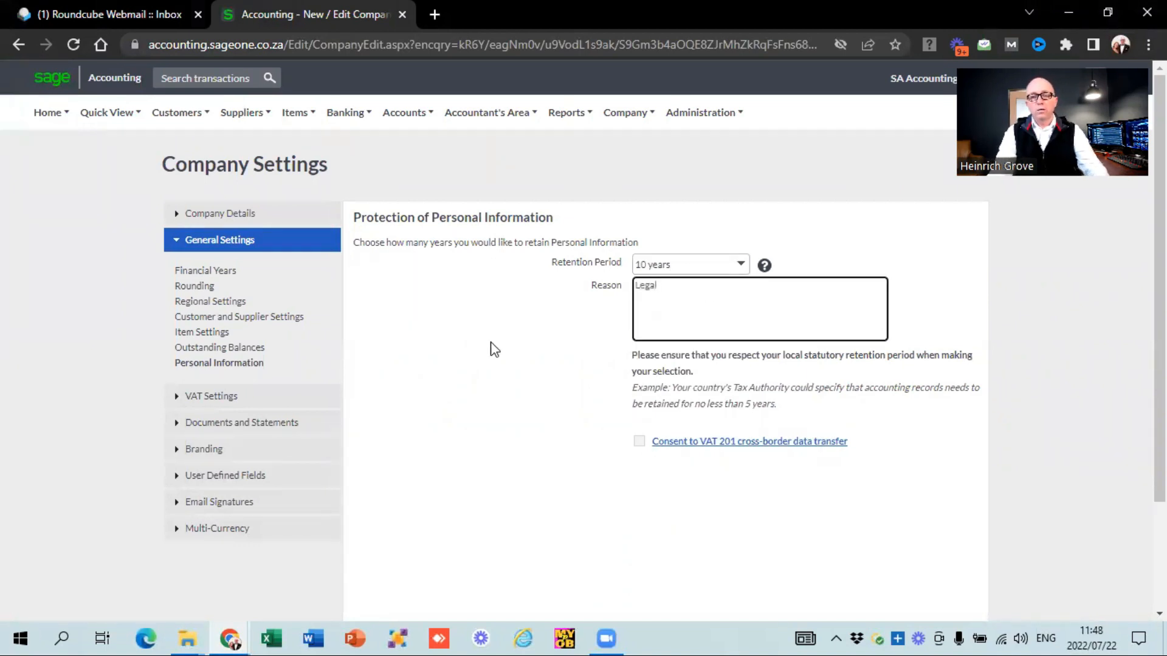
scroll("down", 3)
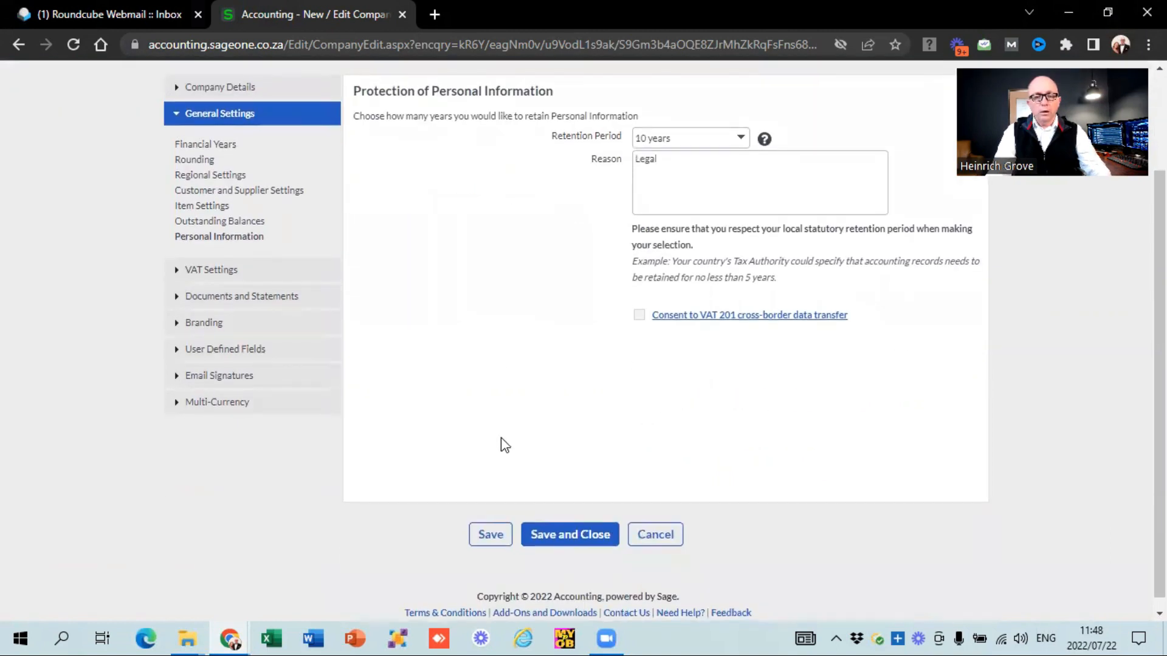
Save the retention settings and accept the VAT number warning to reach VAT Settings
left_click(490, 535)
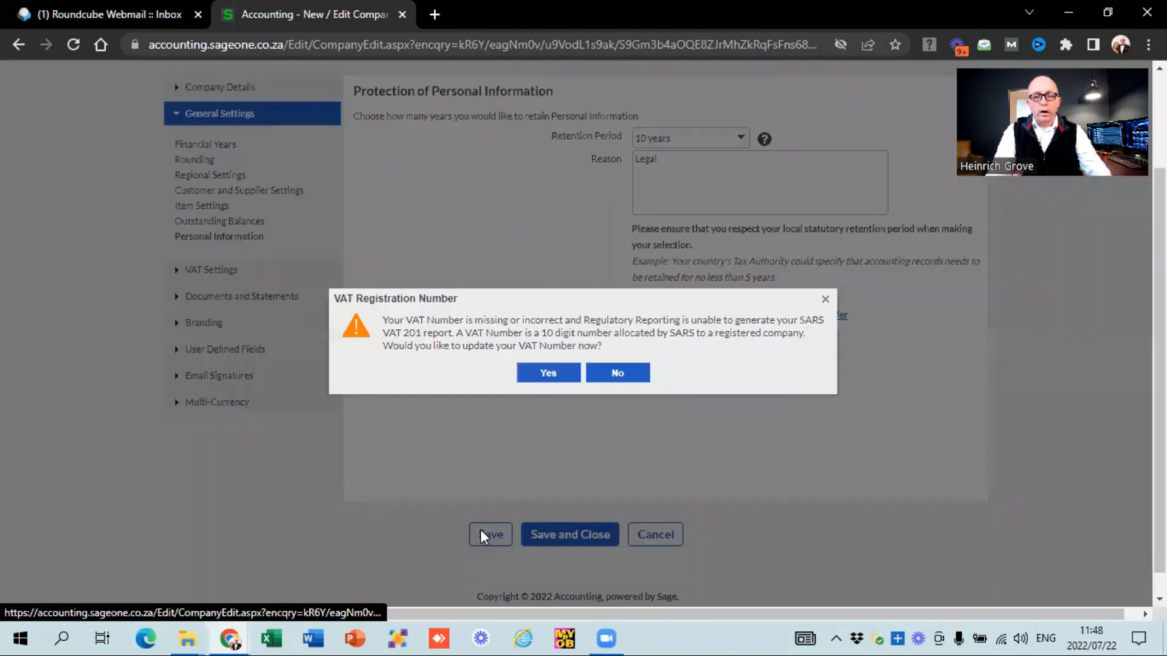
mouse_move(548, 373)
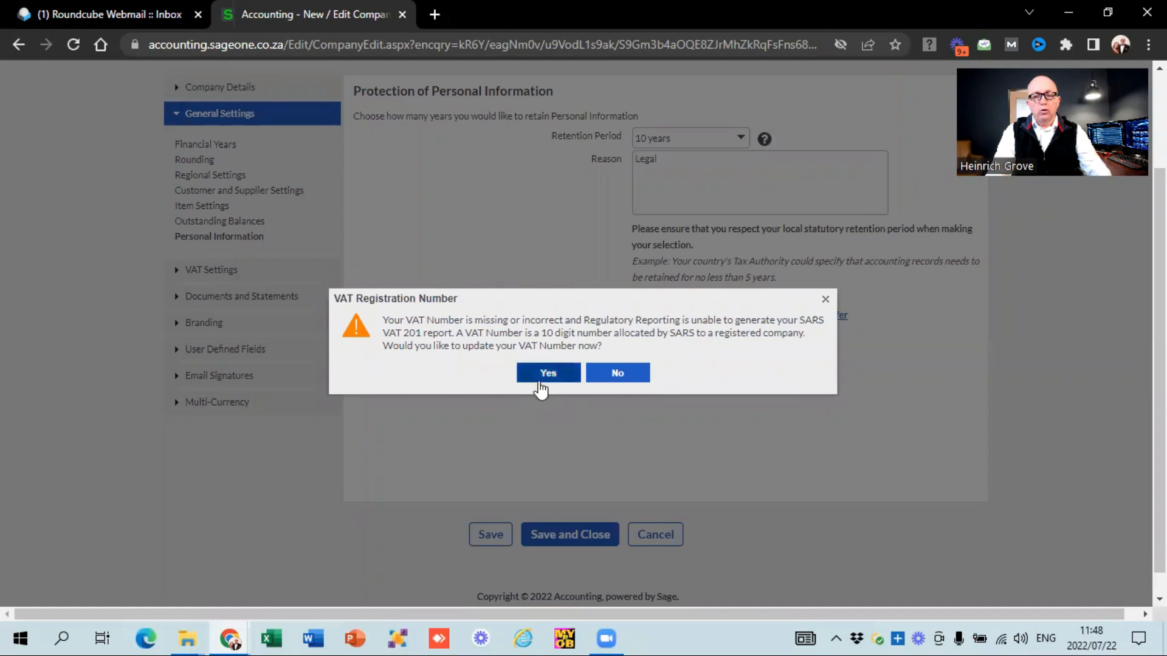
left_click(548, 374)
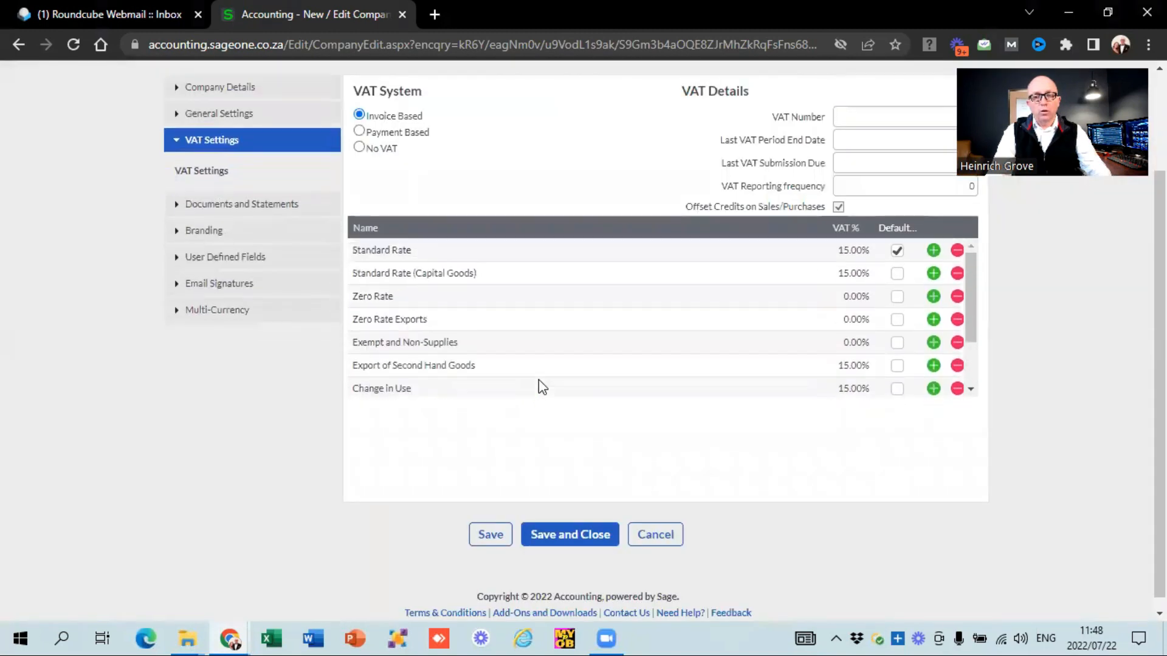
scroll("up", 3)
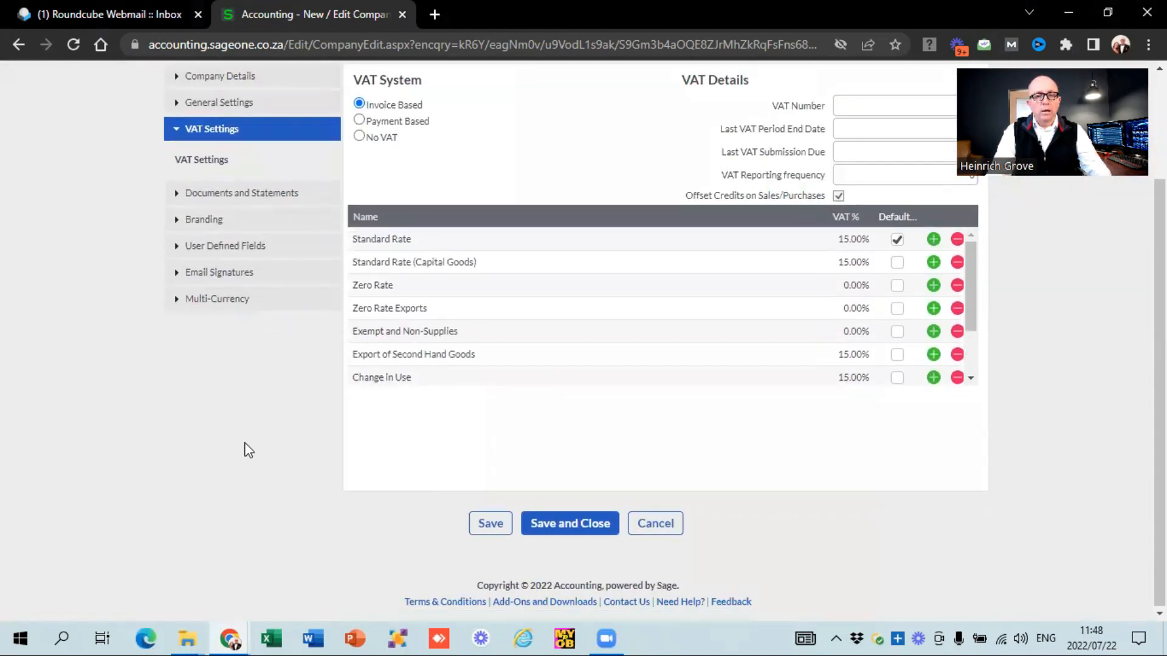
Browse the Quick View, Suppliers, Items, Banking, Accounts, Accountant's Area and Reports menus
left_click(48, 112)
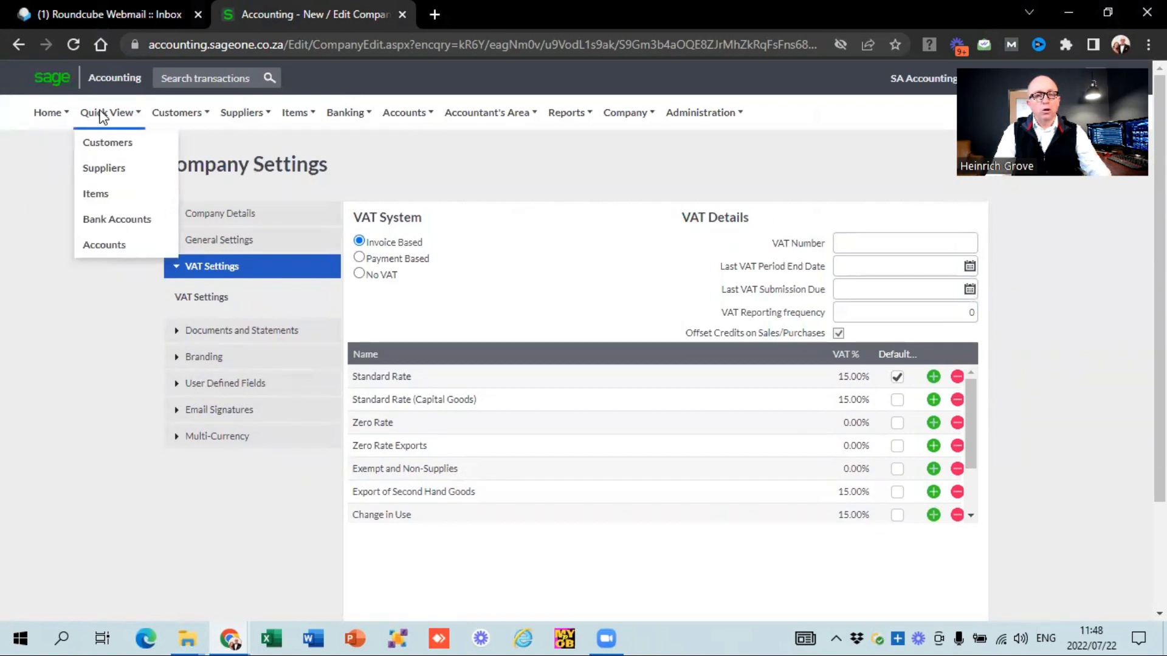
left_click(177, 112)
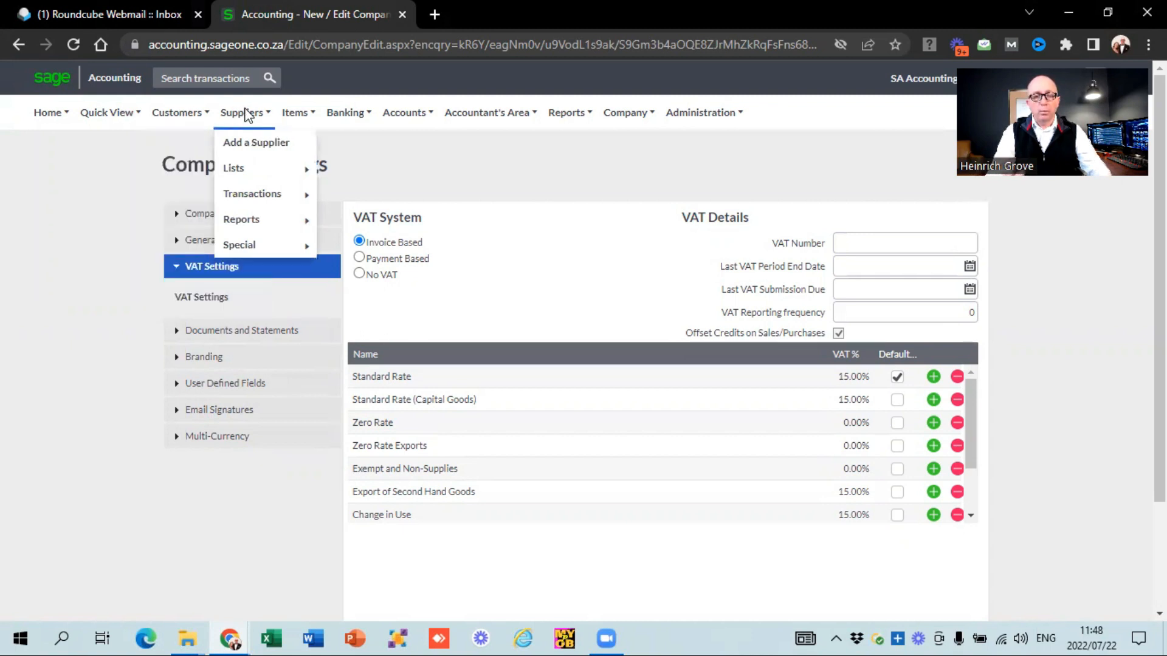
left_click(294, 112)
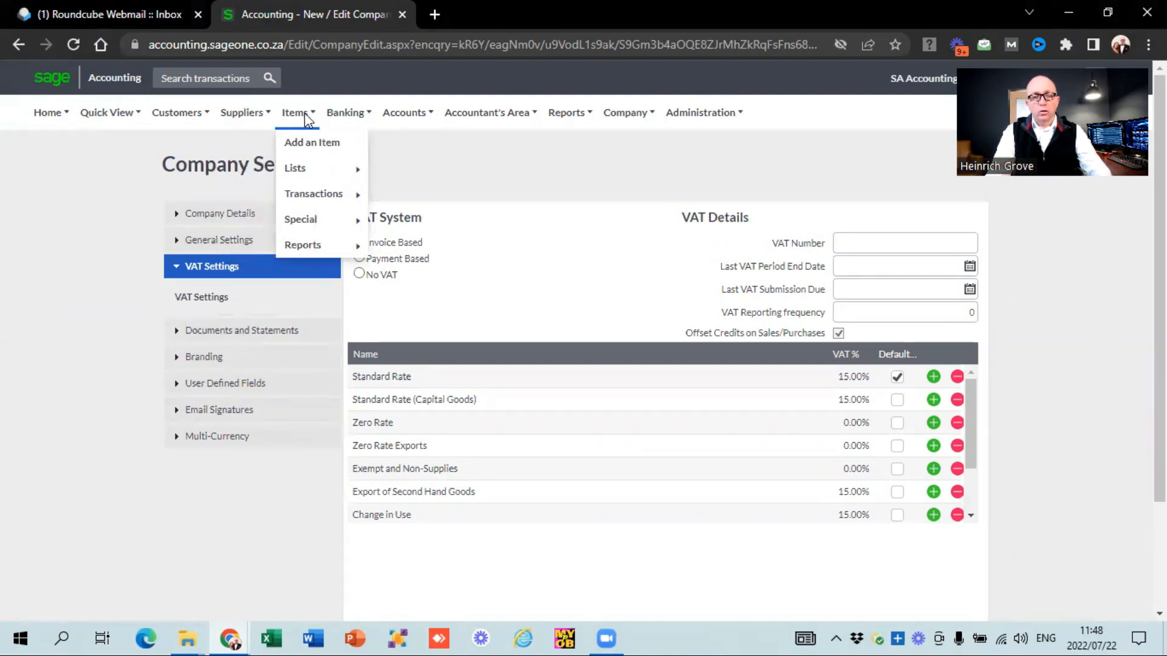
left_click(344, 112)
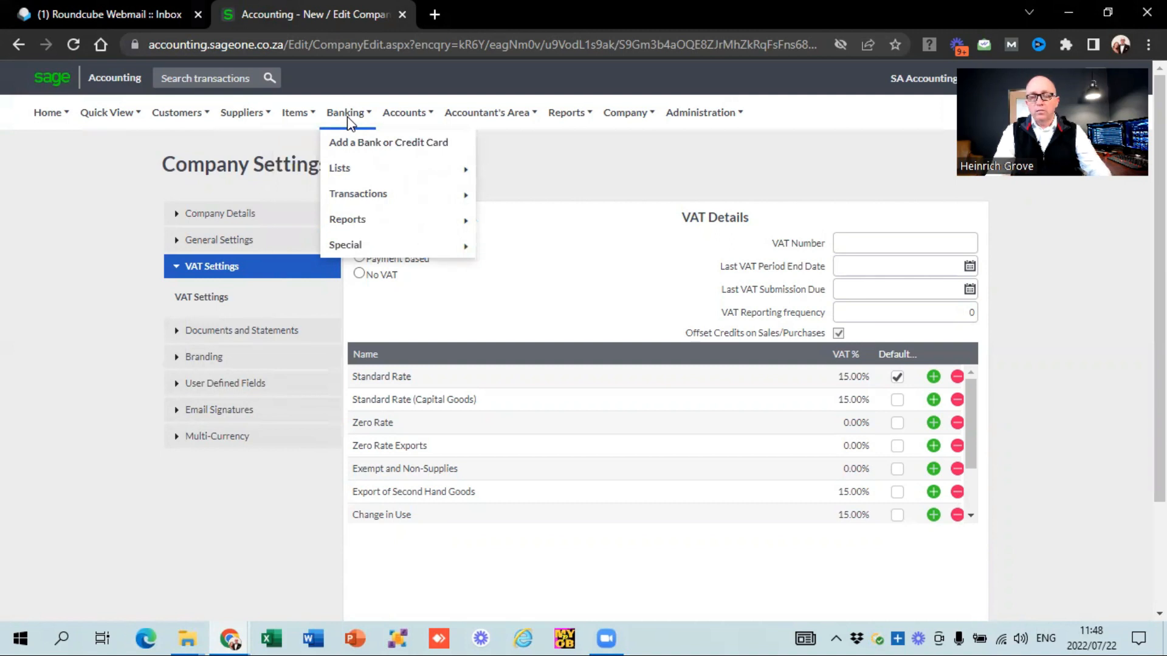
left_click(403, 111)
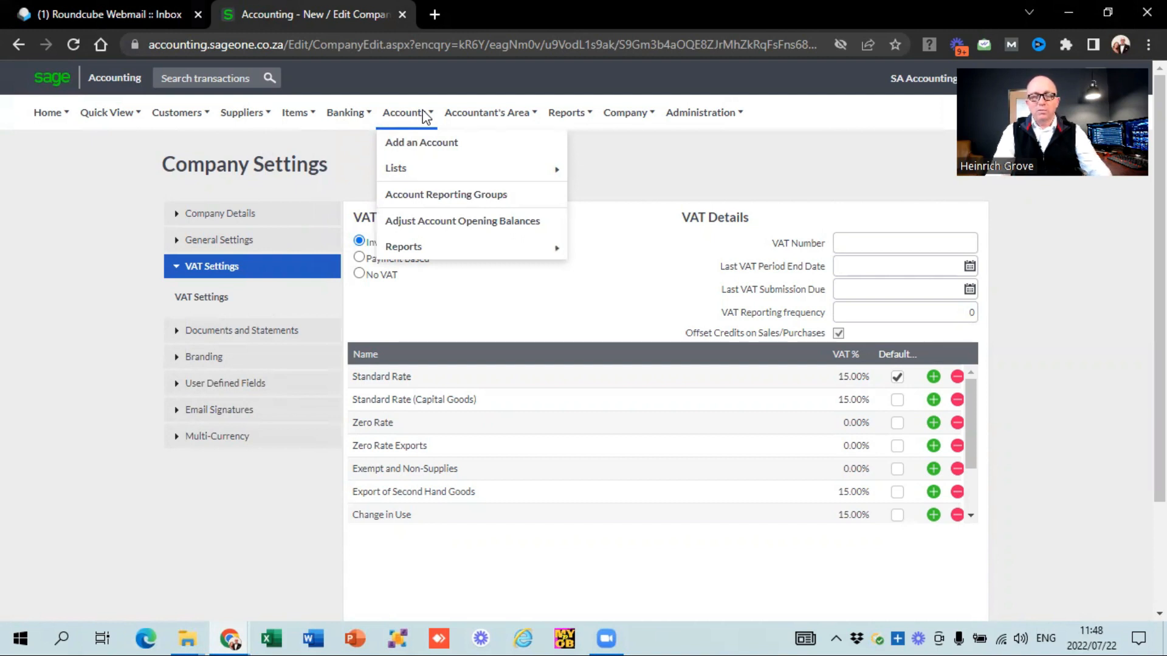
left_click(488, 112)
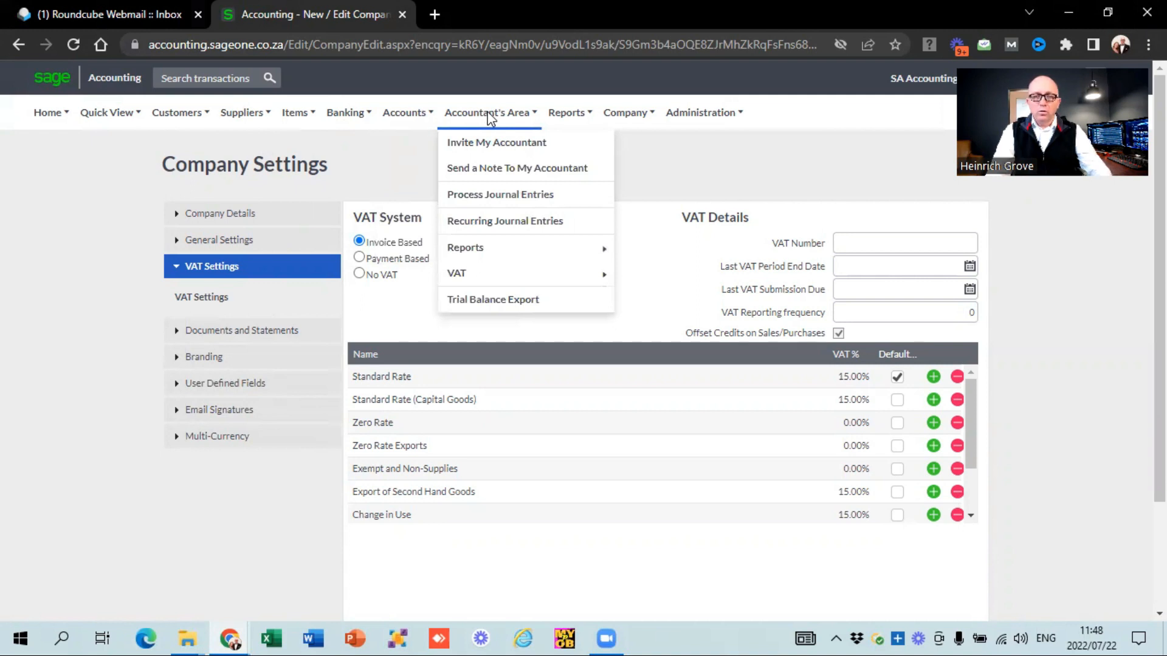
left_click(567, 112)
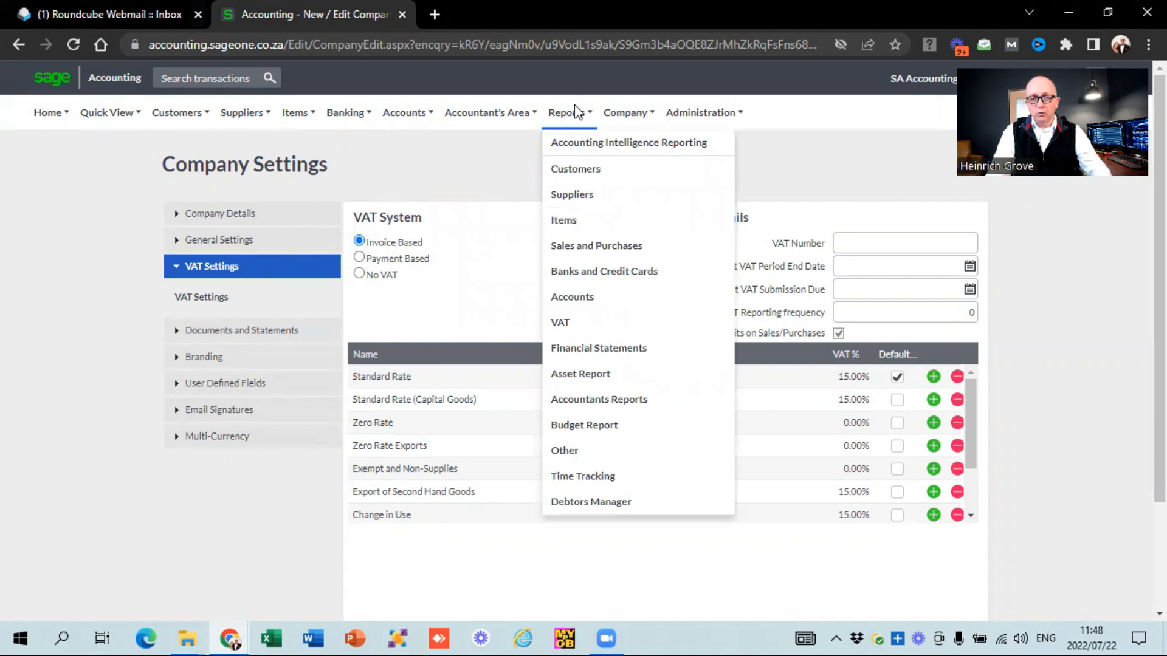
left_click(624, 112)
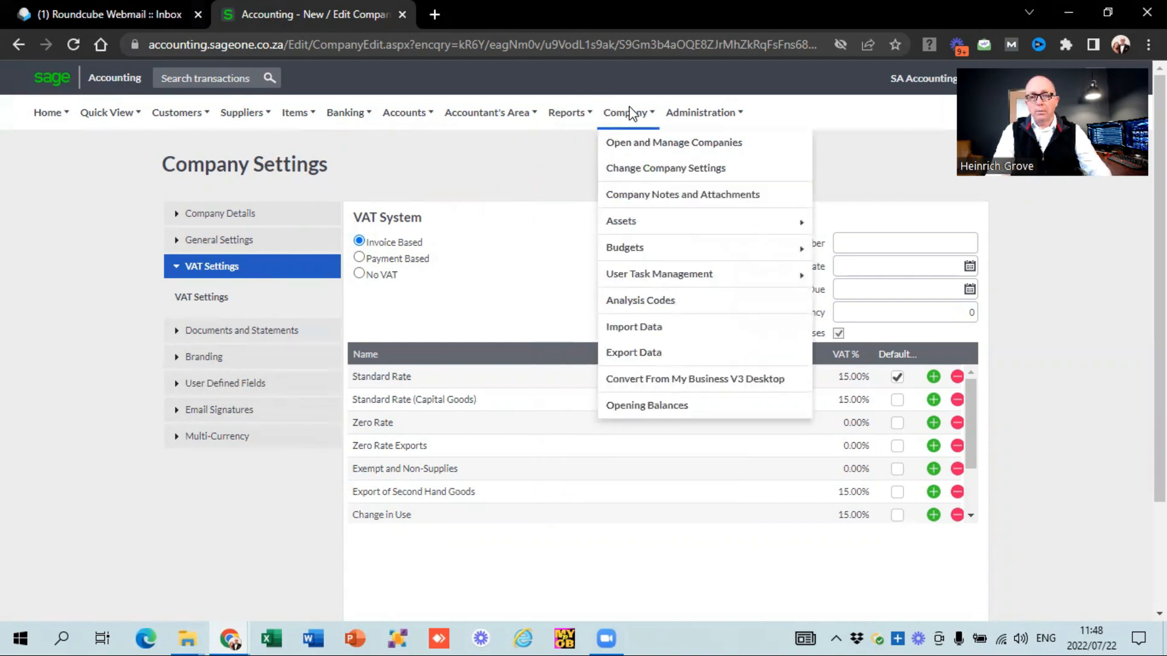
mouse_move(652, 178)
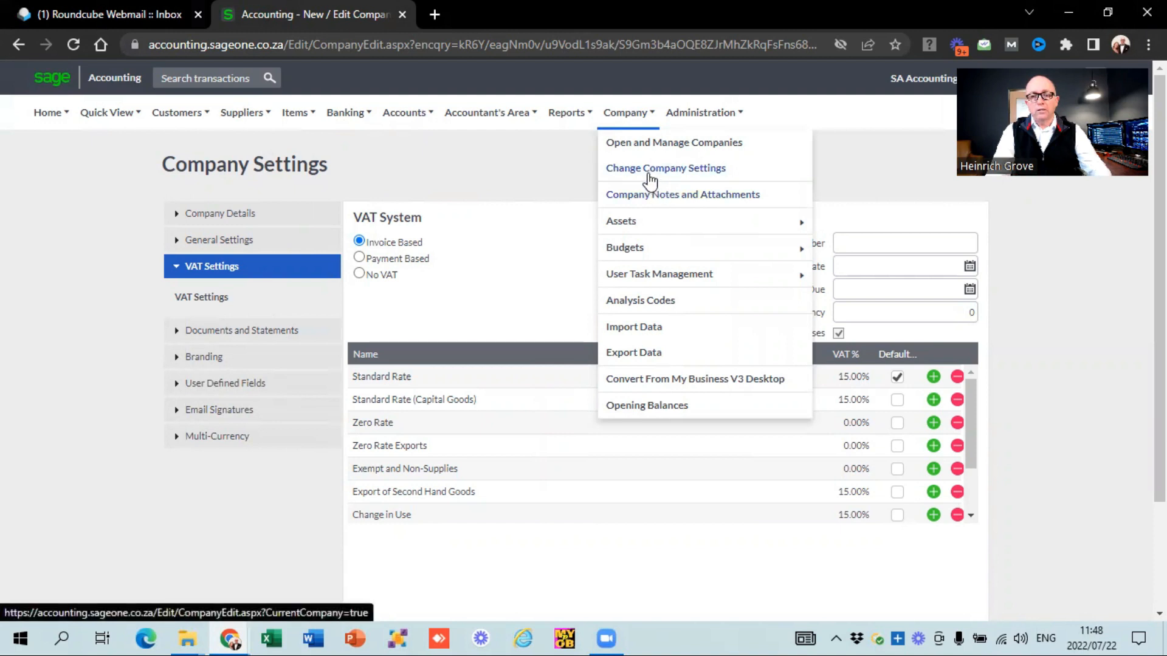
Reach Company Details via Change Company Settings and review name, telephone and email
left_click(665, 168)
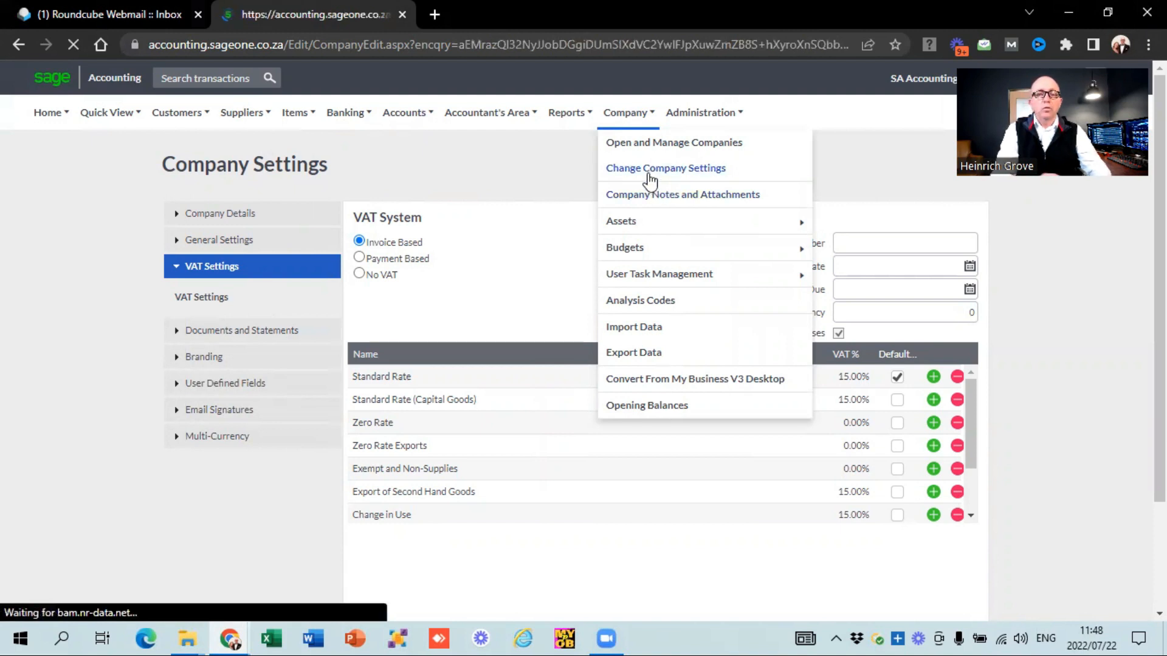
left_click(664, 168)
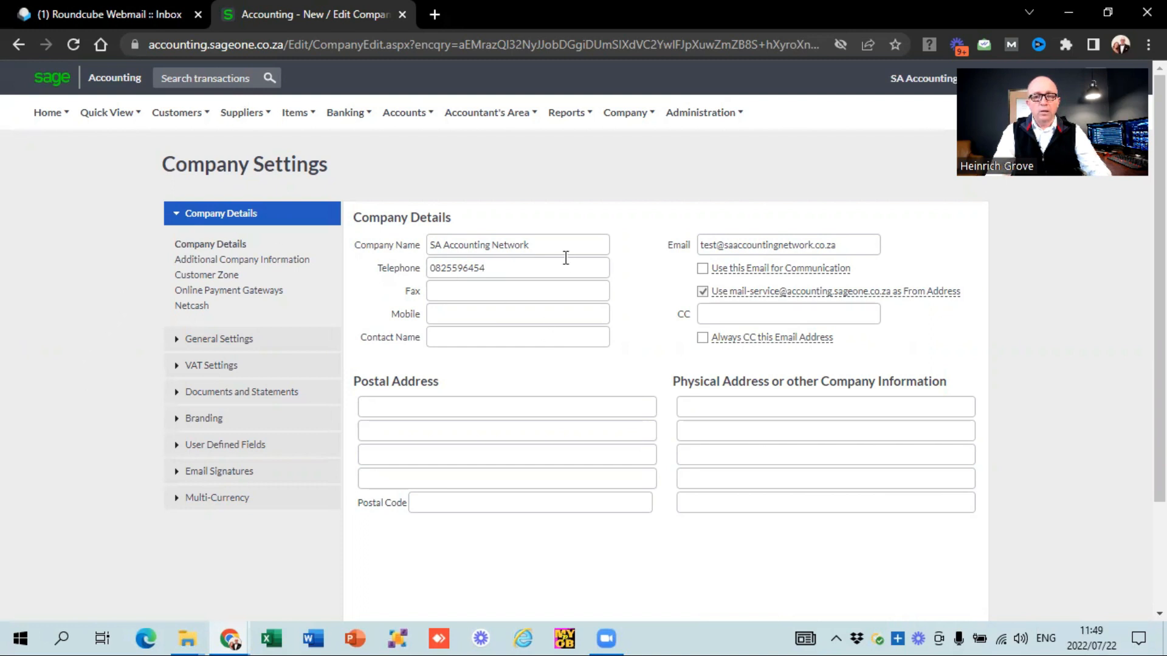
left_click(441, 244)
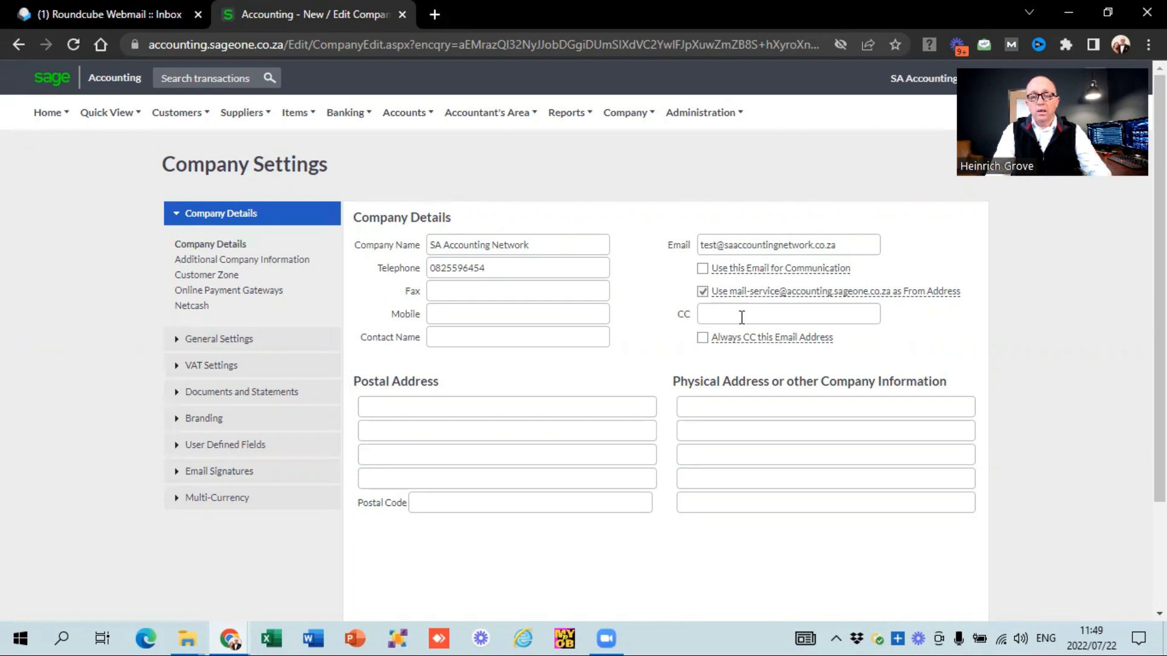
mouse_move(662, 321)
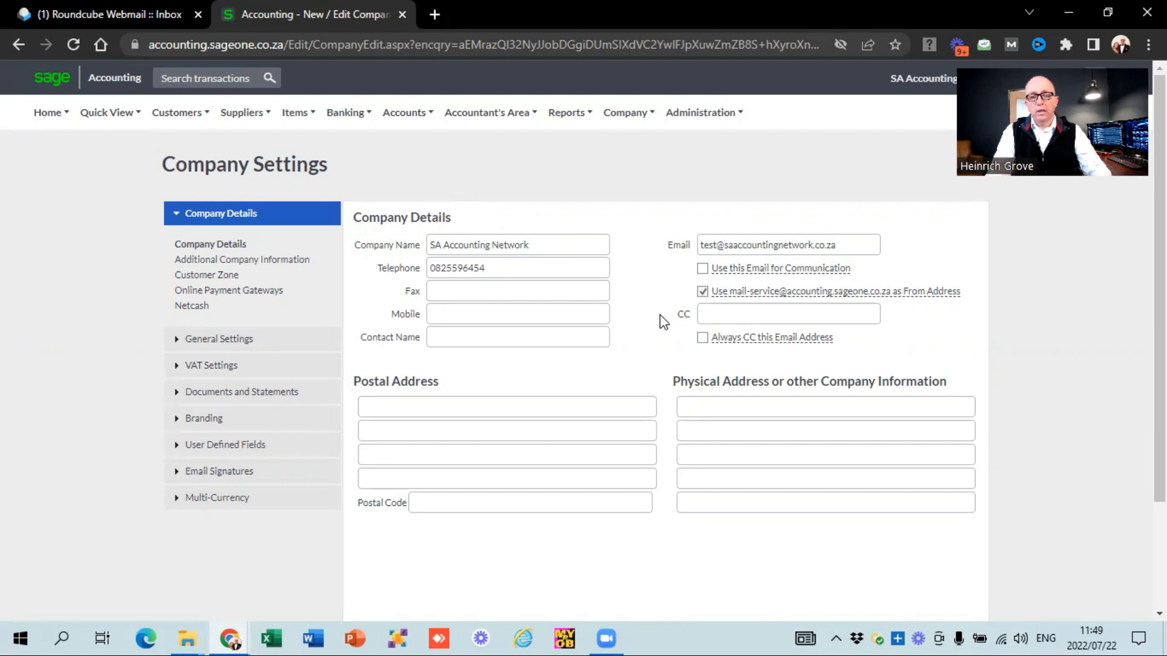
scroll("down", 3)
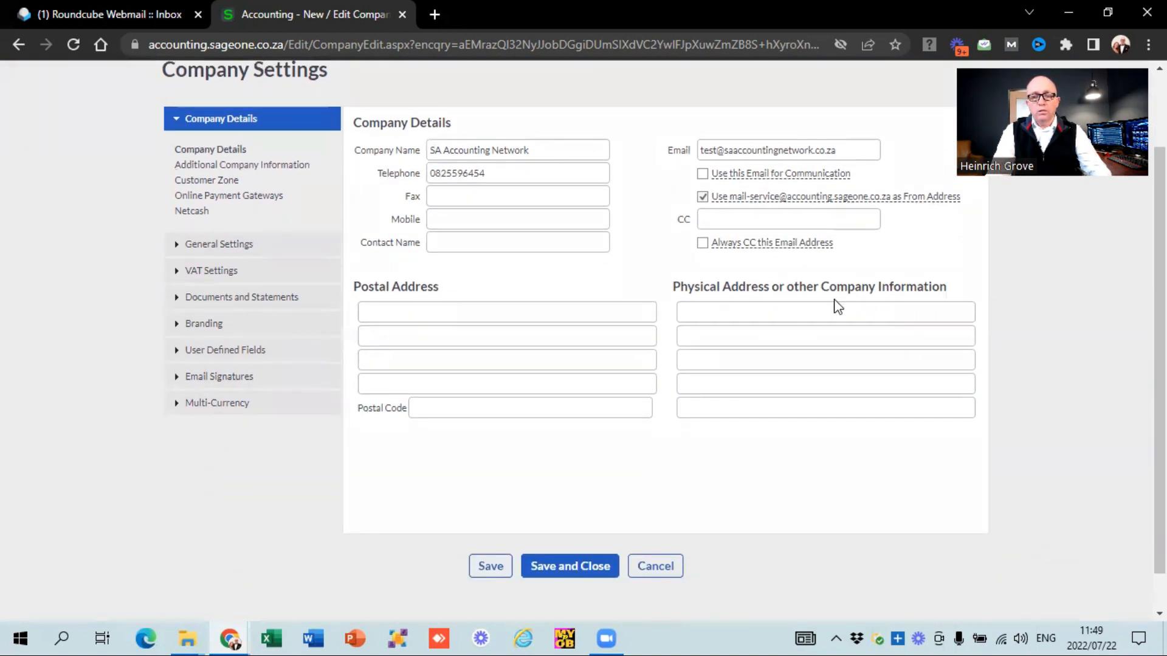
mouse_move(559, 453)
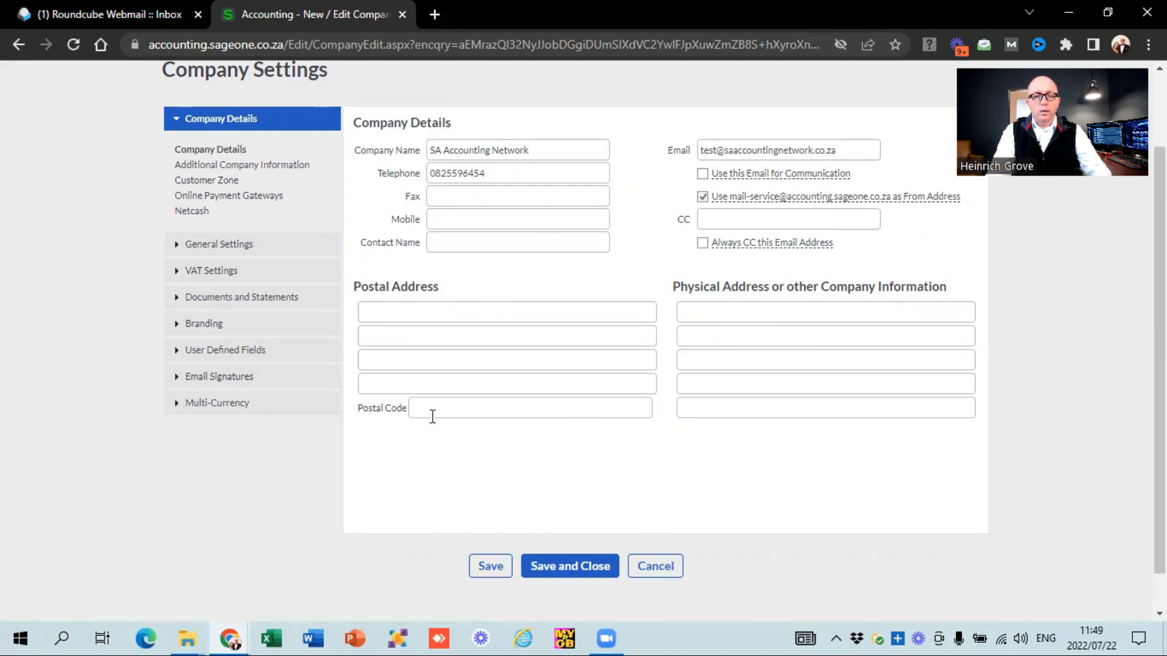
mouse_move(396, 519)
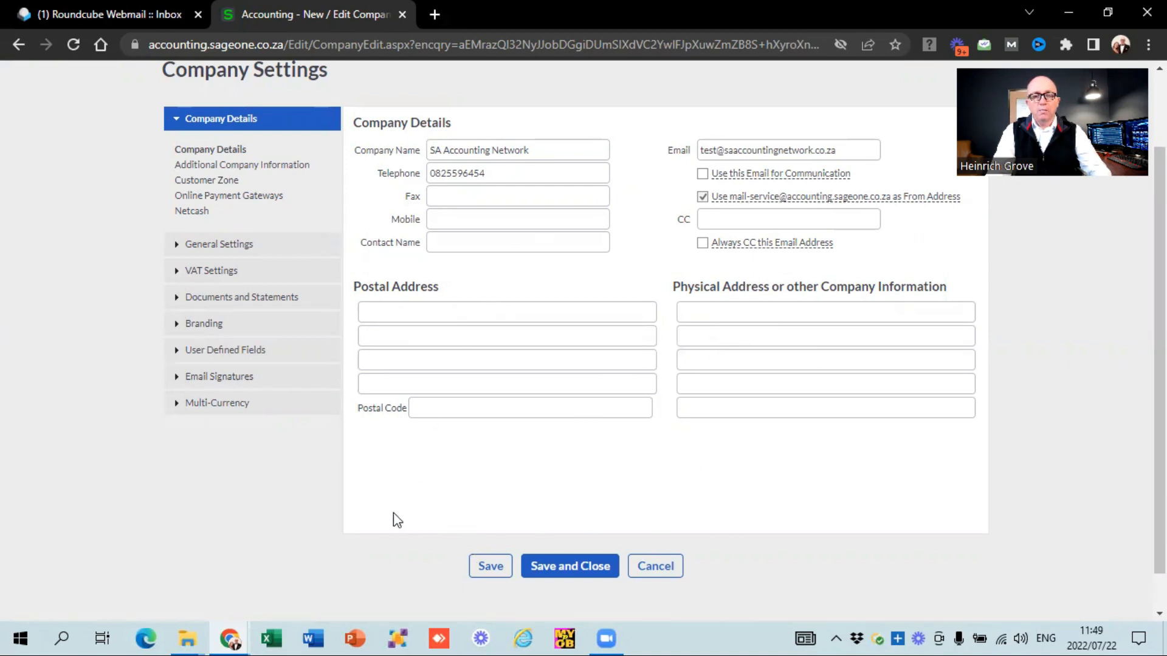
mouse_move(267, 170)
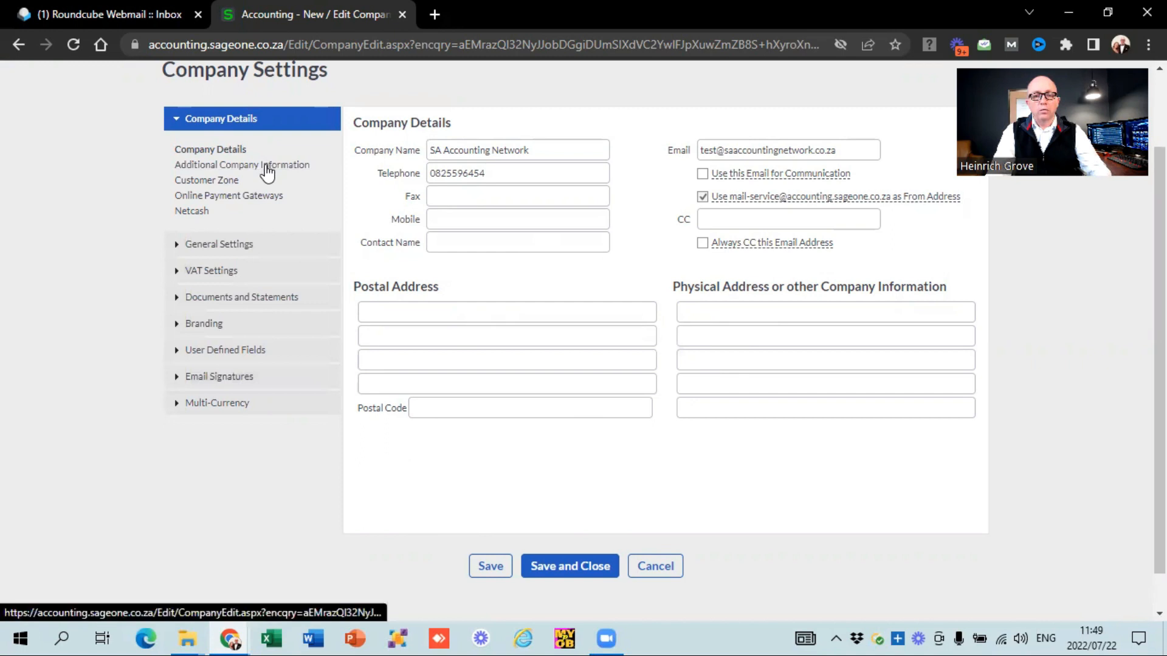
Review Additional Company Information's blank statutory and tax fields, then show Customer Zone
left_click(242, 164)
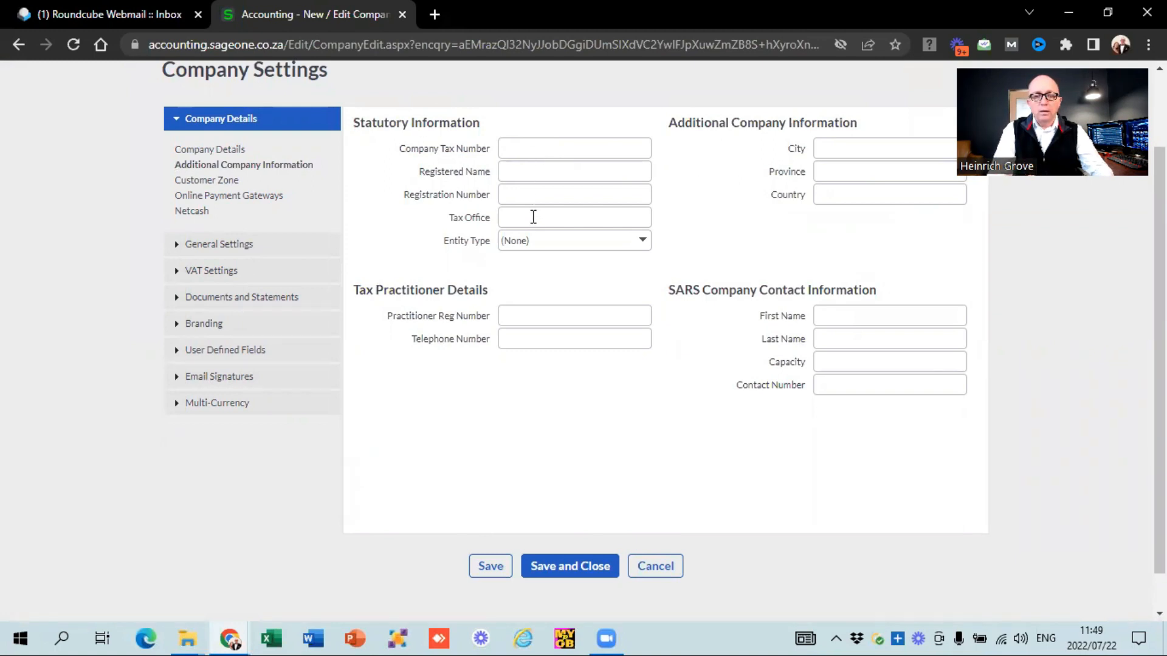
mouse_move(817, 217)
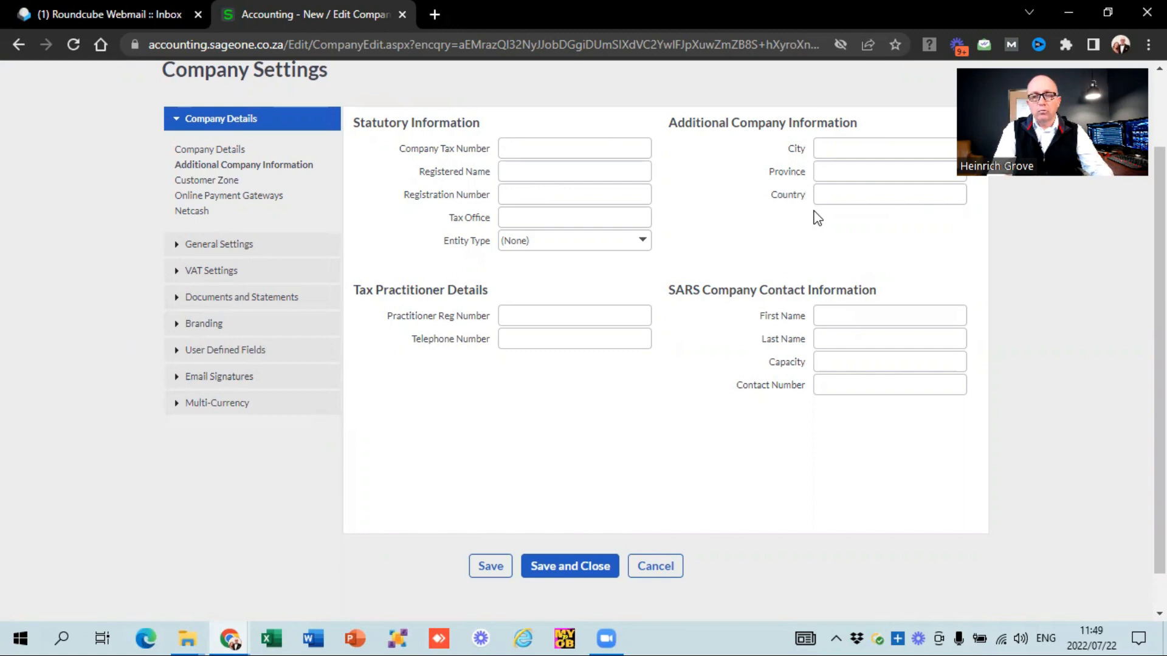
mouse_move(484, 374)
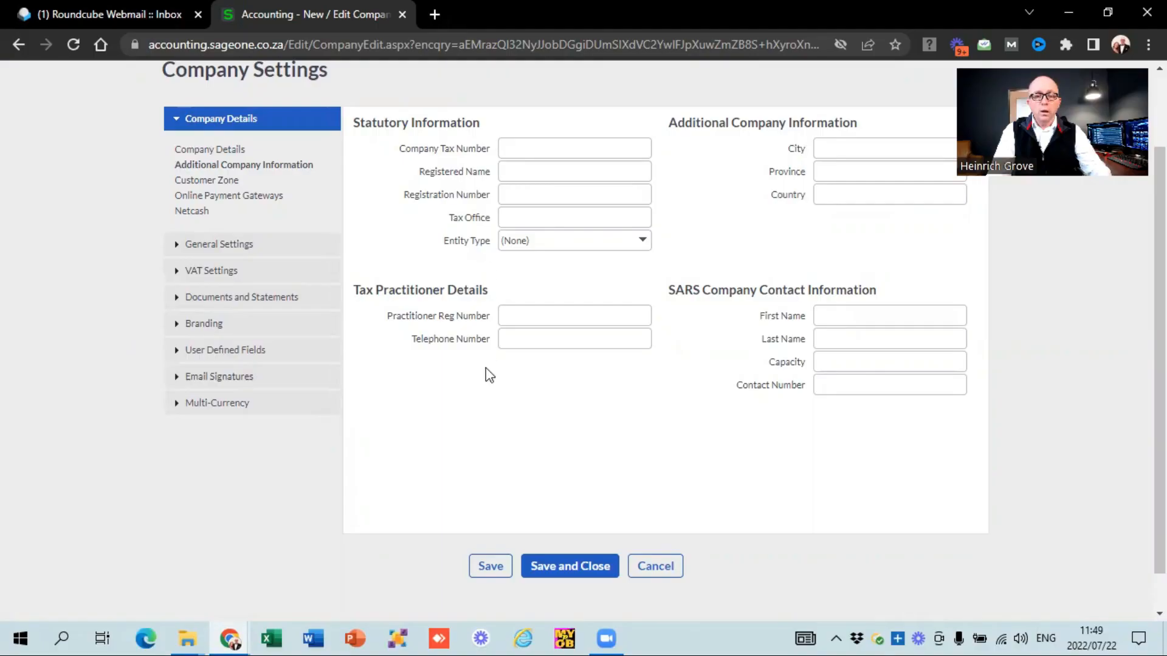
mouse_move(412, 308)
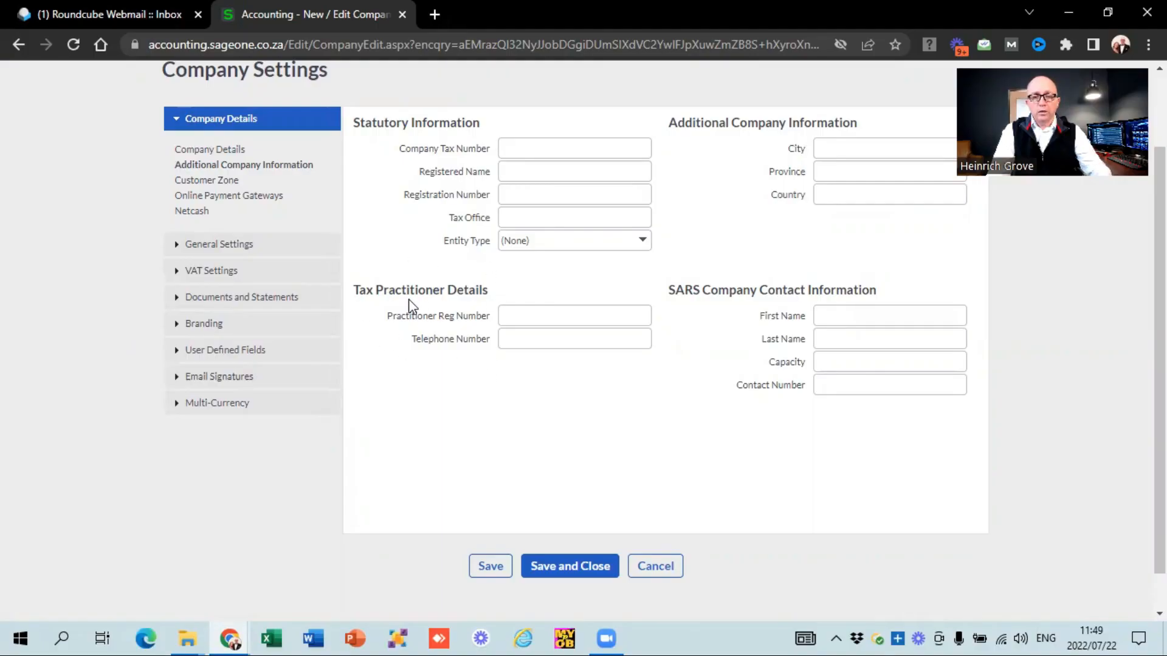
mouse_move(741, 312)
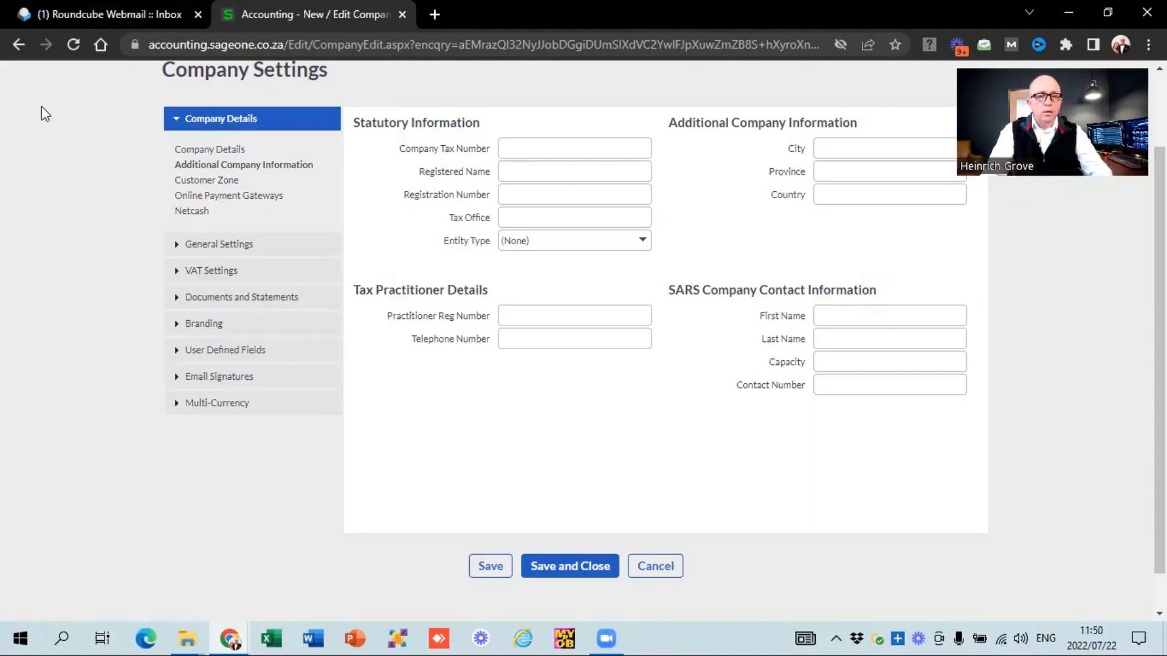
left_click(206, 180)
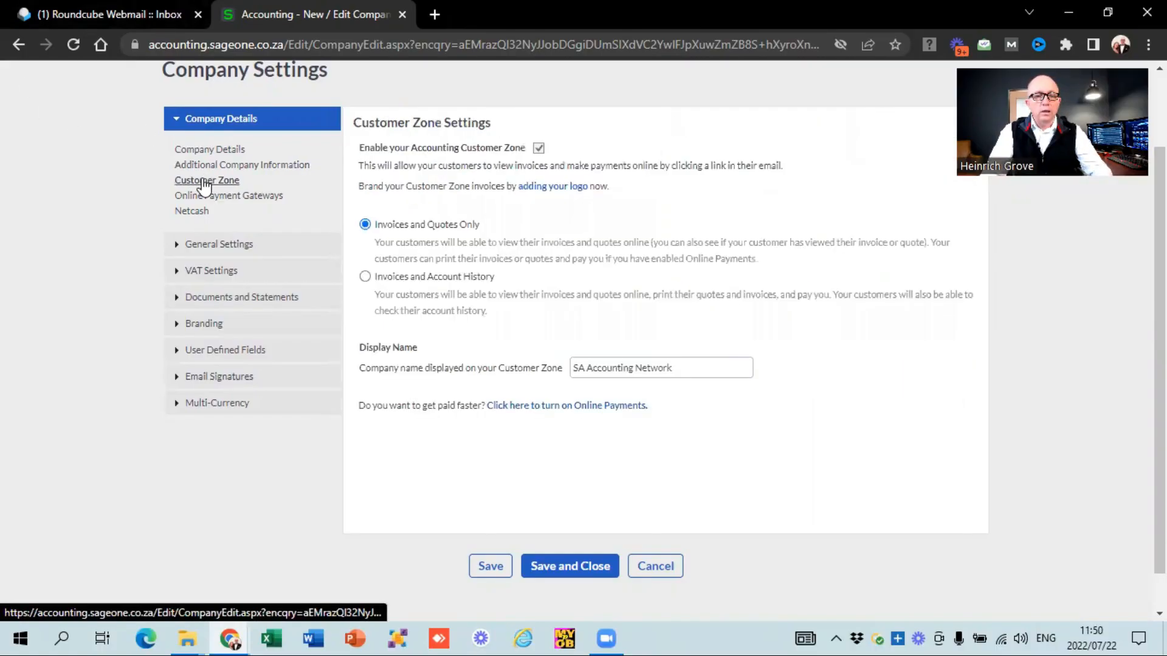
mouse_move(576, 491)
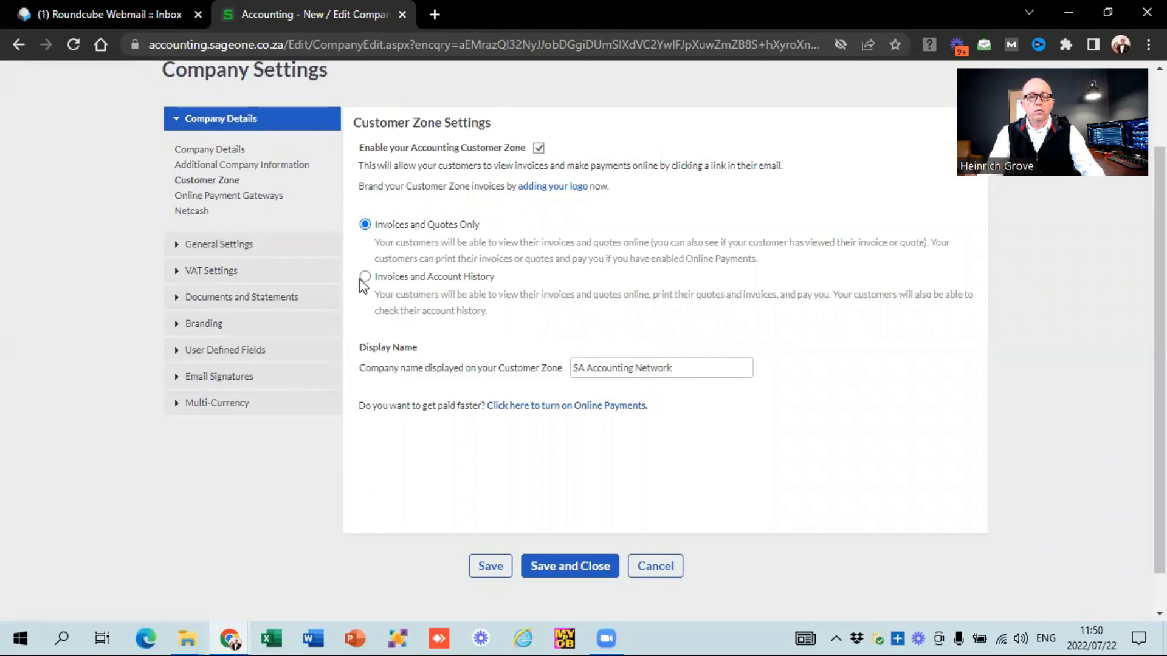
Allow customers to view Invoices and Account History and save, raising the retention warning
left_click(364, 276)
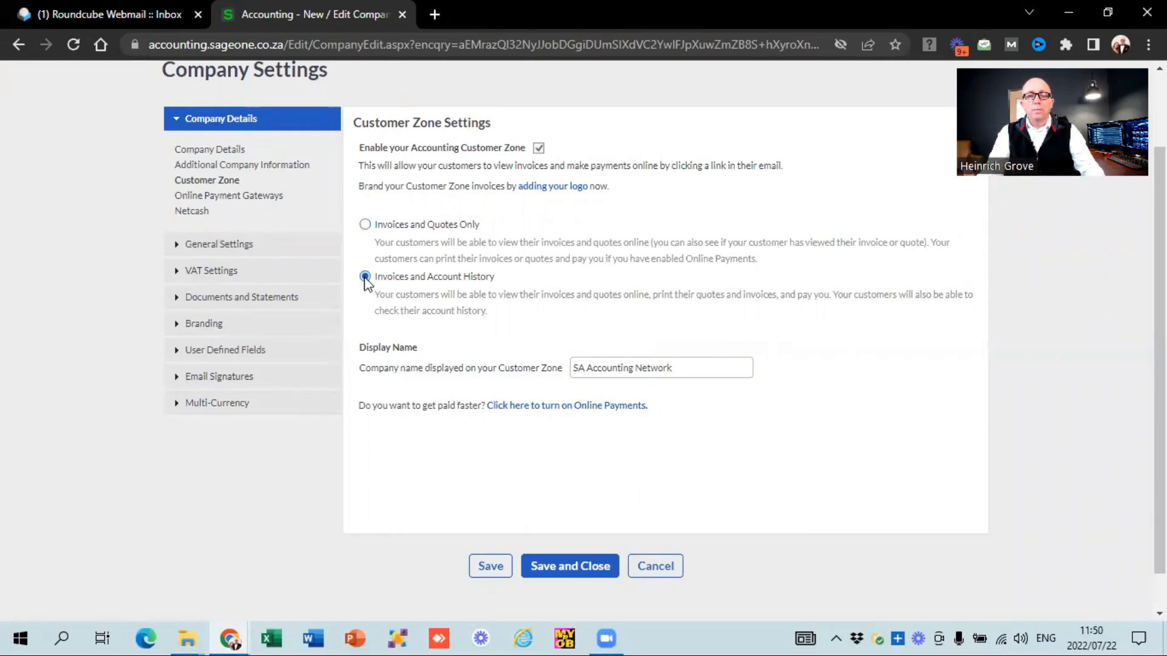
mouse_move(508, 489)
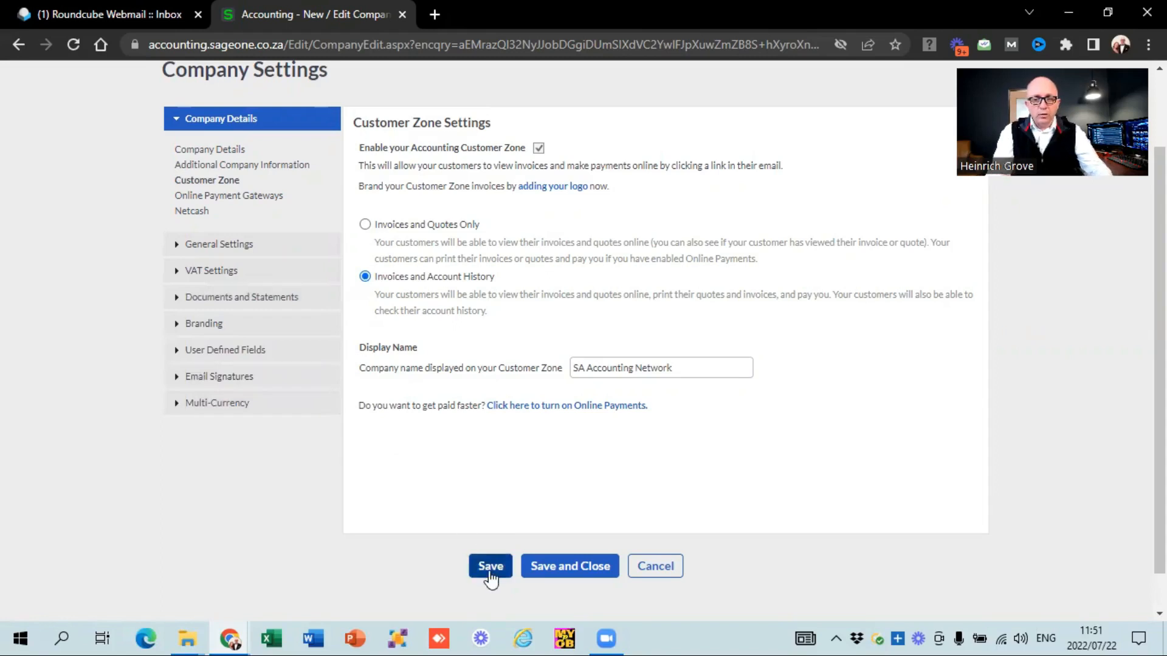
left_click(490, 566)
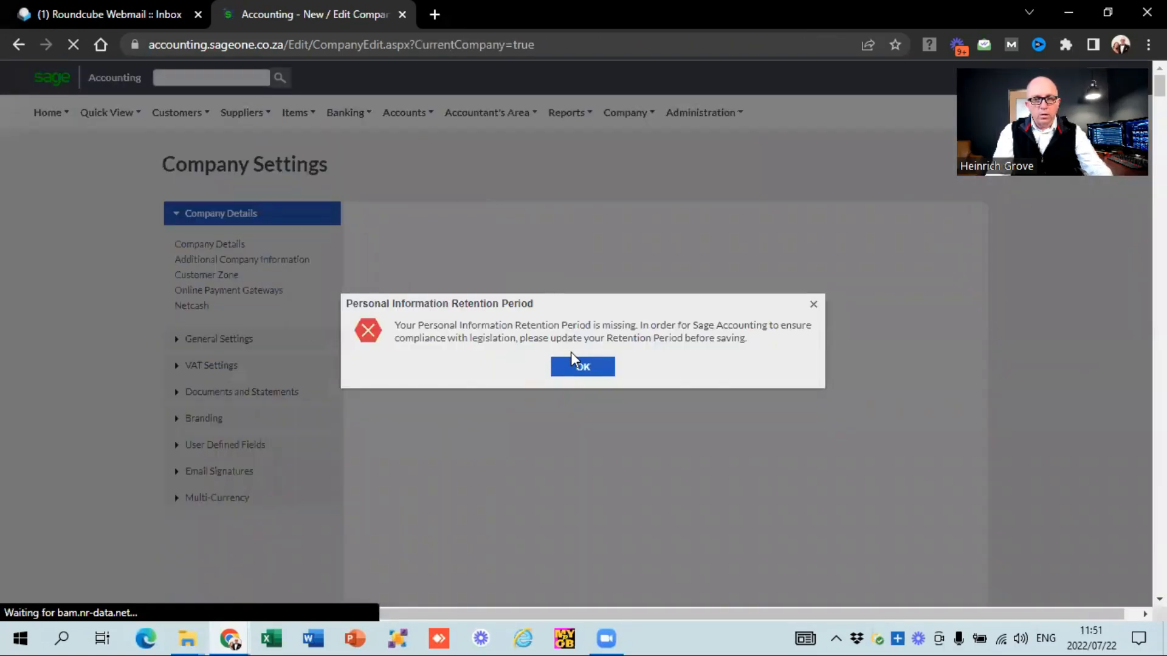
Dismiss the warning, view Online Payment Gateways and Netcash, then reach Financial Years
left_click(582, 366)
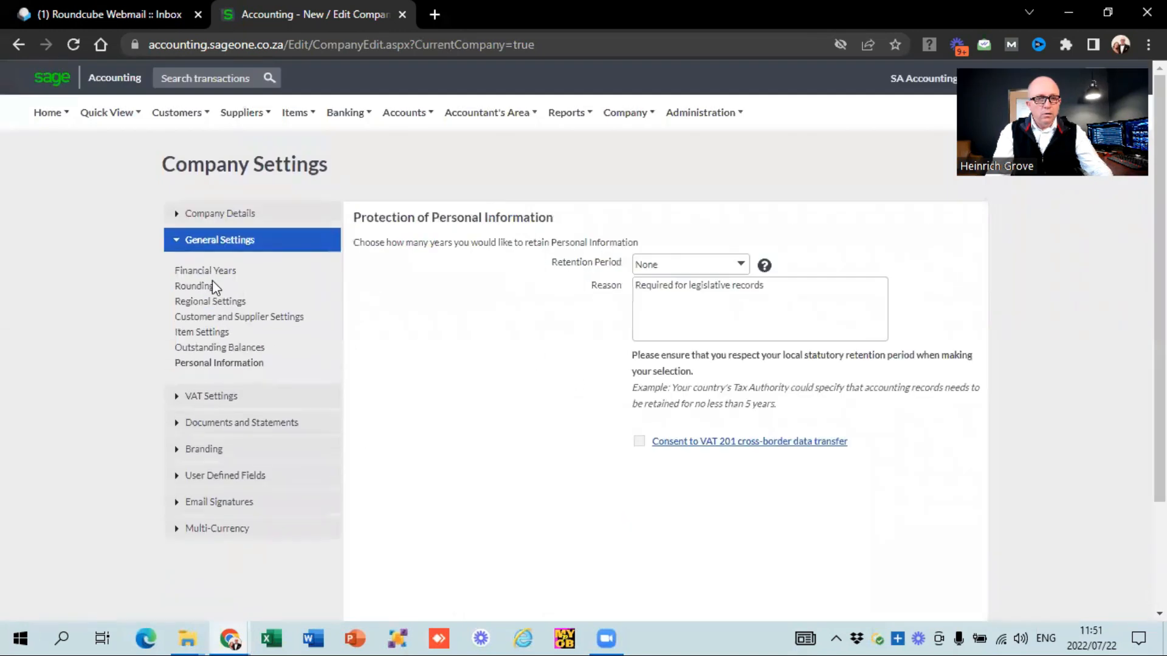
left_click(220, 214)
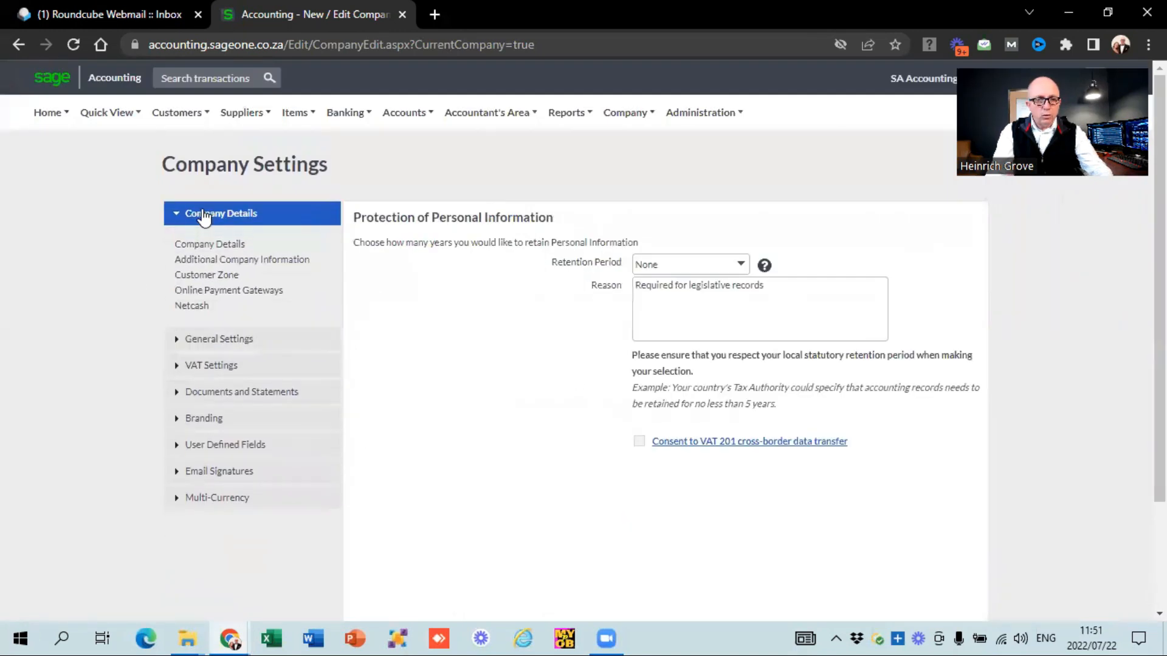
left_click(206, 275)
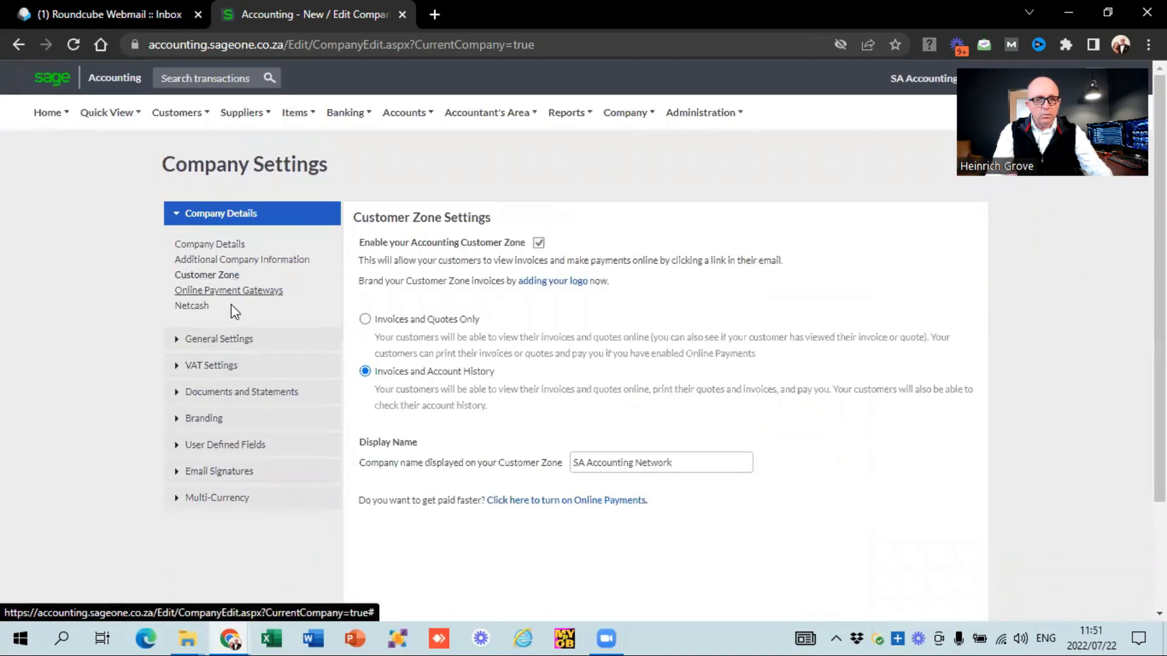
left_click(229, 290)
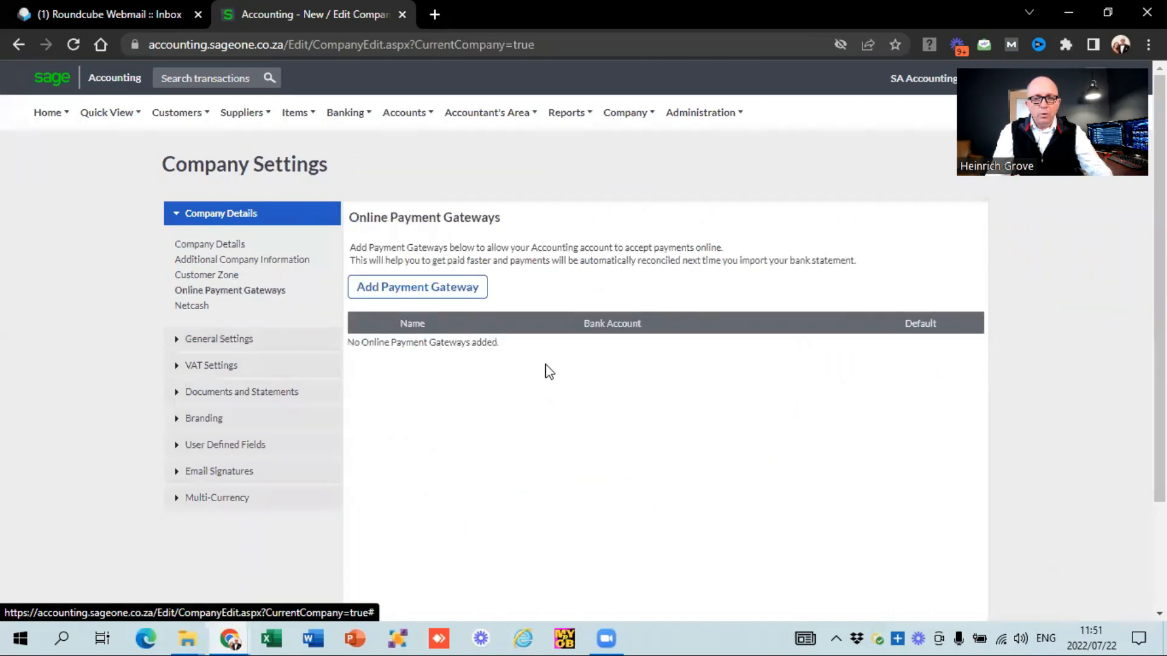
mouse_move(402, 242)
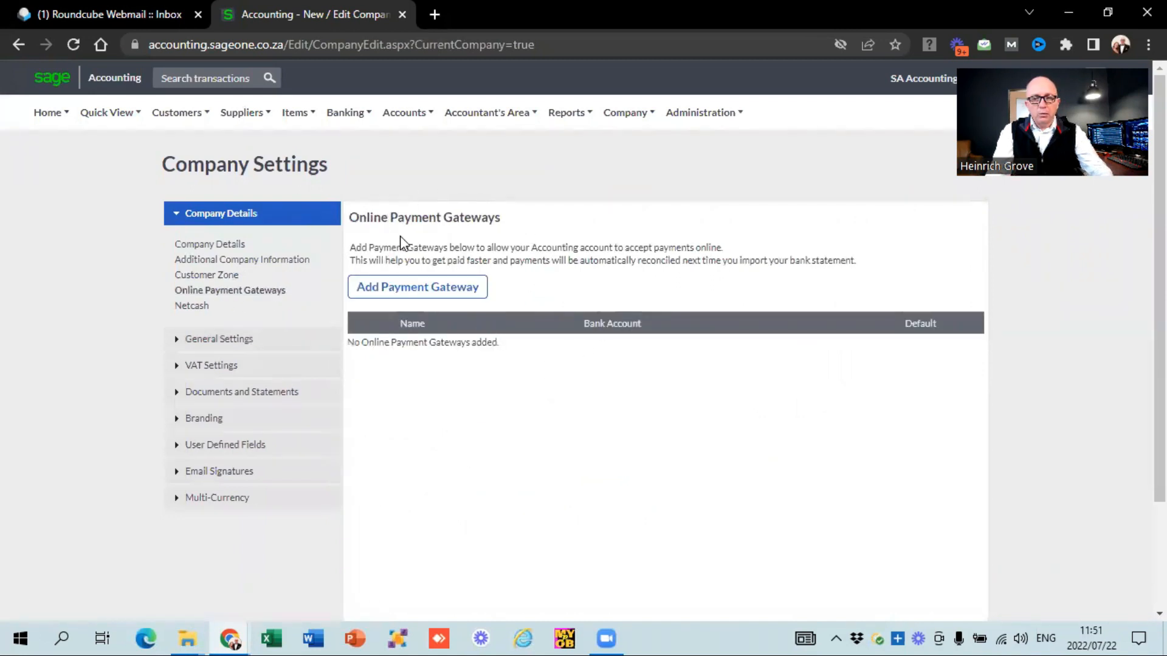
mouse_move(406, 264)
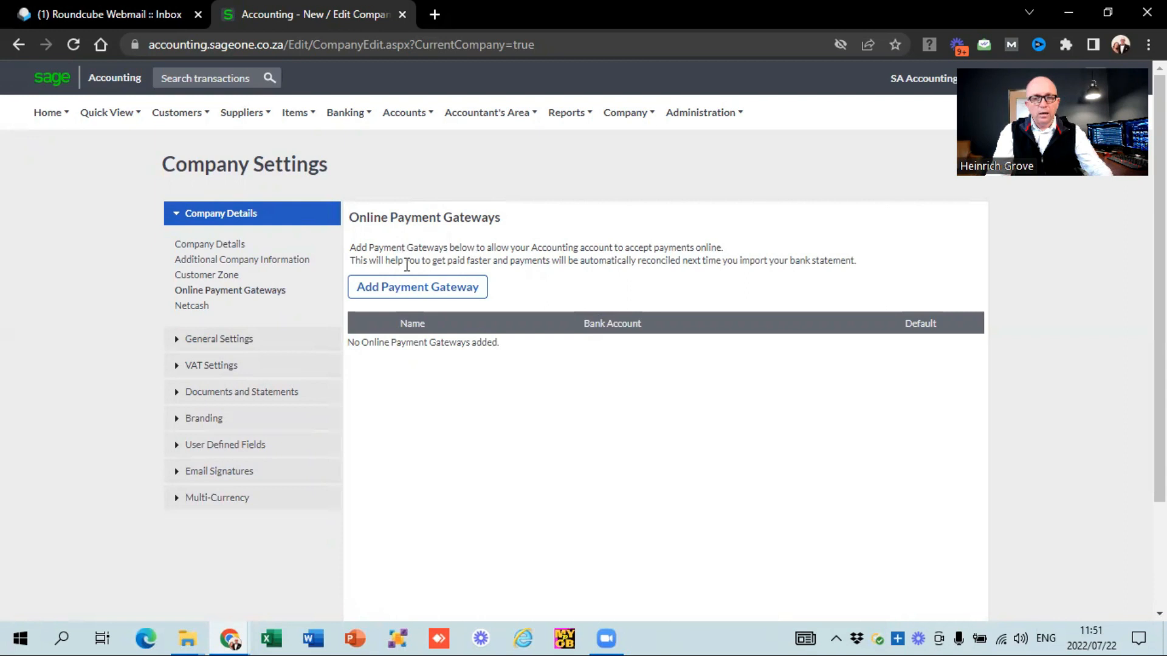
mouse_move(231, 316)
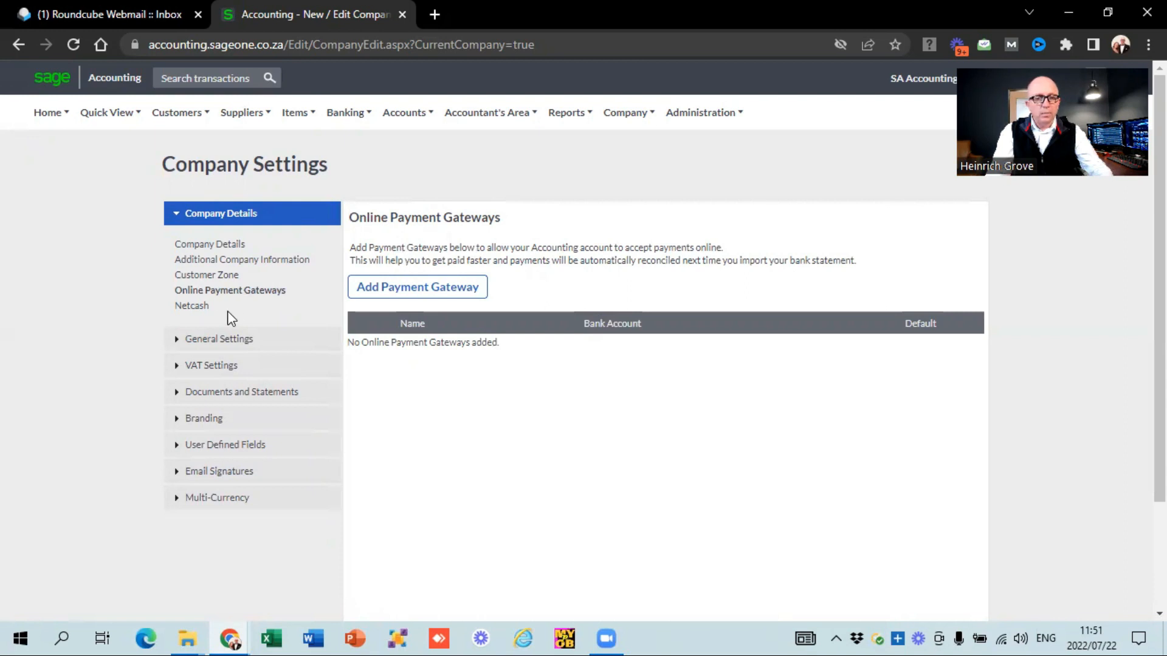
left_click(191, 305)
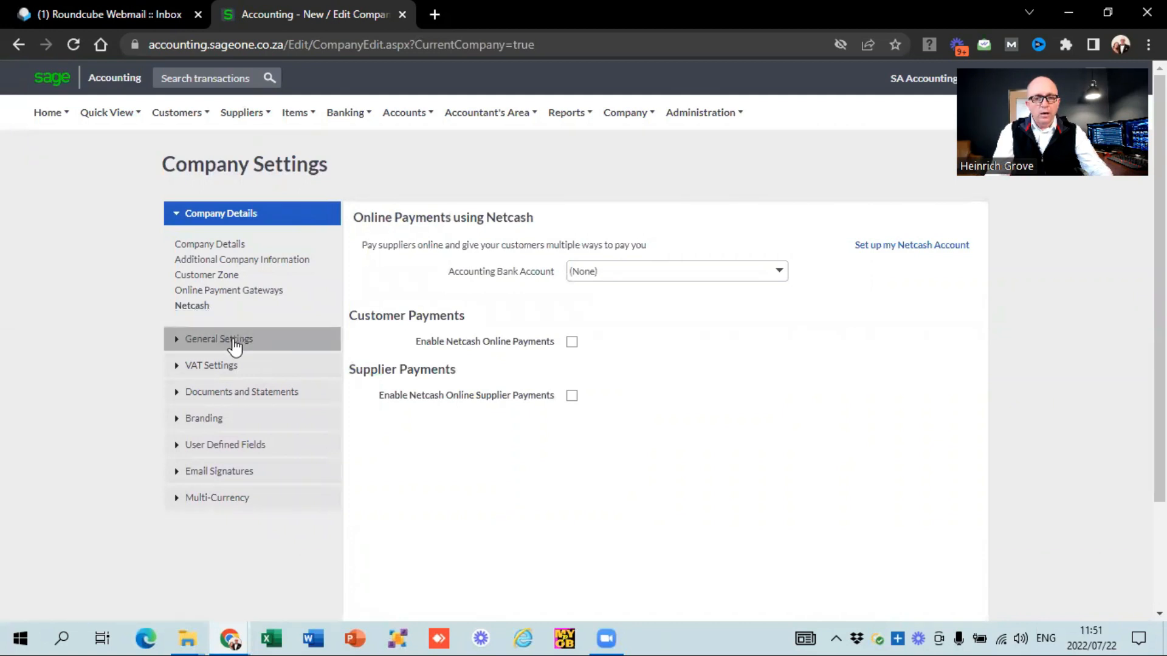
left_click(219, 340)
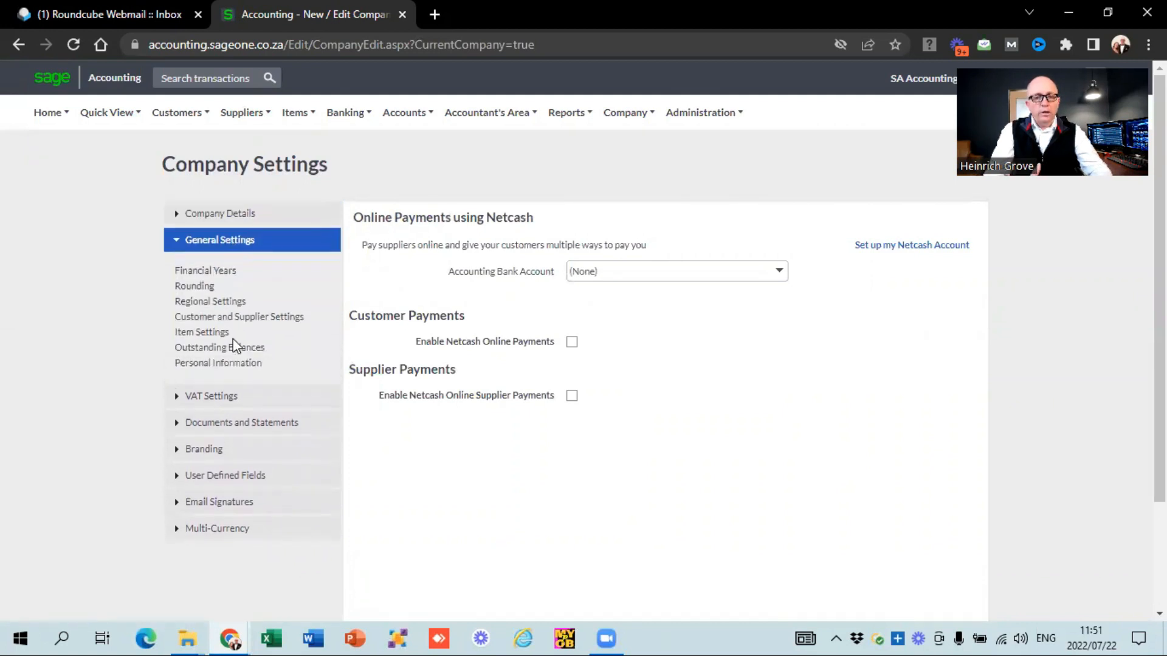
left_click(205, 270)
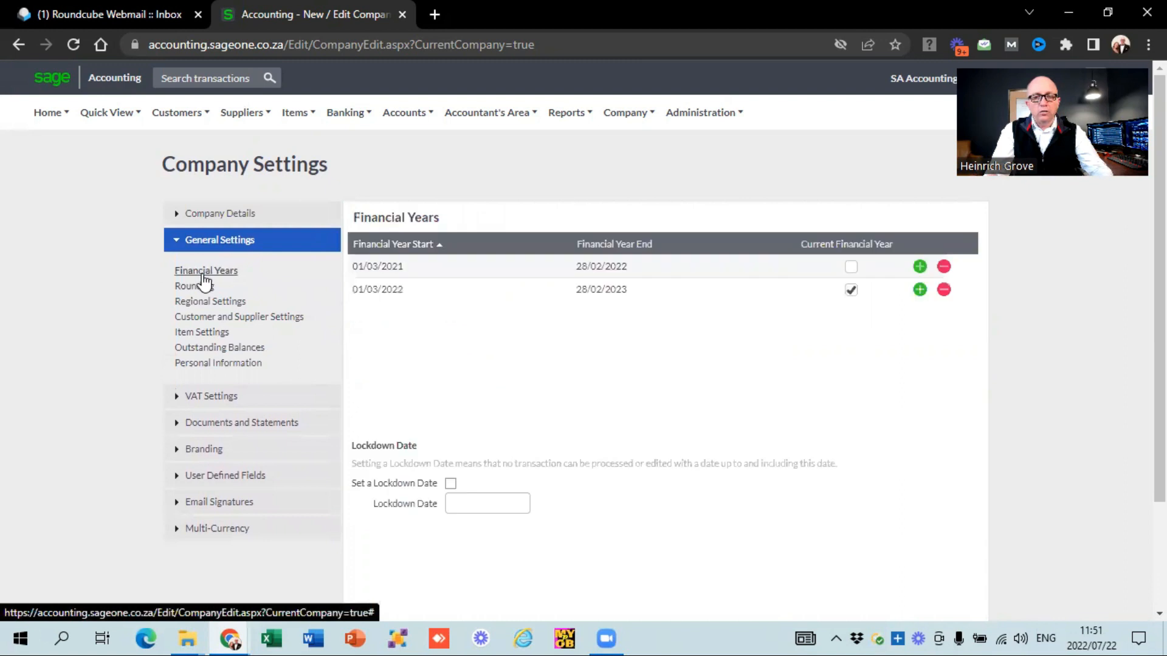
mouse_move(576, 362)
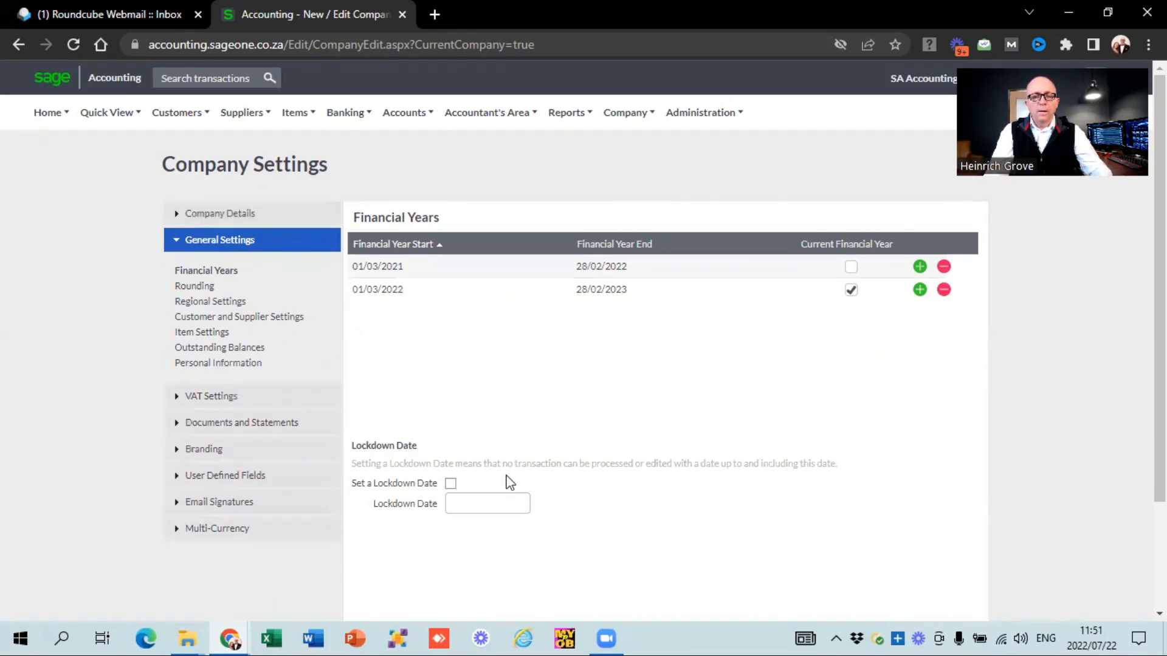
mouse_move(532, 393)
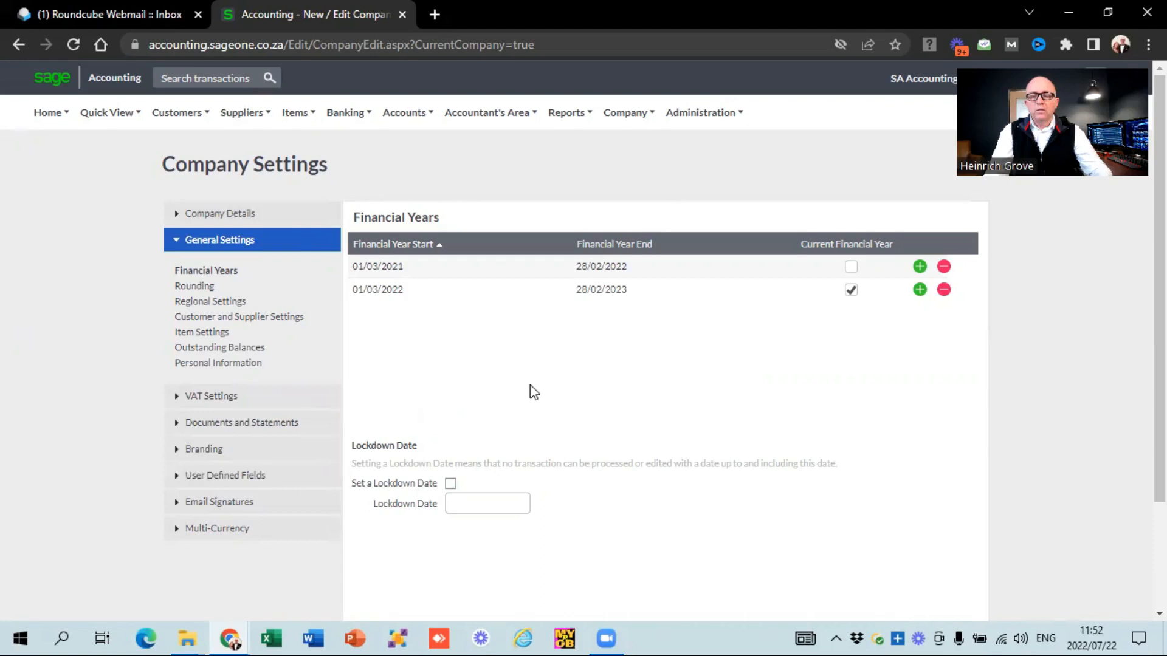
mouse_move(189, 297)
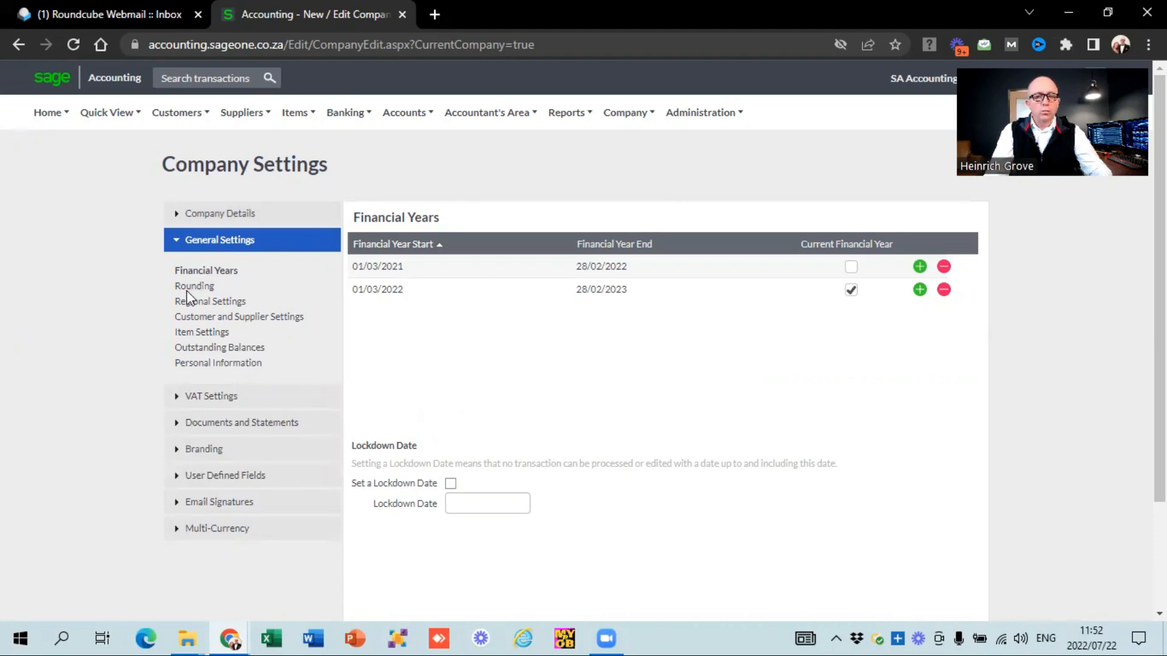
View Rounding and Regional Settings, then show Customer and Supplier Settings
left_click(194, 285)
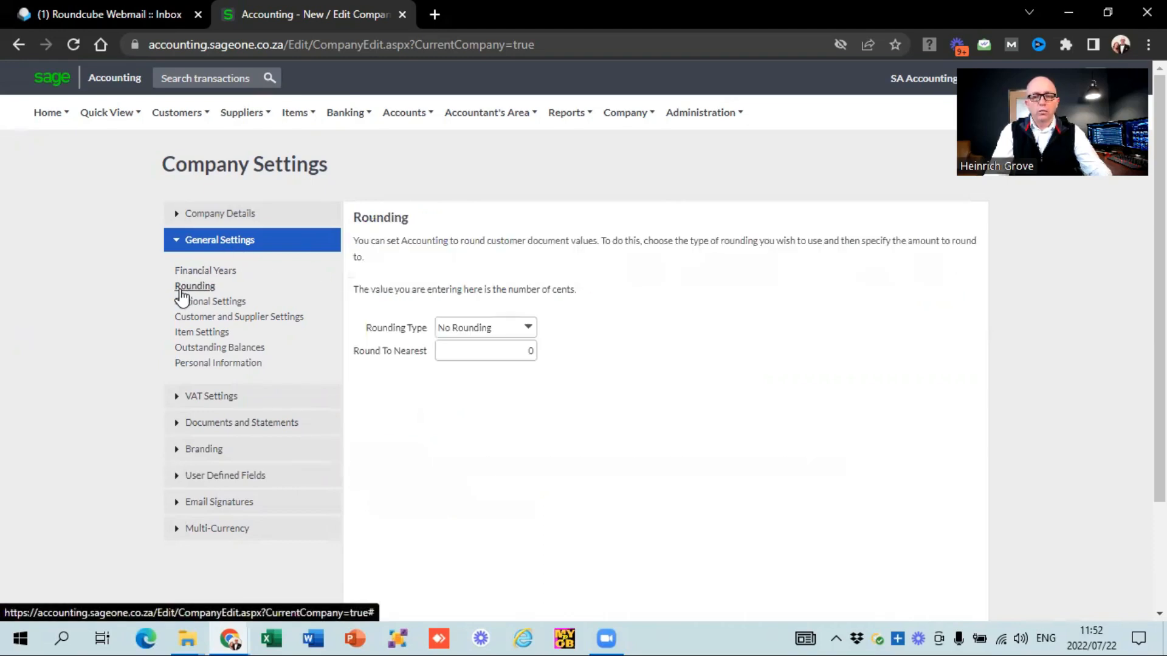
left_click(210, 300)
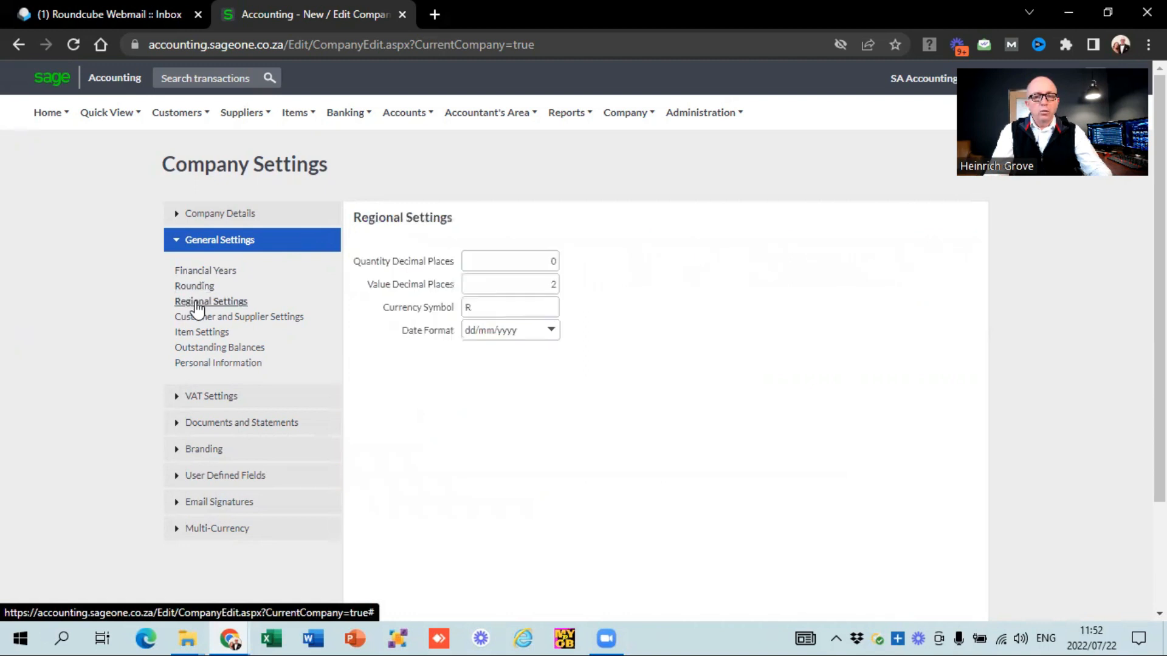
mouse_move(448, 405)
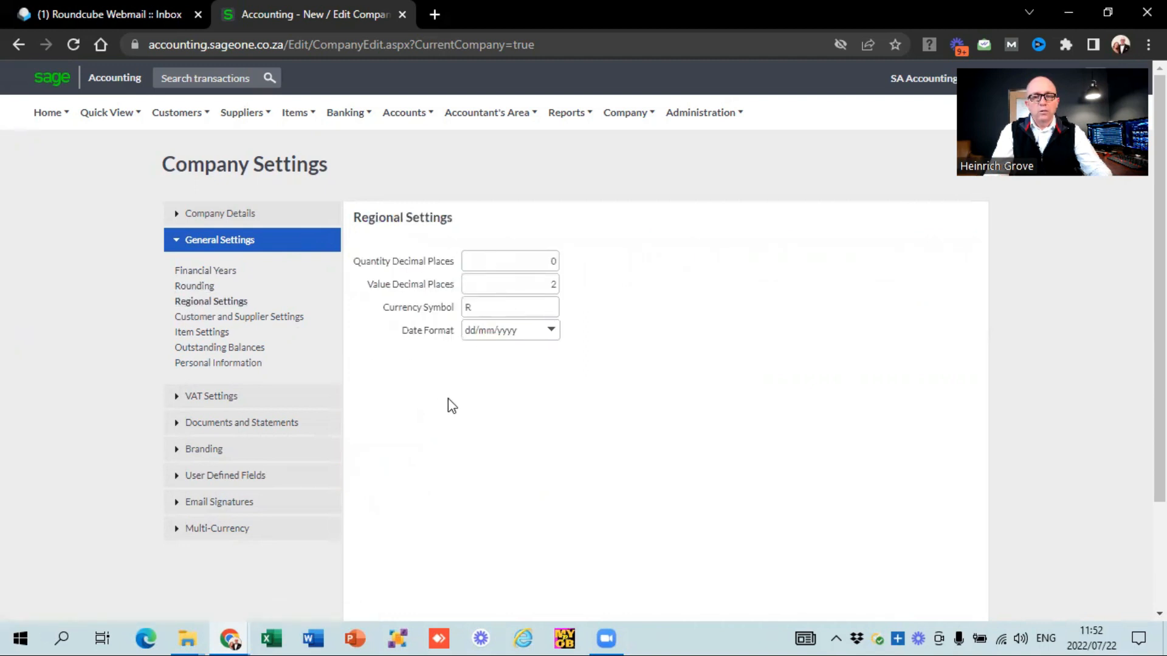
mouse_move(239, 316)
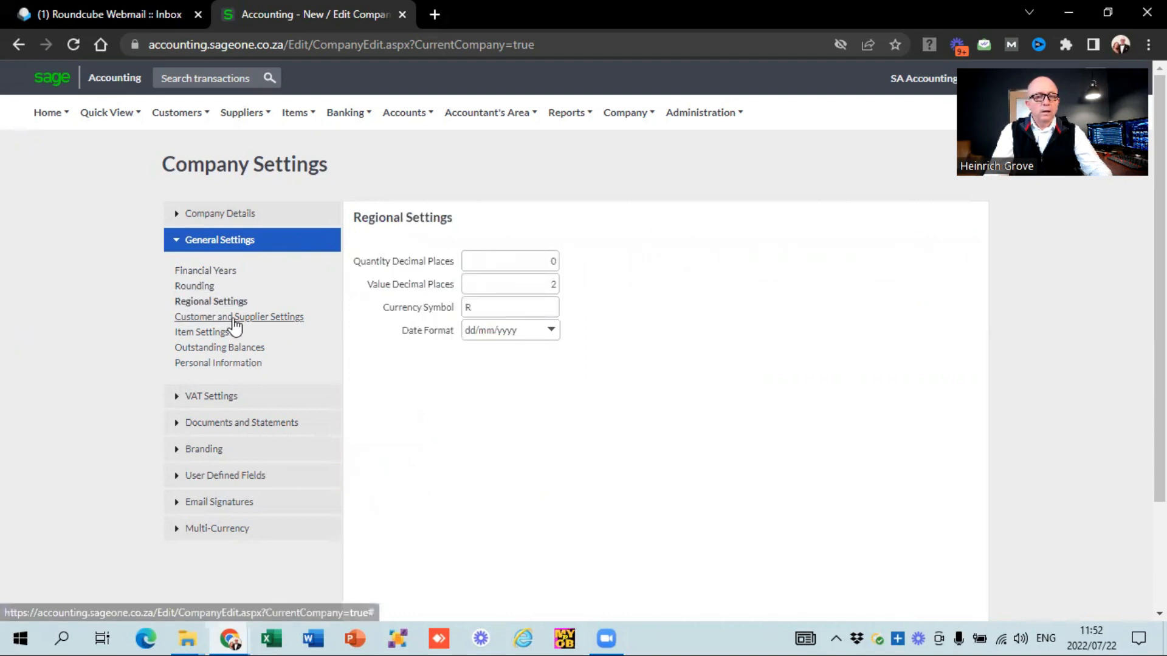
left_click(240, 316)
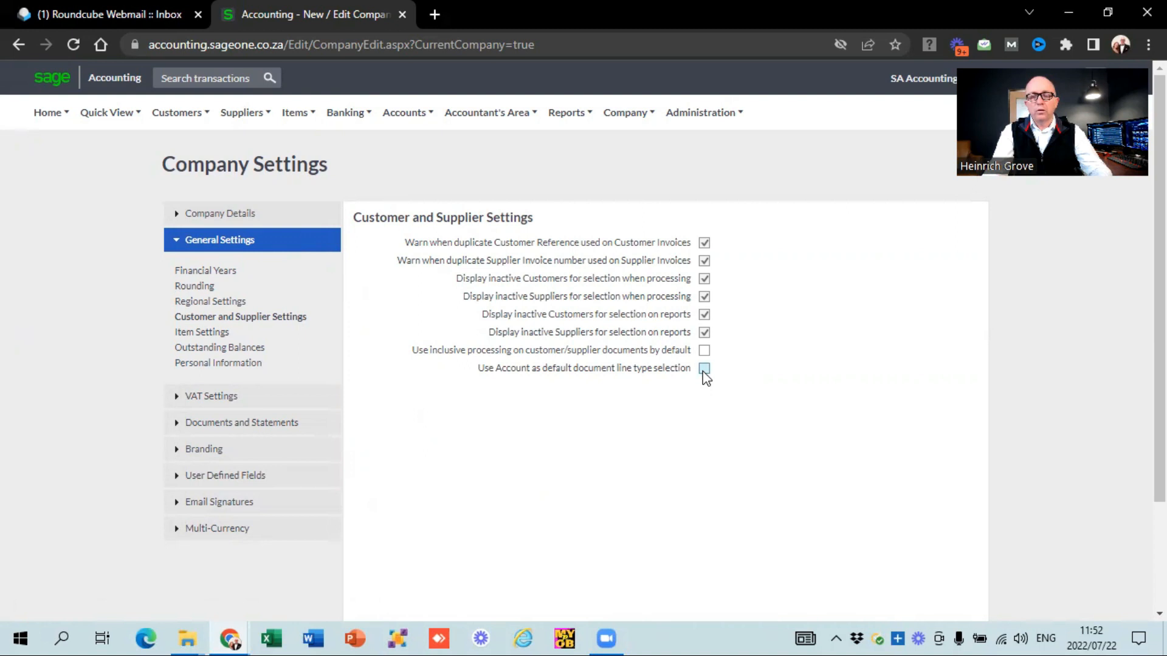
Tick 'Use Account as default document line type selection', then move on to Item Settings
left_click(702, 367)
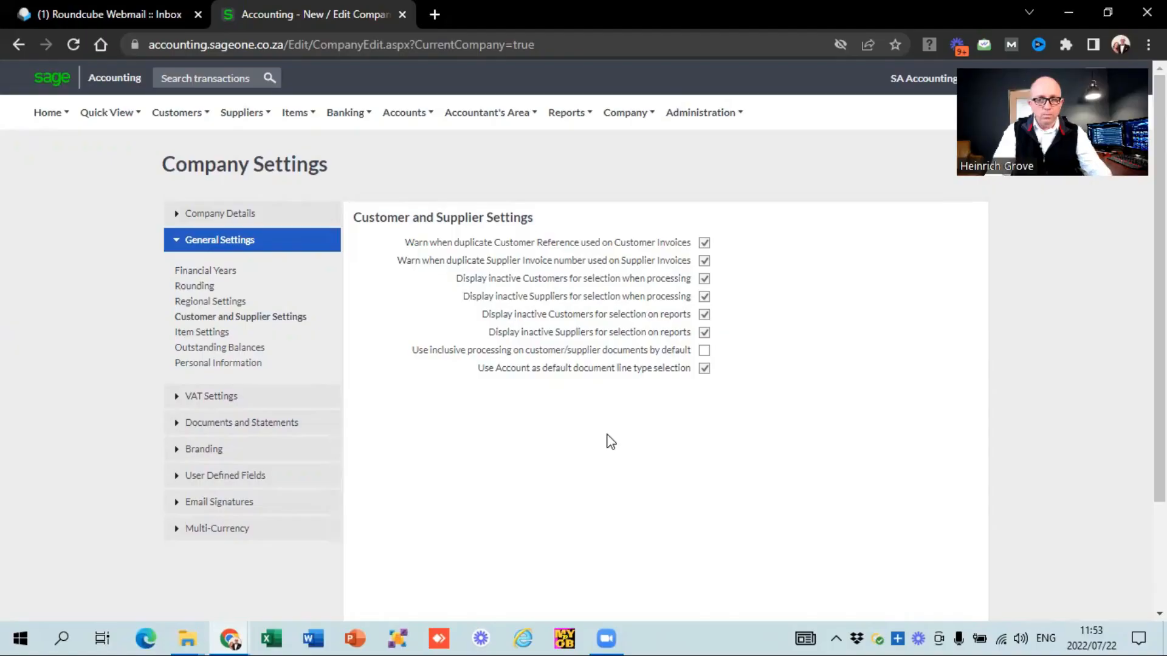
mouse_move(19, 327)
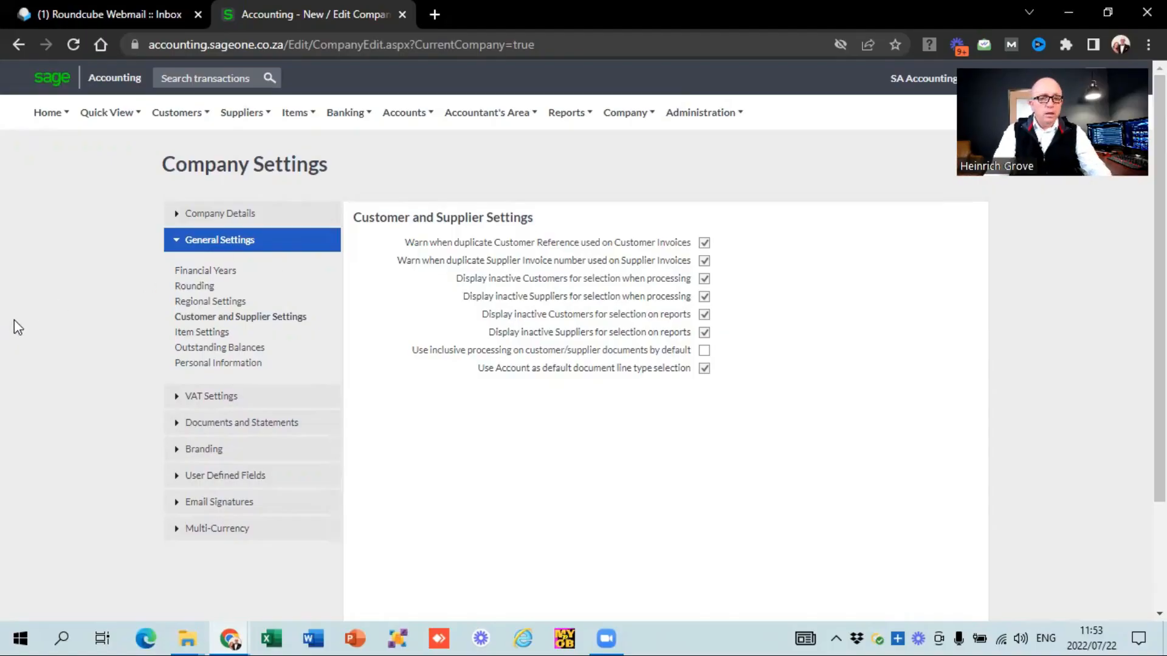
mouse_move(200, 332)
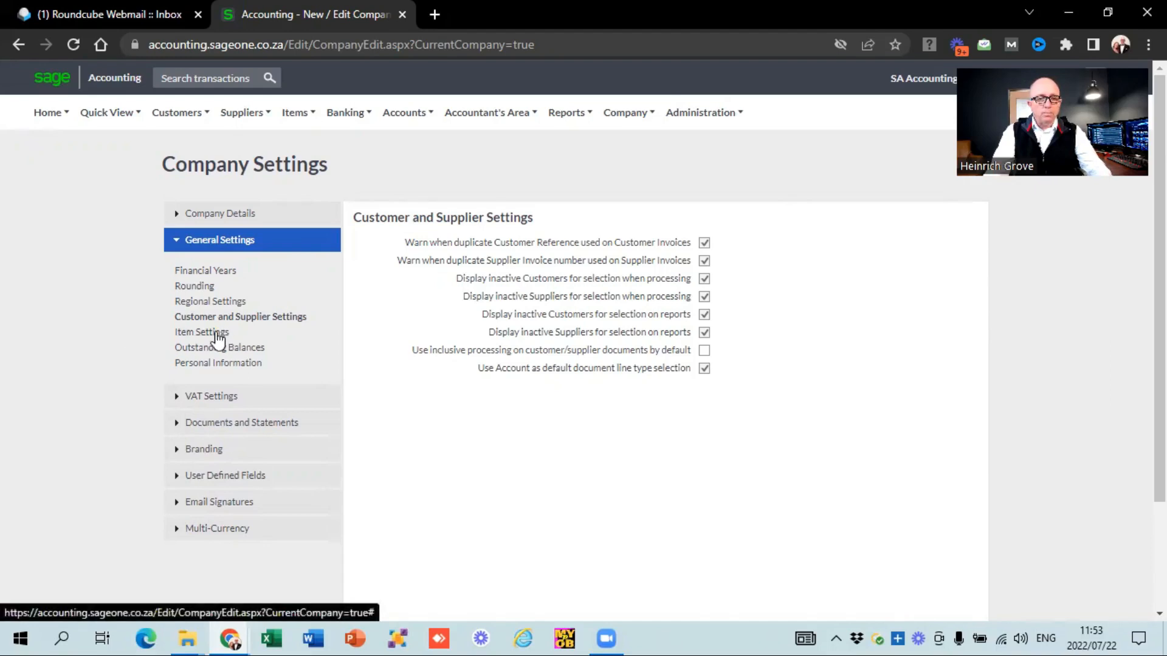
left_click(202, 332)
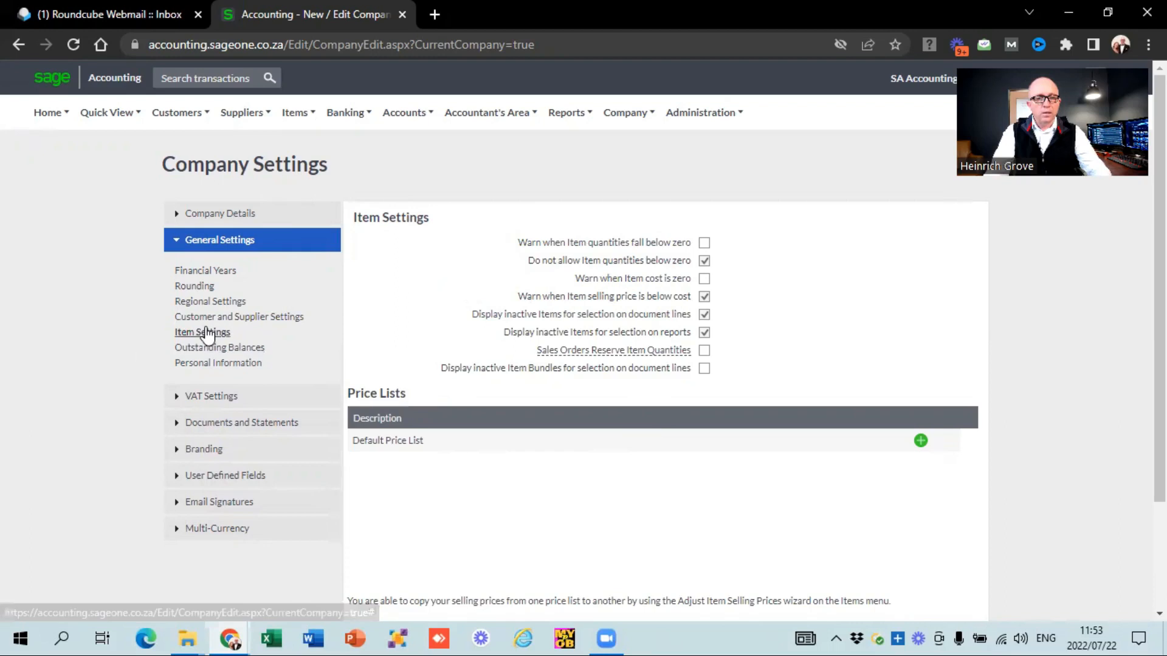
Keep Outstanding Balances ageing based on the invoice date
left_click(220, 348)
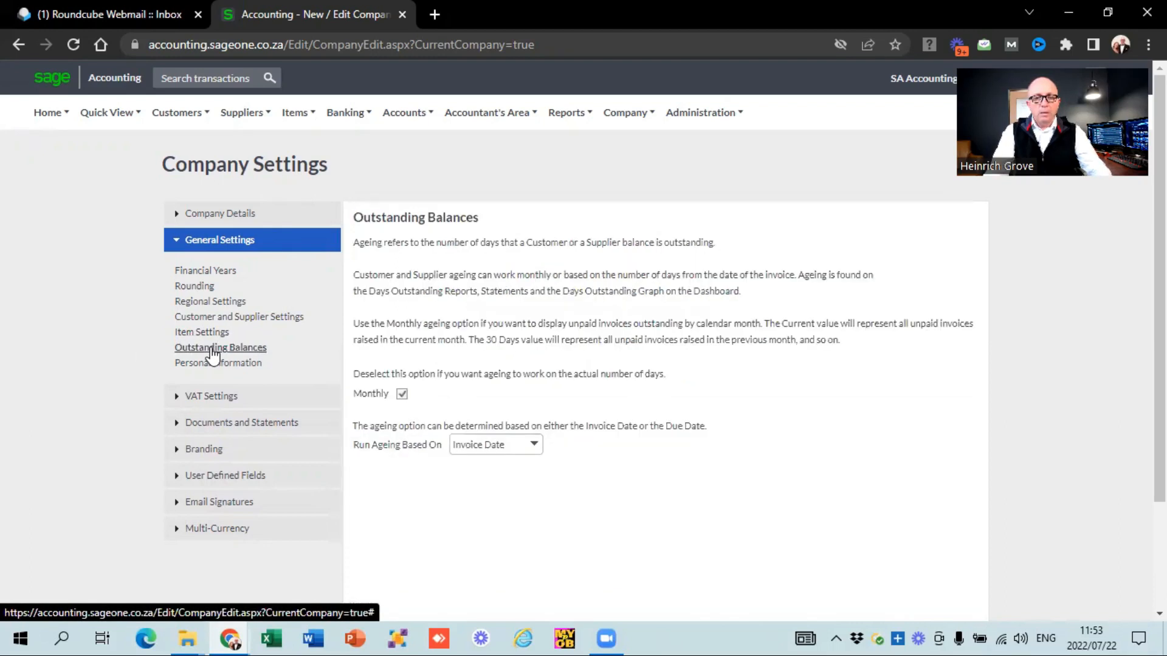
mouse_move(547, 376)
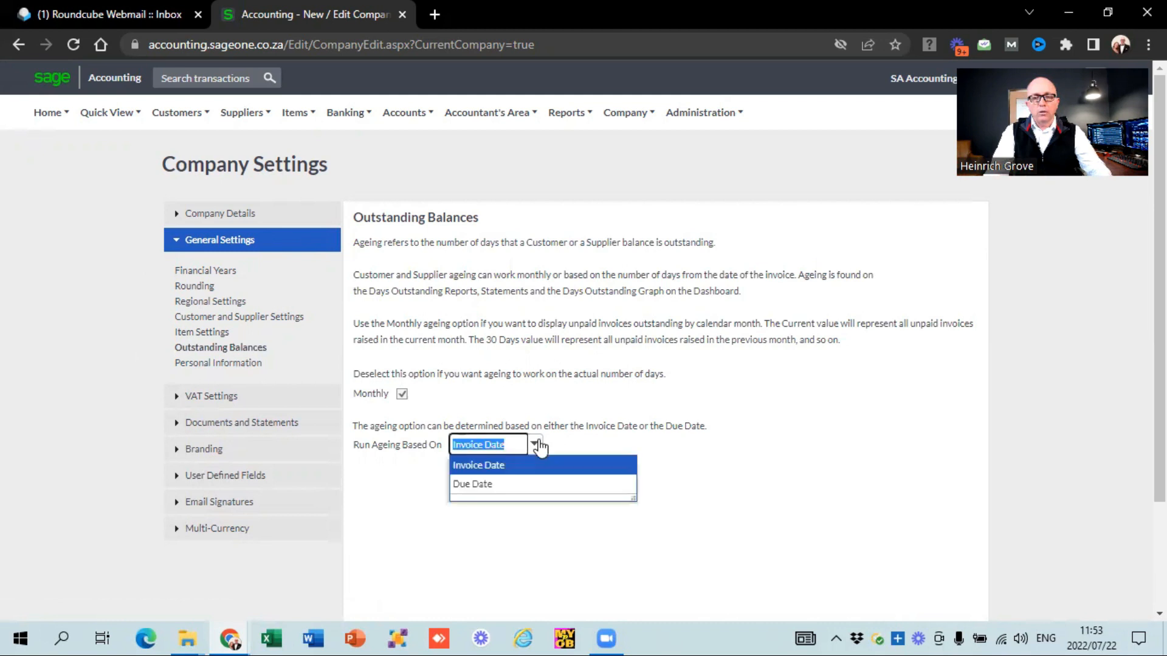
left_click(477, 466)
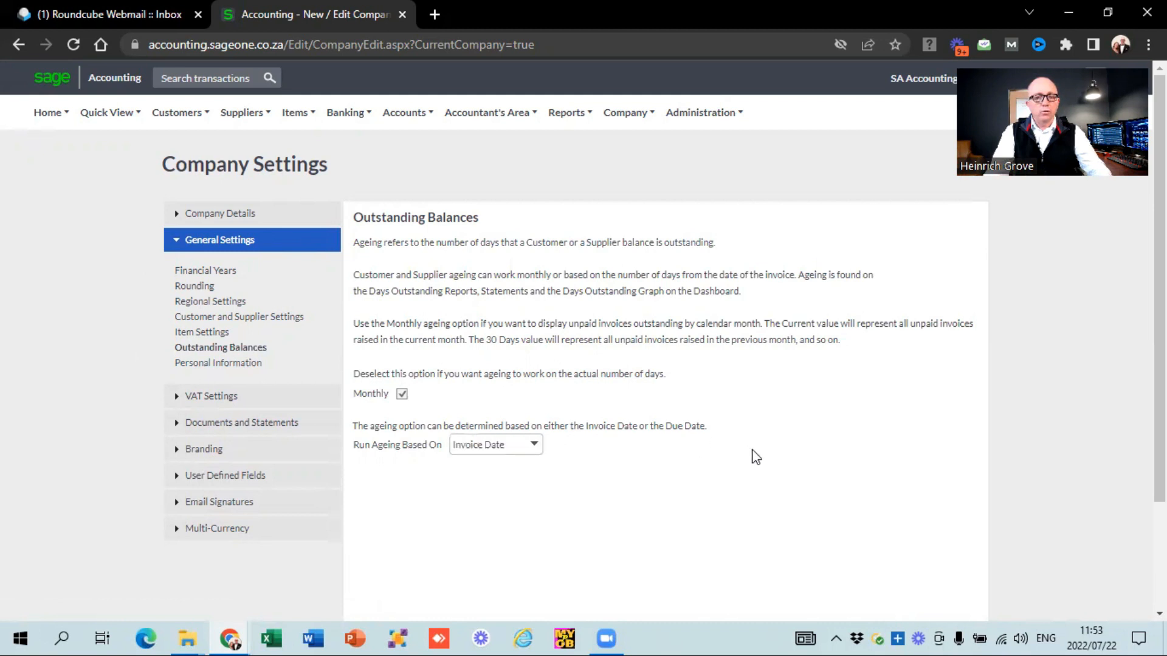
mouse_move(217, 363)
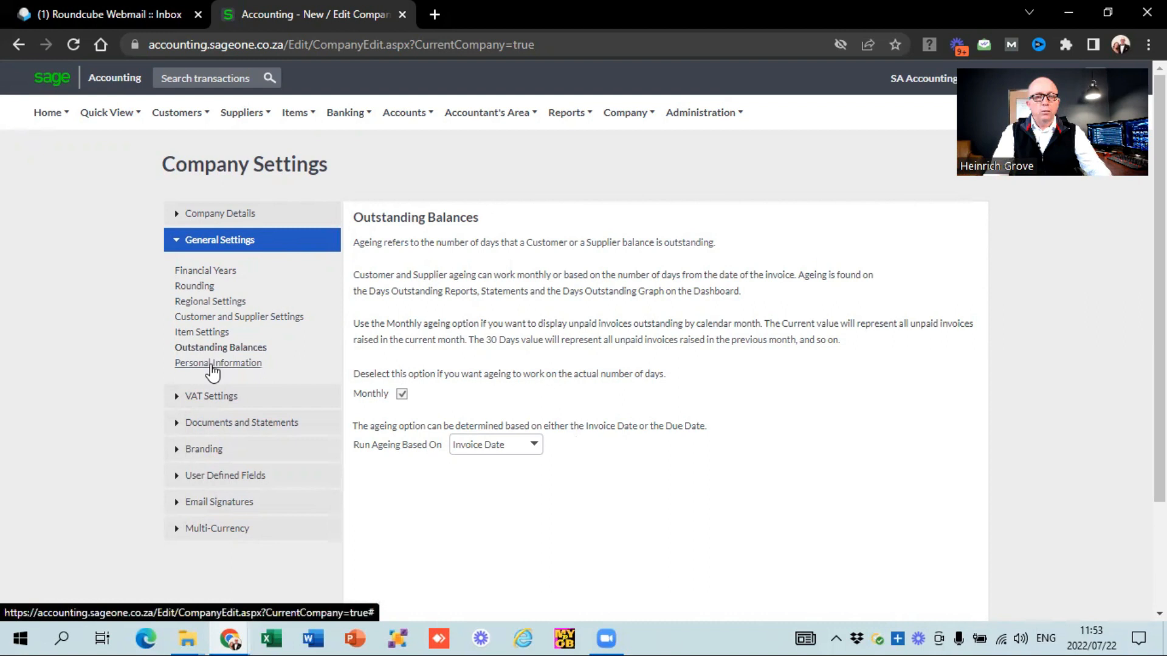
Retain personal information for 10 years with reason 'legal'
left_click(218, 362)
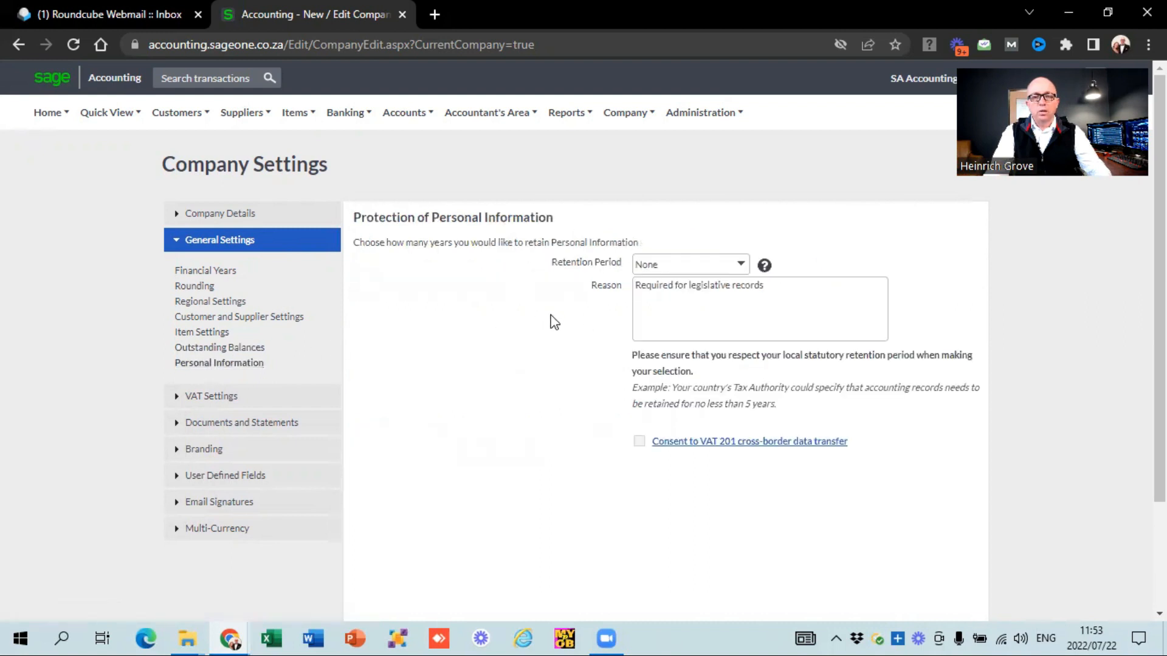
left_click(680, 263)
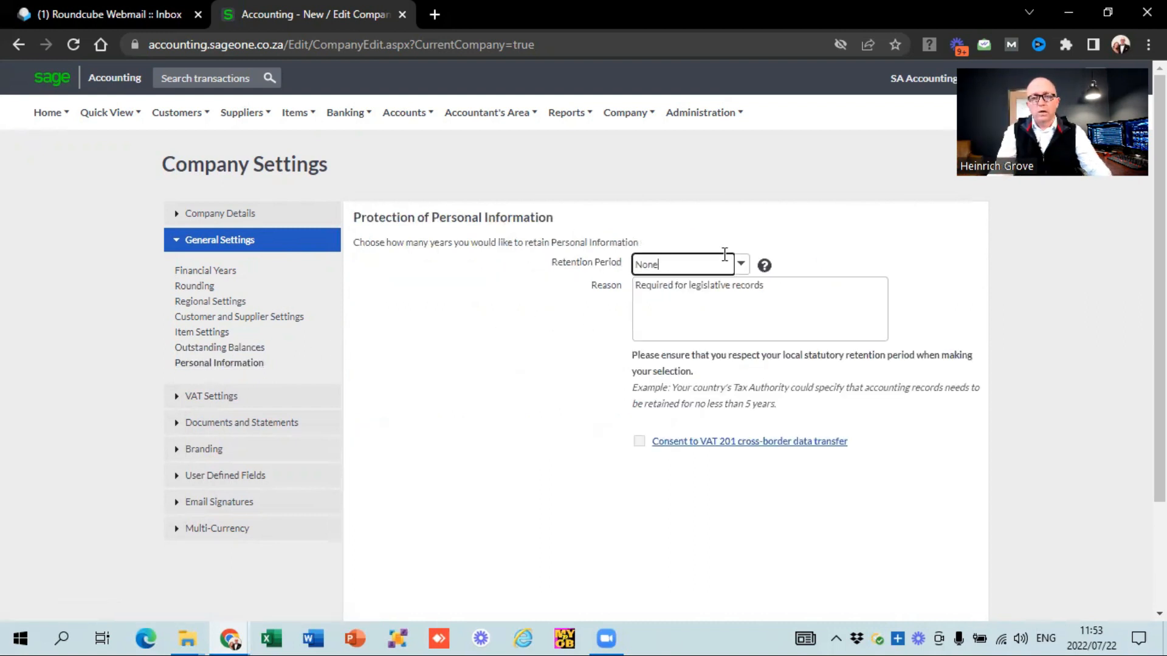
left_click(740, 265)
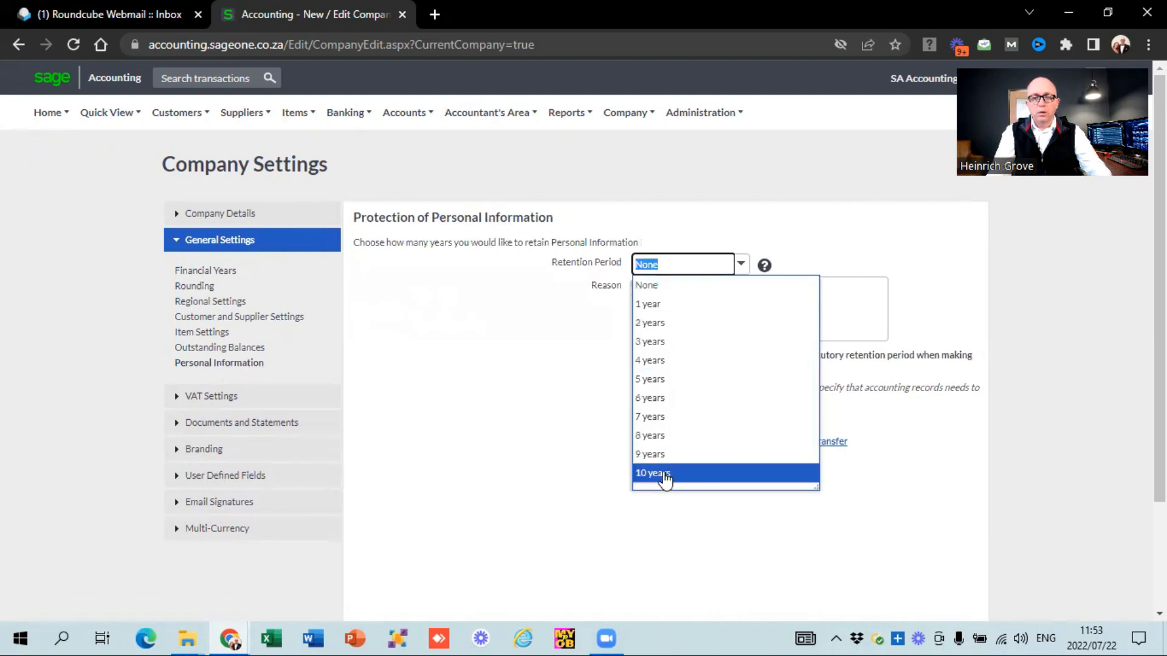
left_click(653, 473)
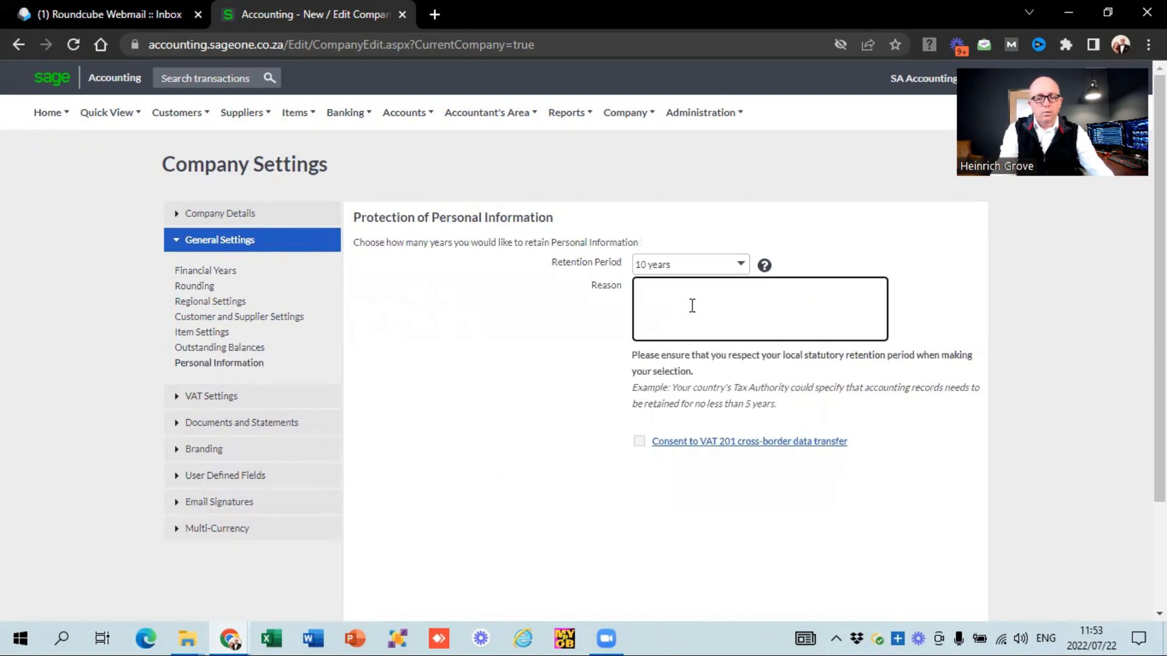
type("legal")
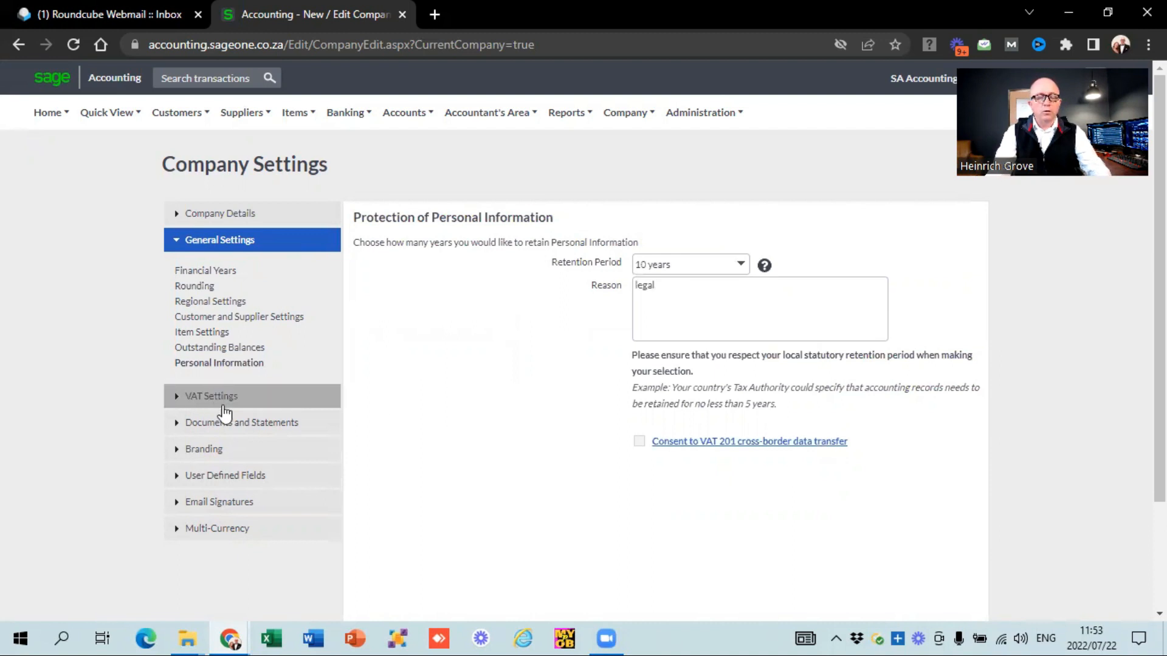
left_click(210, 395)
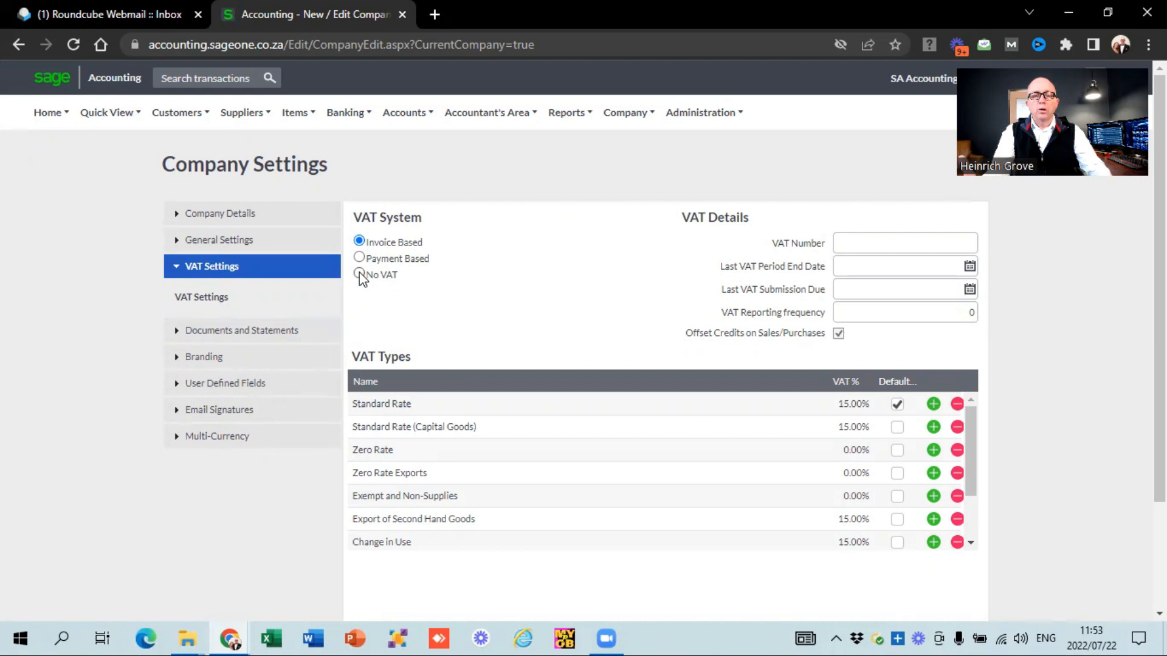
Try No VAT, confirm the warning, then revert the VAT system to Invoice Based
left_click(360, 275)
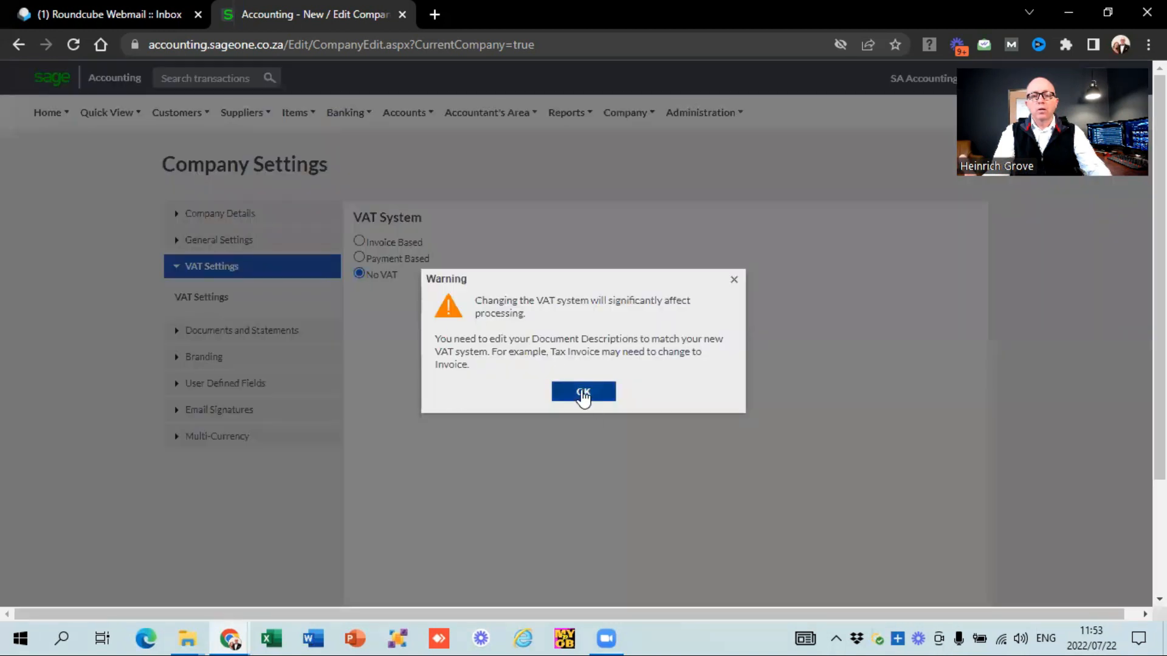
left_click(582, 392)
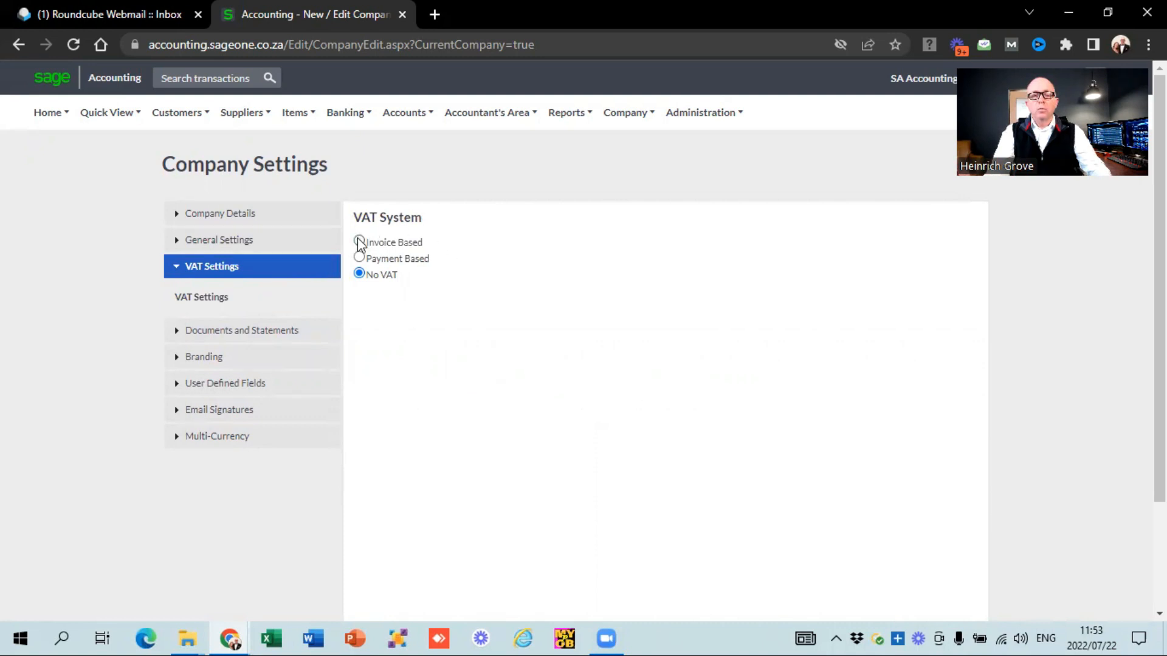
left_click(359, 242)
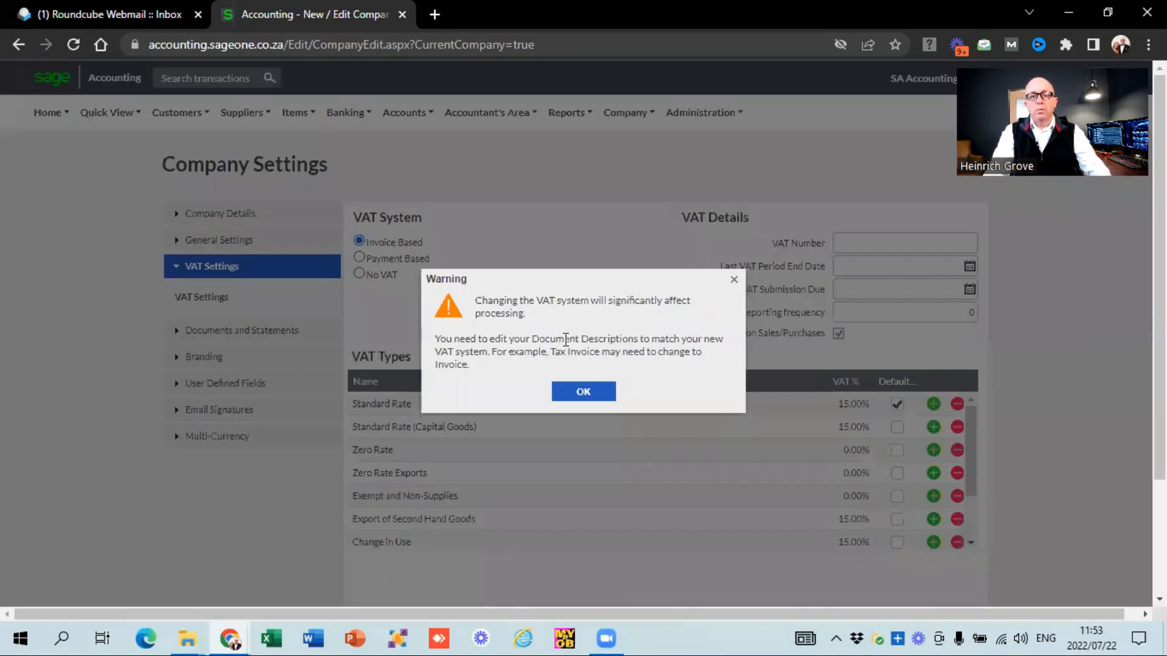
left_click(582, 391)
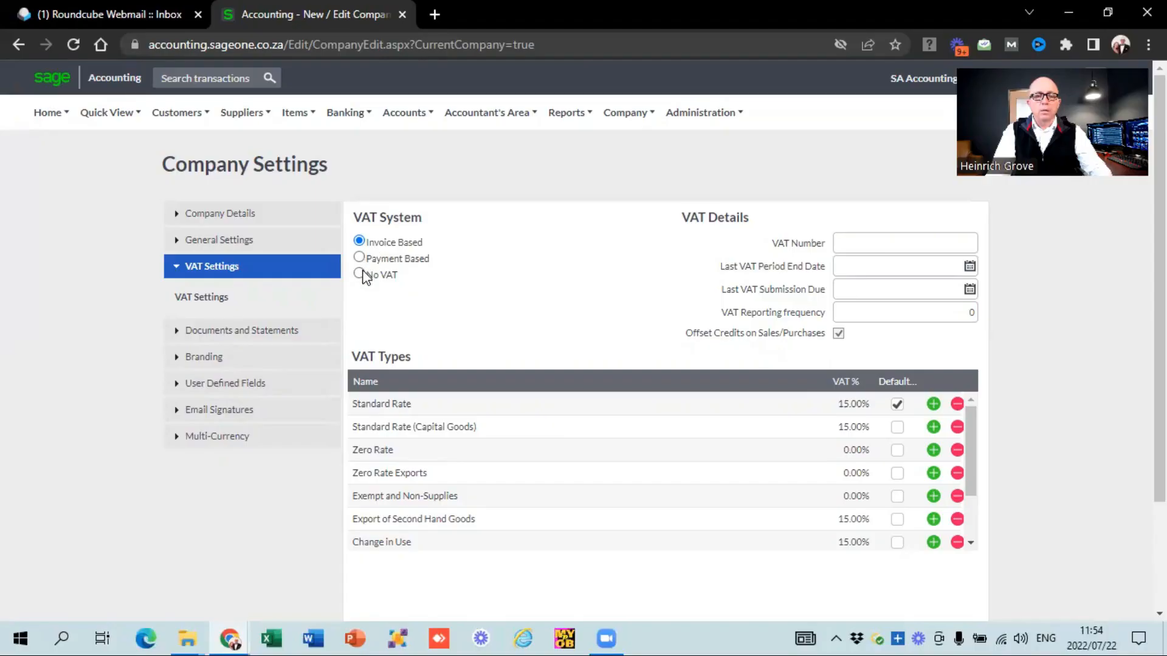
Set the VAT system to No VAT and confirm the change warning
left_click(359, 274)
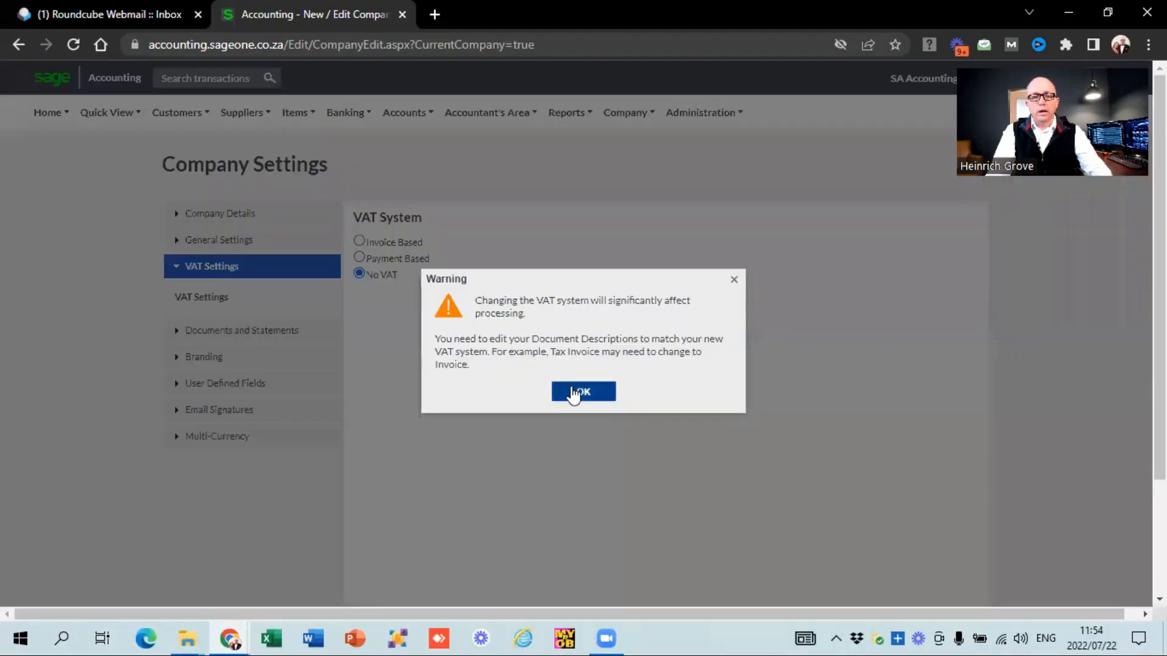
left_click(582, 391)
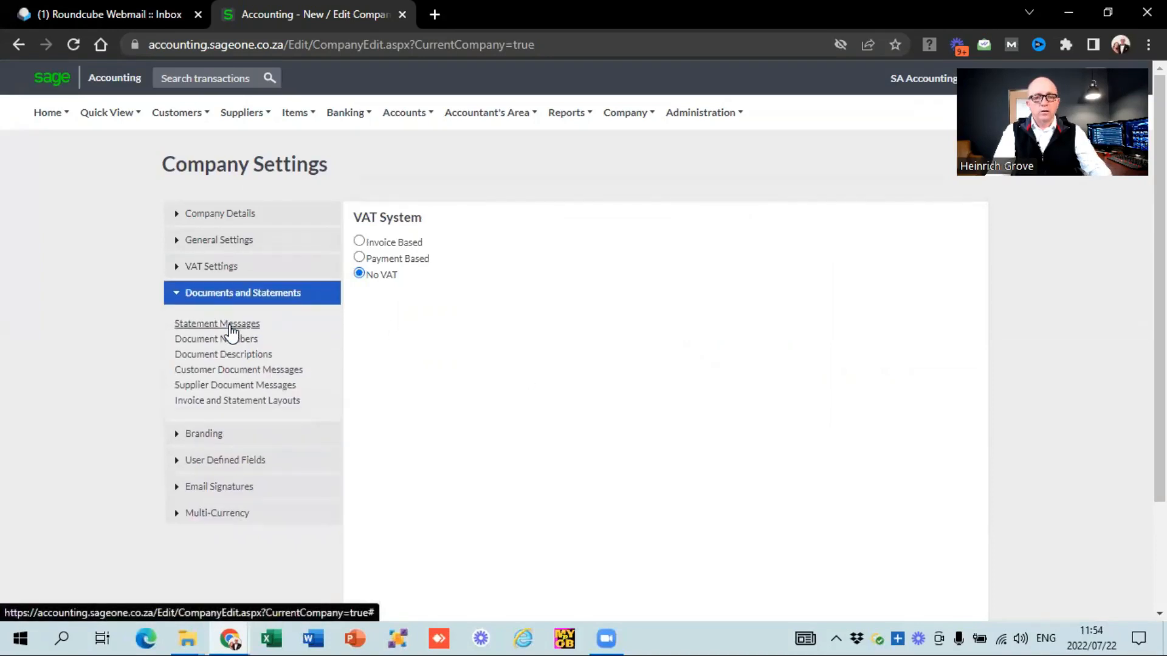
left_click(217, 324)
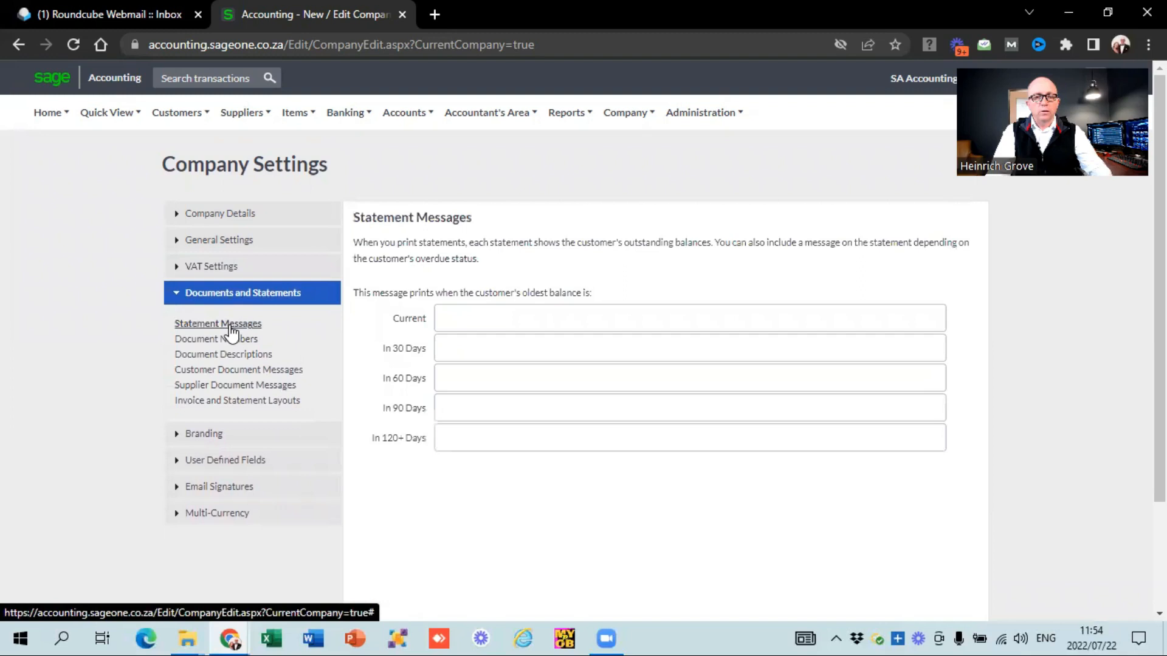
mouse_move(448, 432)
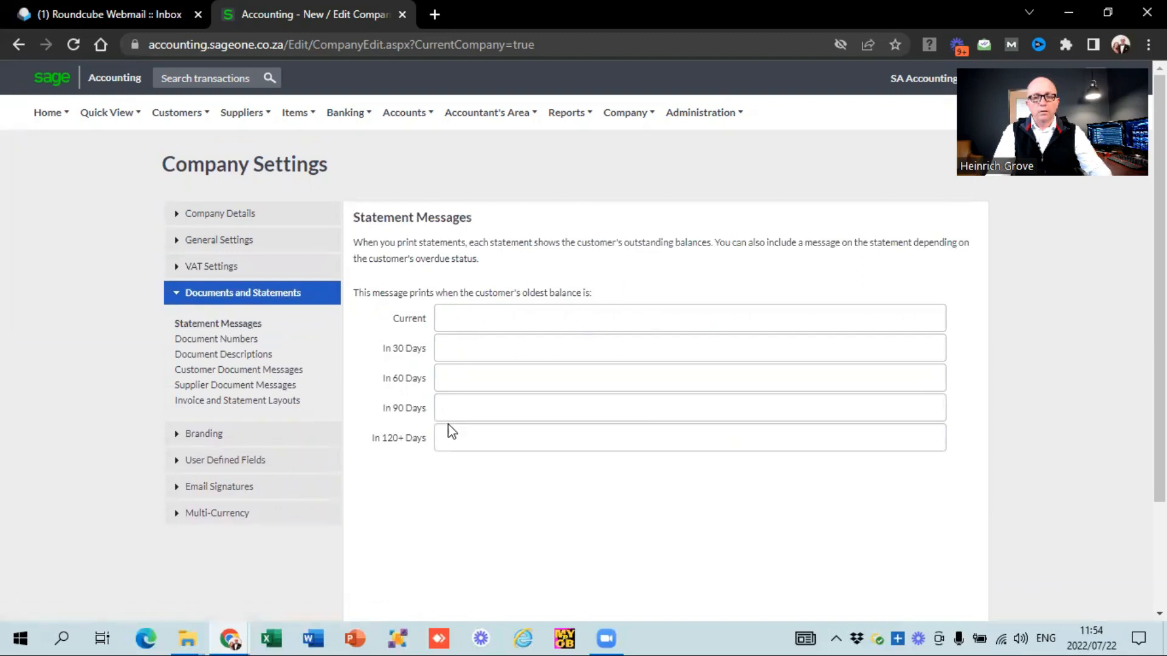
mouse_move(531, 449)
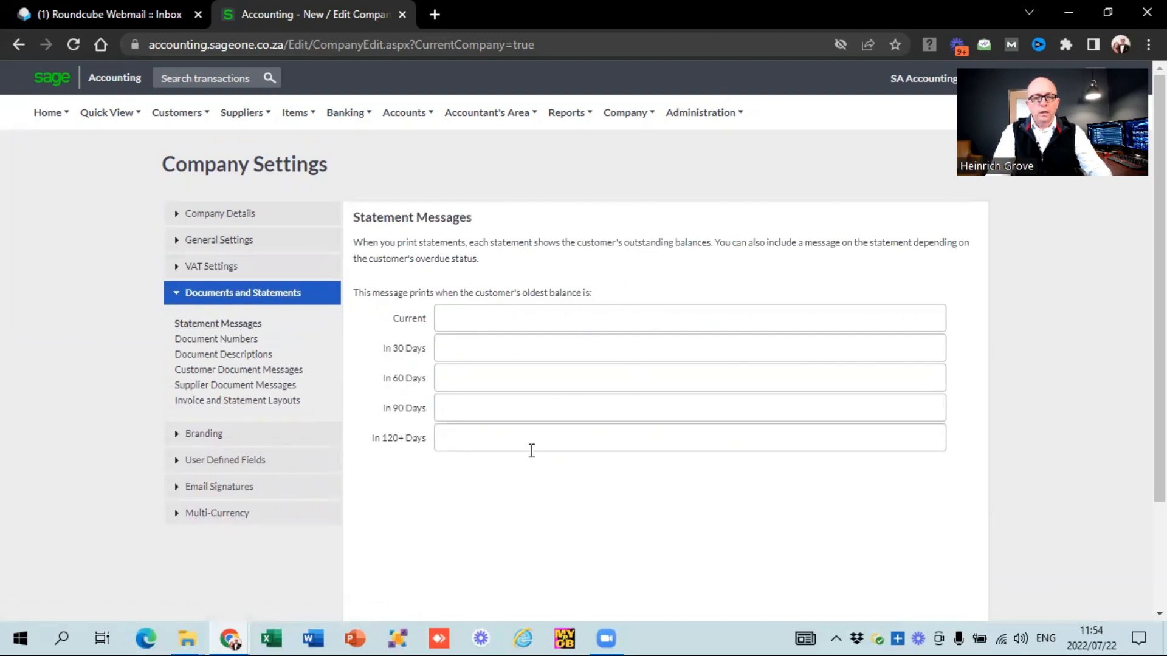
In Document Numbers, change the next Customer Invoice number to INV0000101
left_click(216, 339)
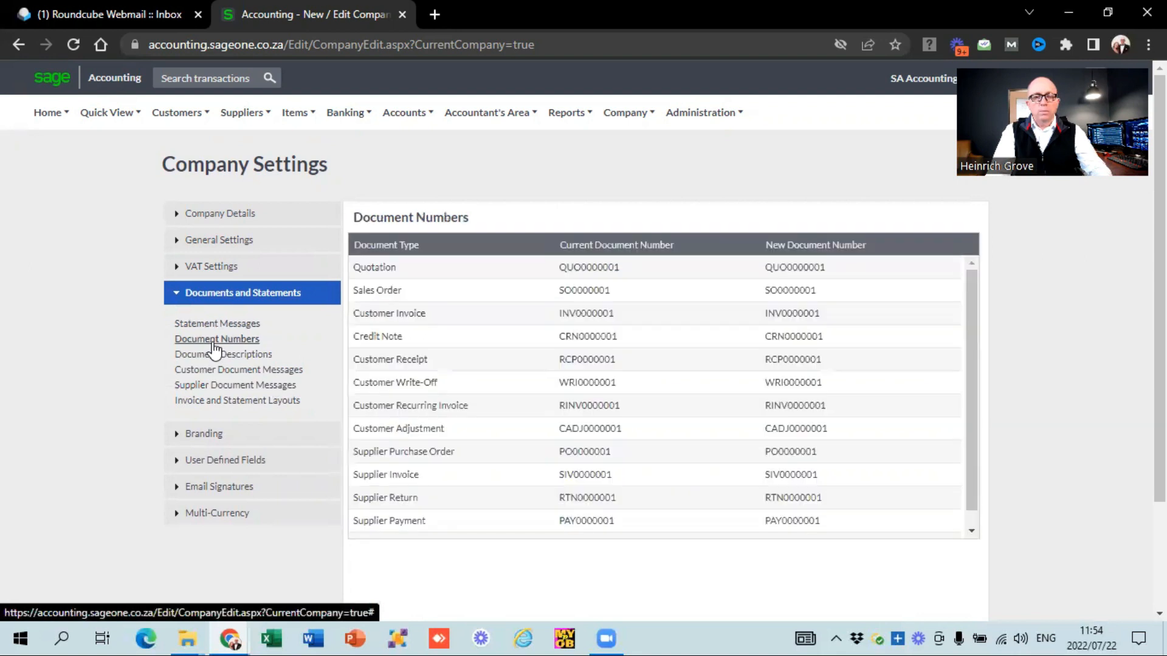
mouse_move(993, 333)
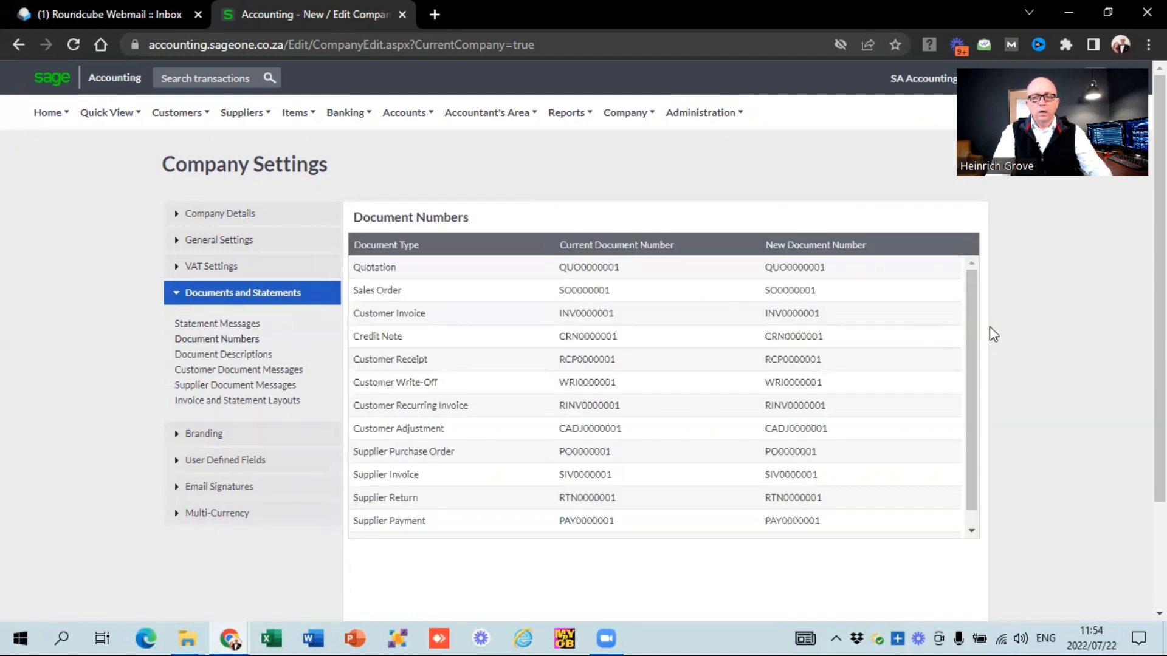
mouse_move(1049, 339)
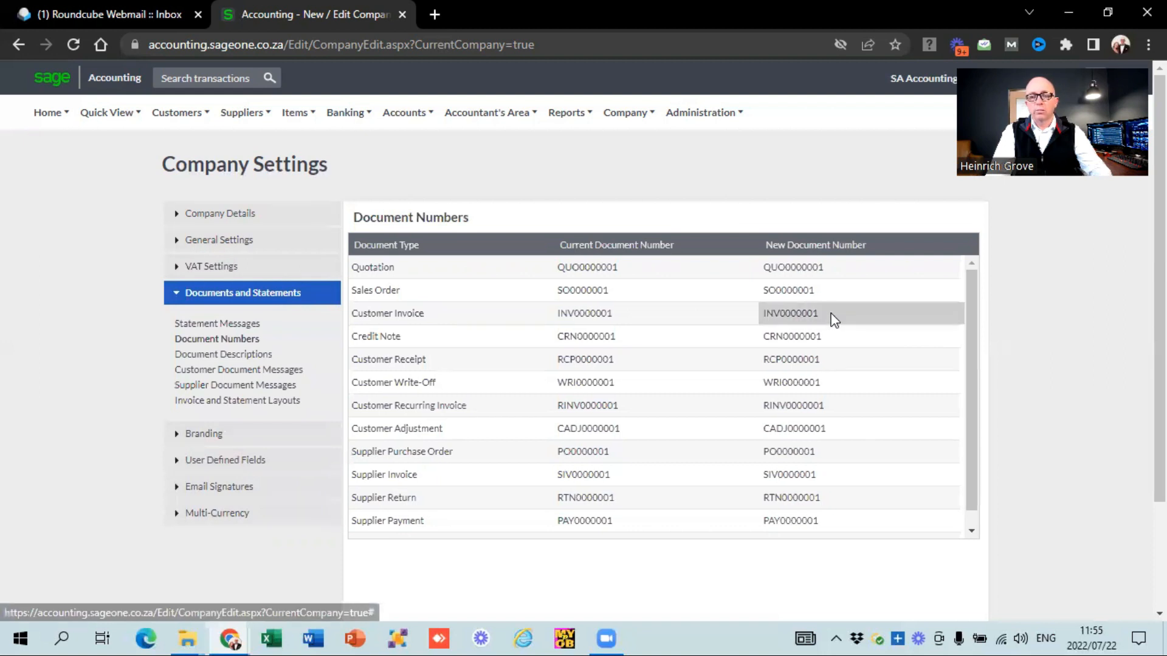
left_click(818, 314)
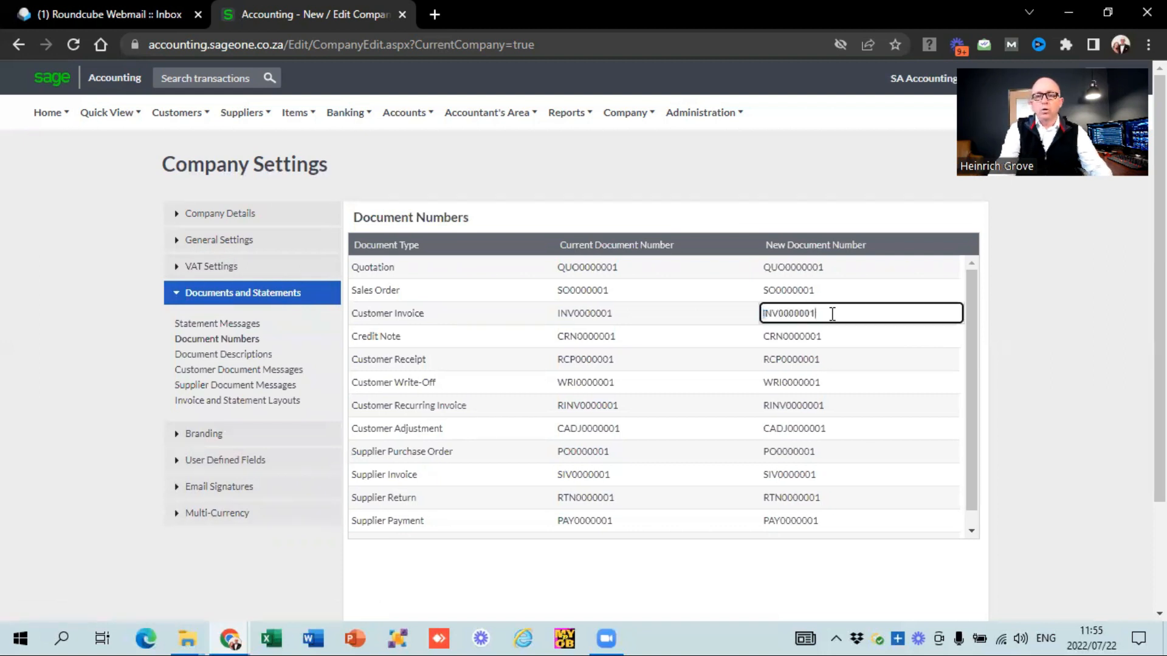
key("BackSpace")
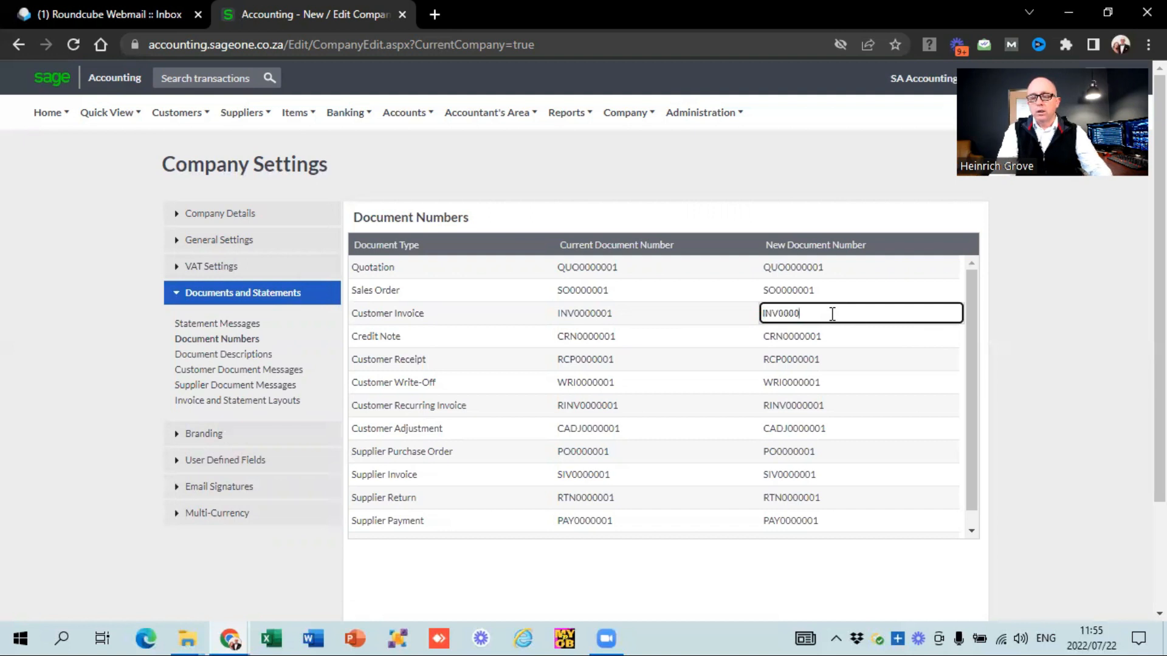
type("101")
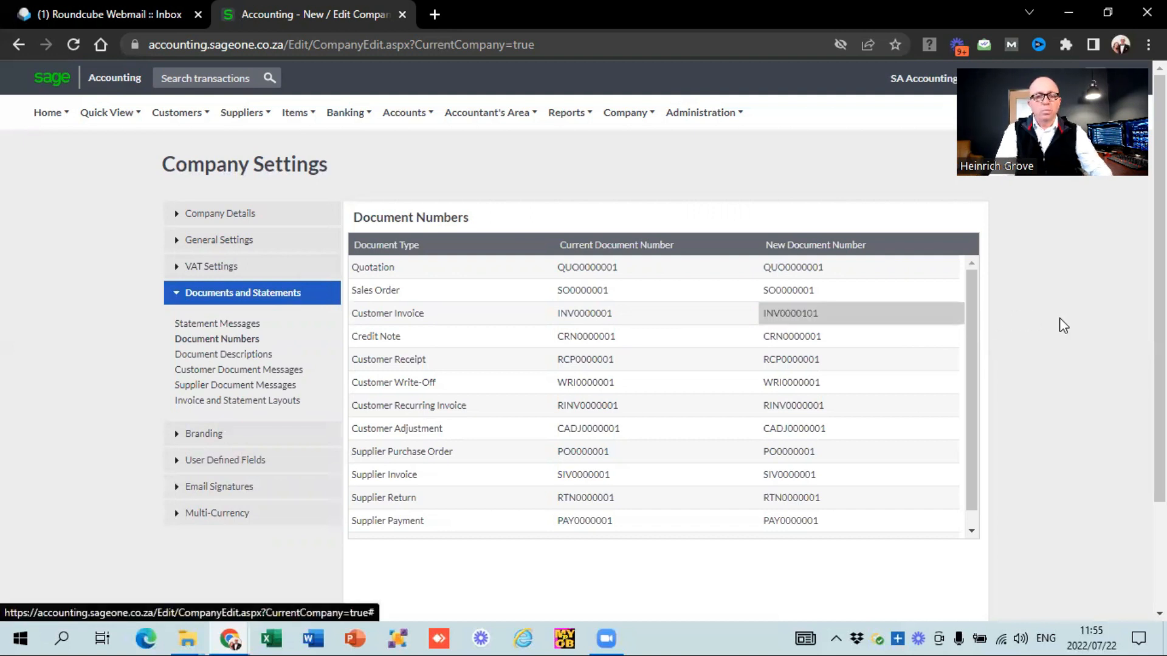
mouse_move(147, 321)
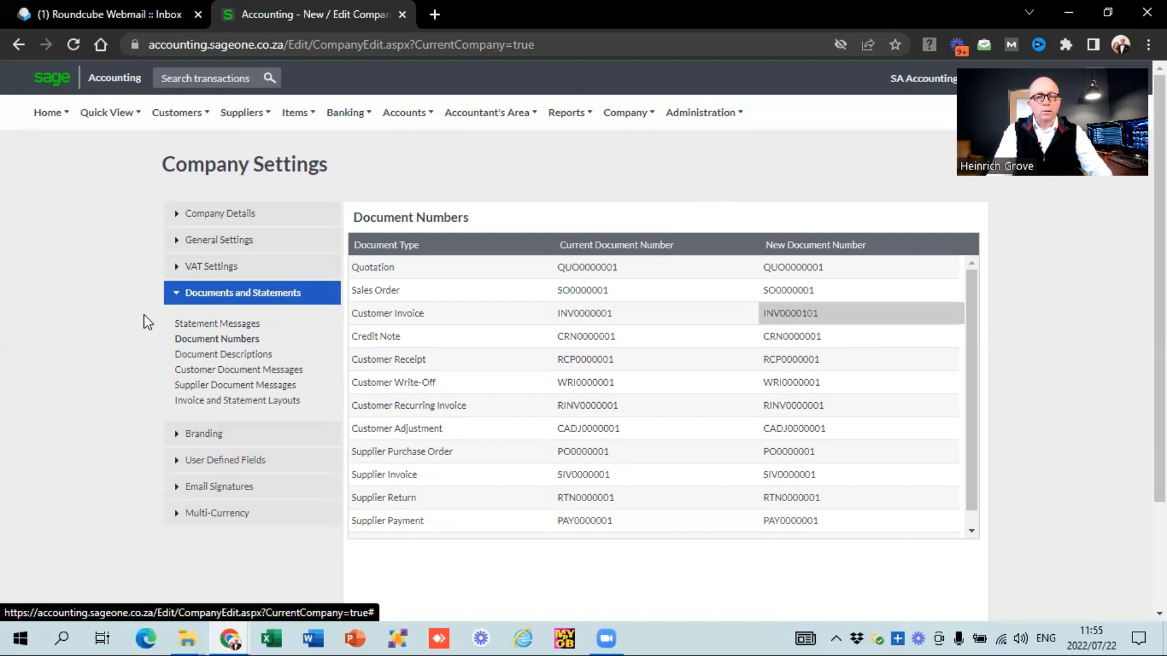
View the Document Descriptions list of original and copy names per document type
left_click(223, 354)
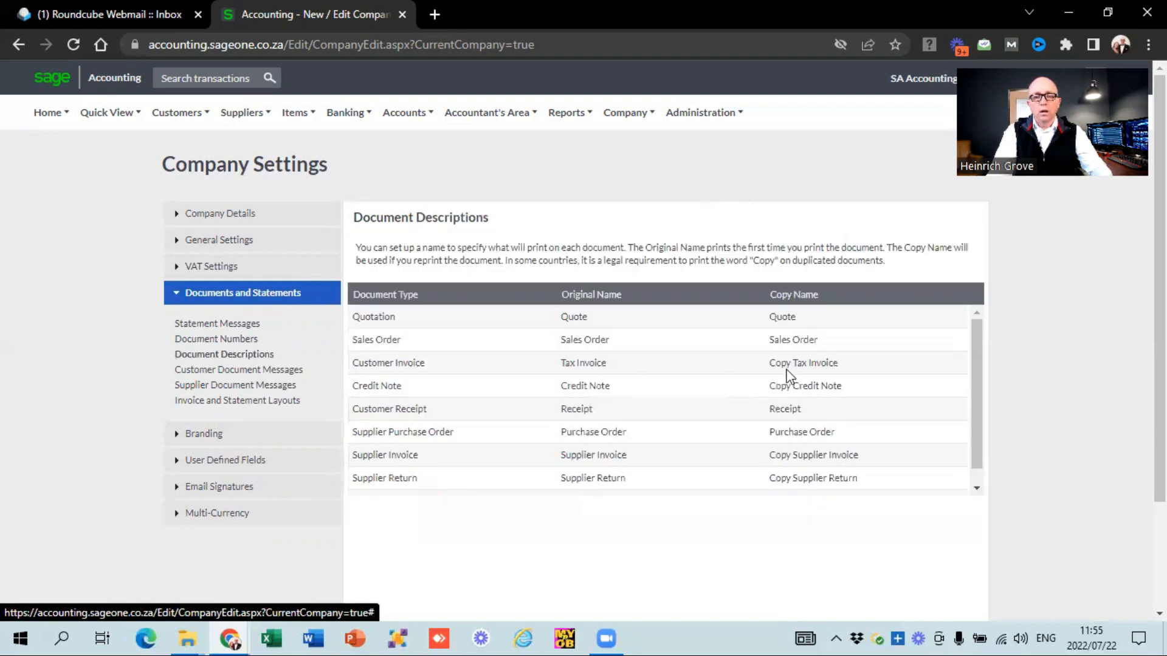
mouse_move(1037, 363)
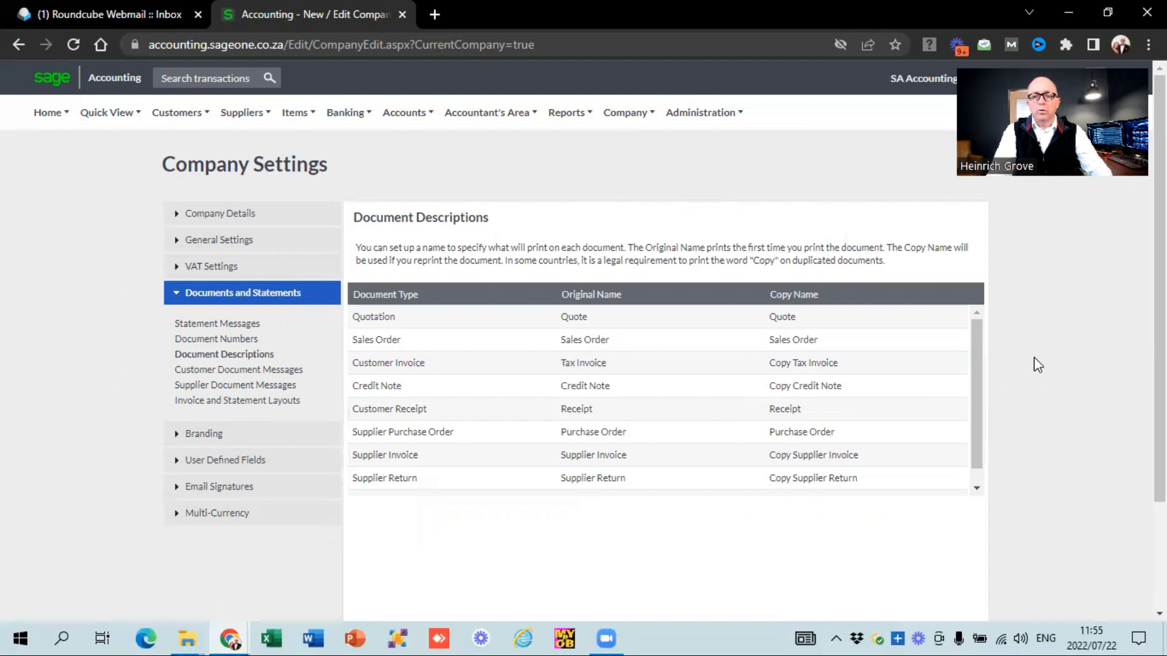
scroll("down", 3)
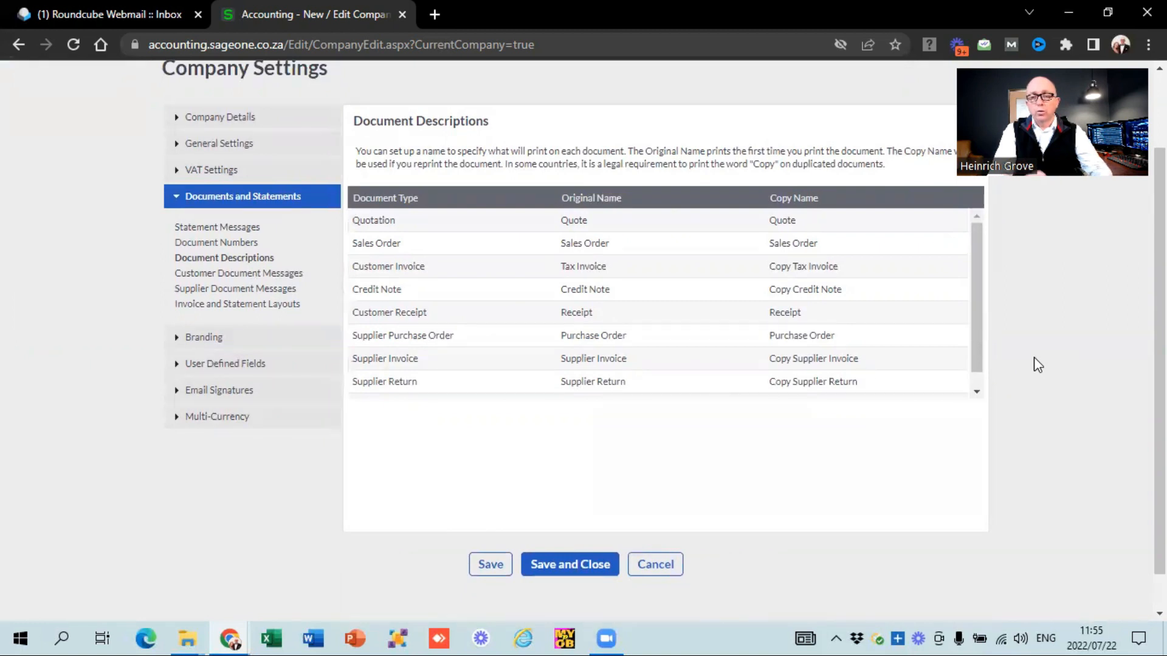
mouse_move(974, 330)
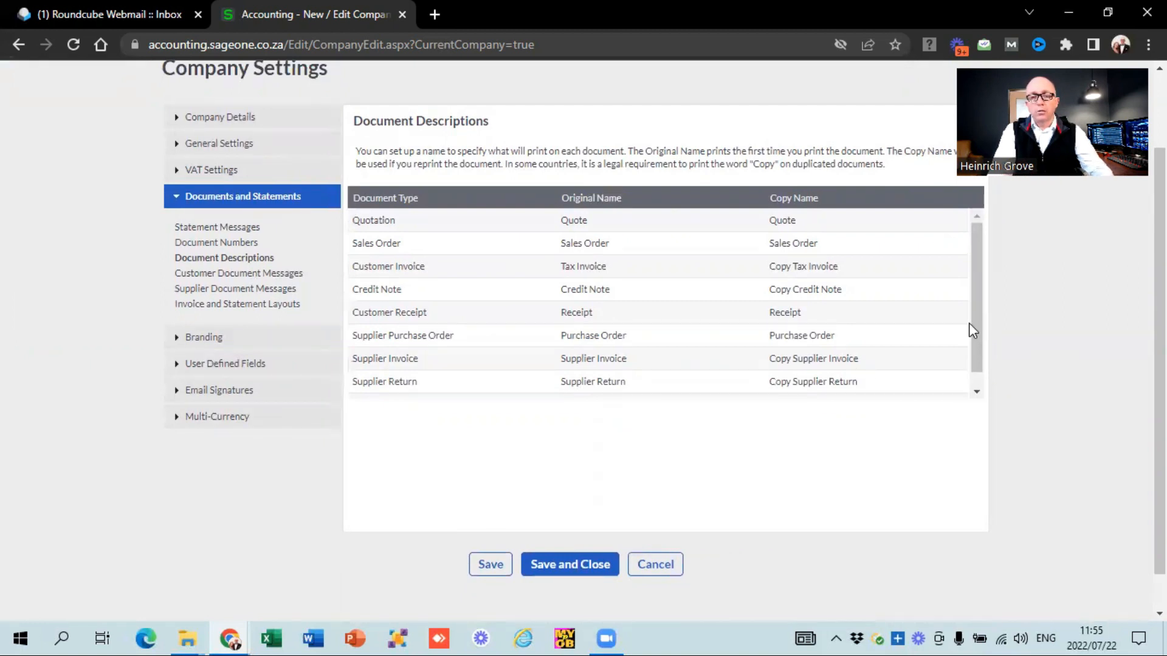
mouse_move(571, 266)
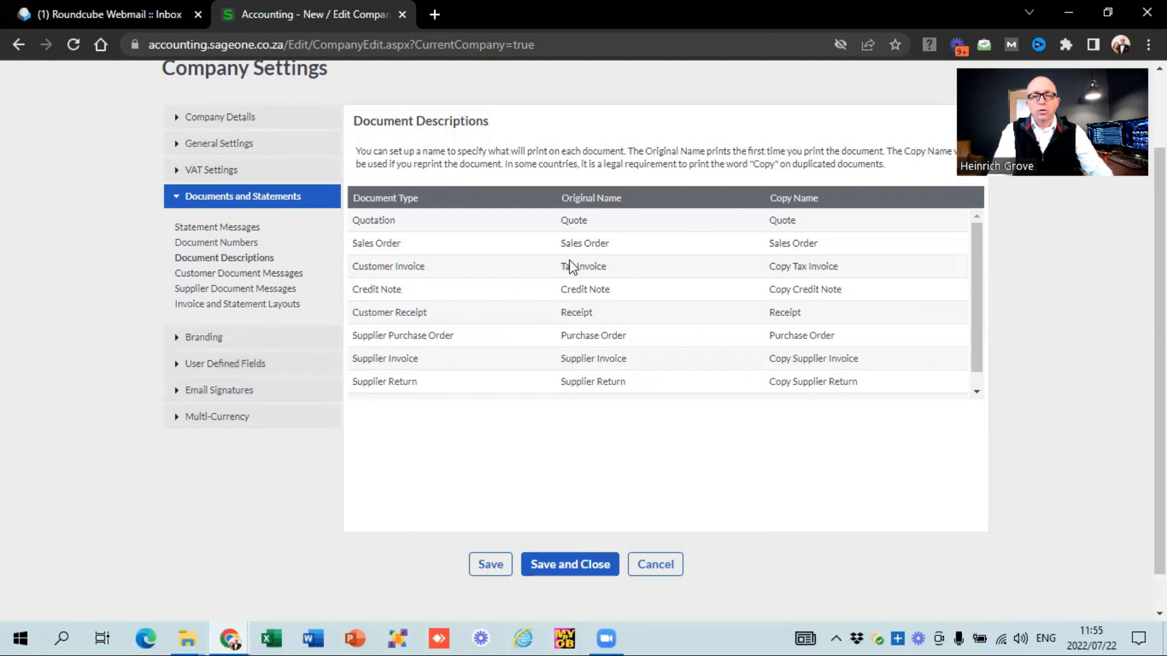
mouse_move(598, 273)
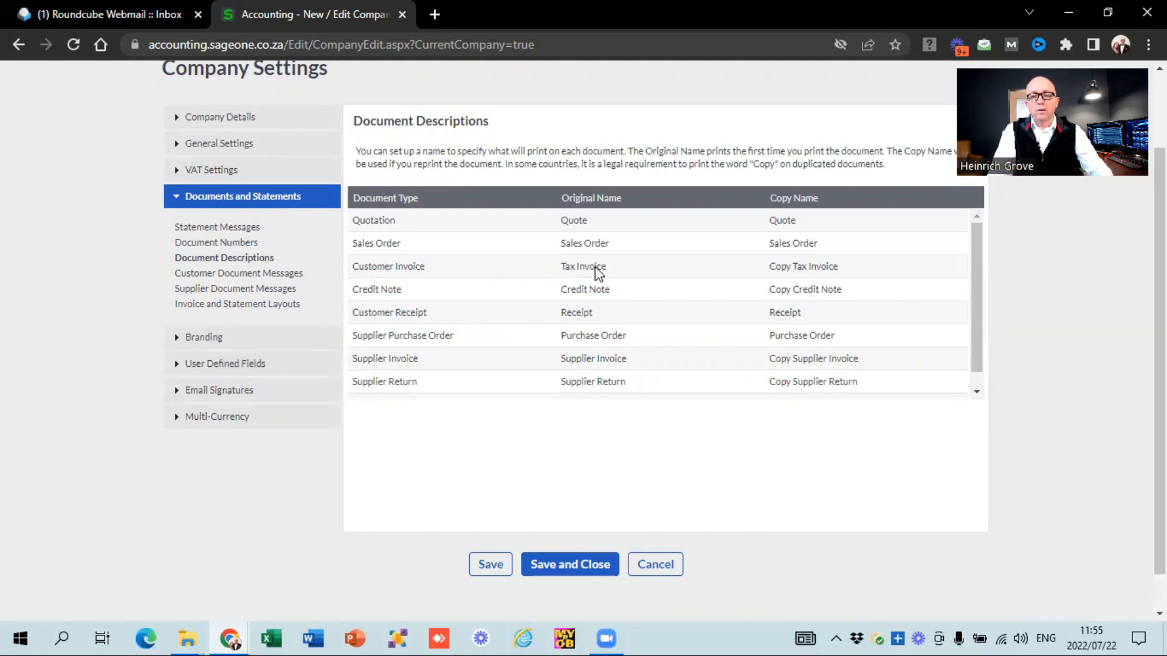
mouse_move(834, 281)
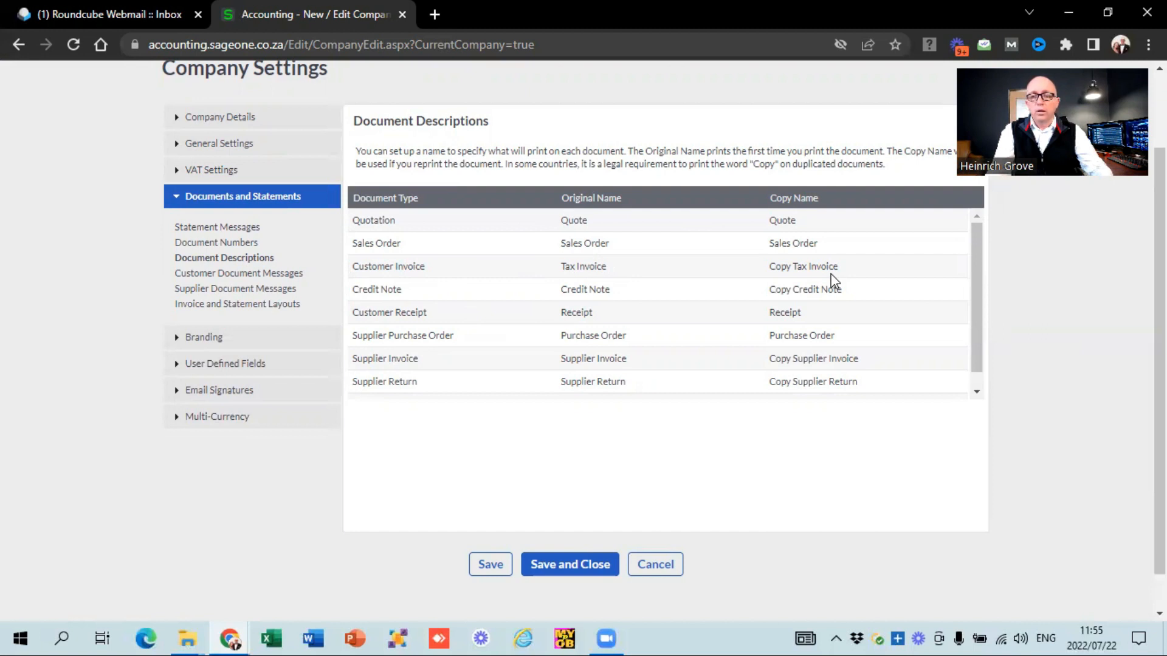
mouse_move(245, 273)
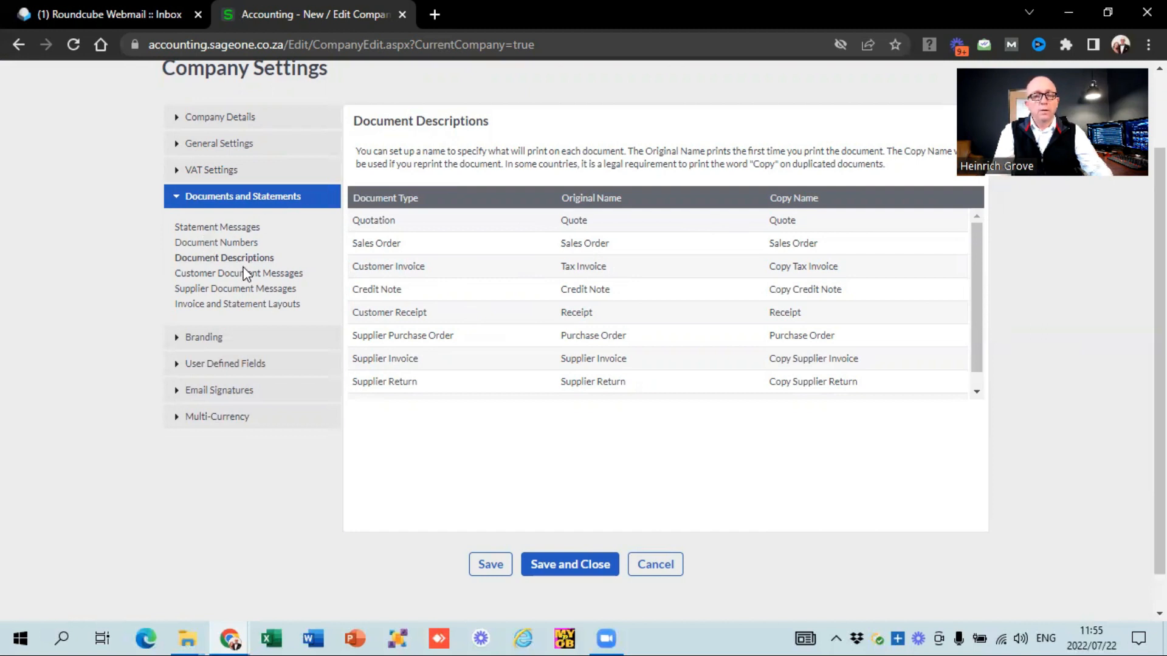
Review Customer Document Messages, then show the Supplier Document Messages fields
left_click(239, 273)
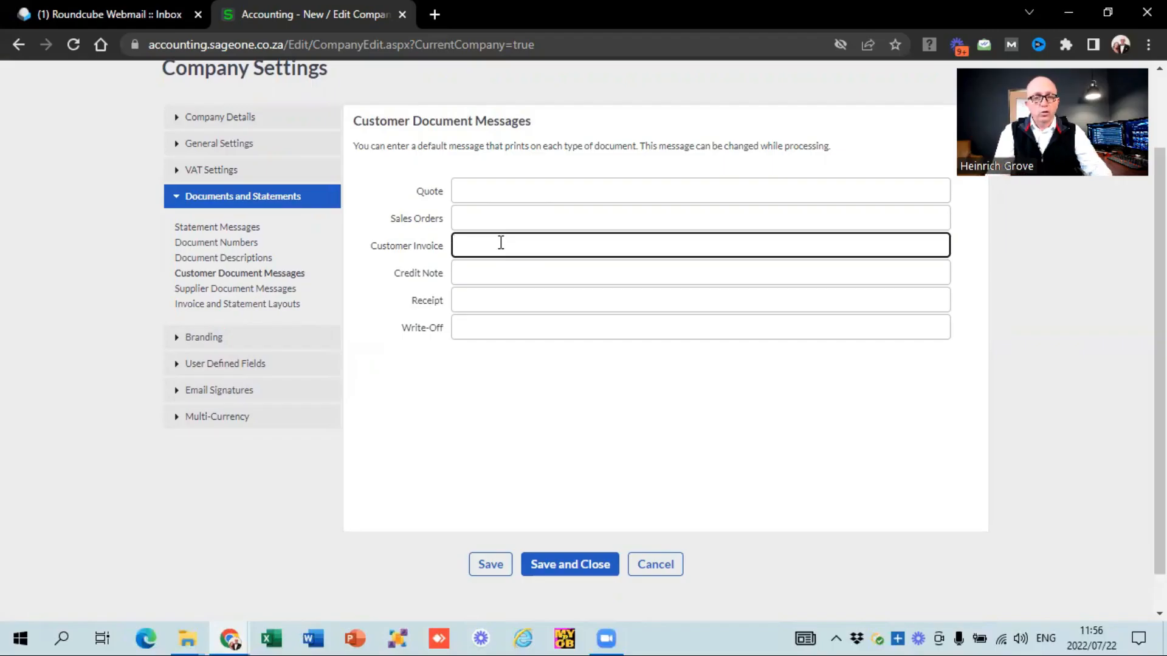
left_click(234, 289)
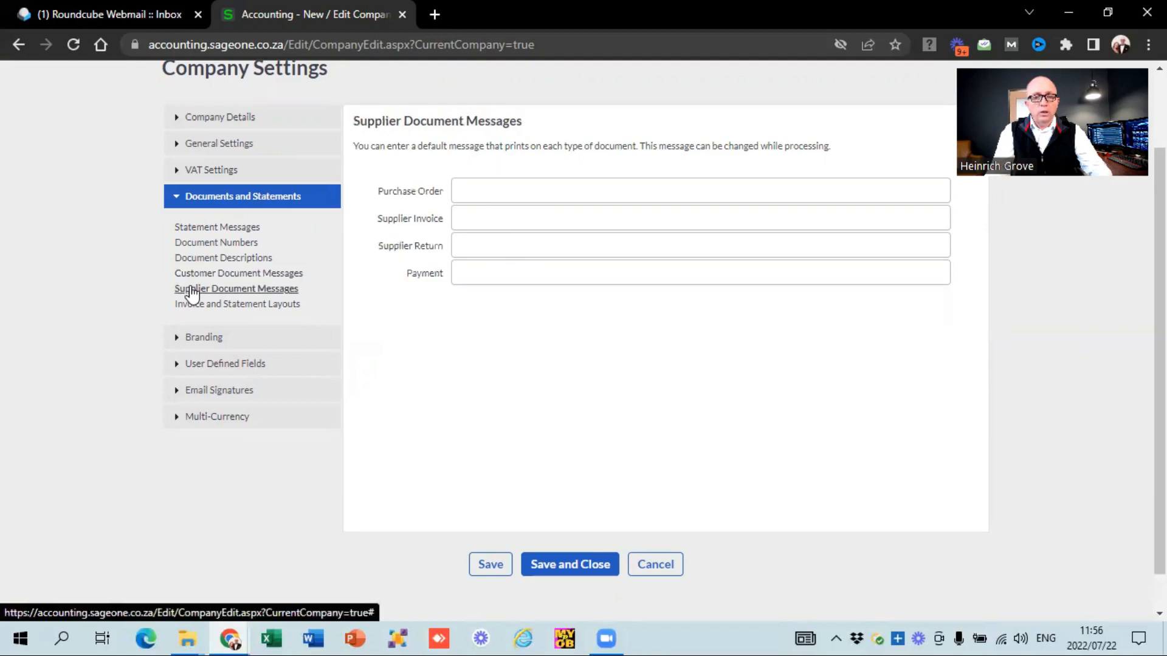
mouse_move(177, 316)
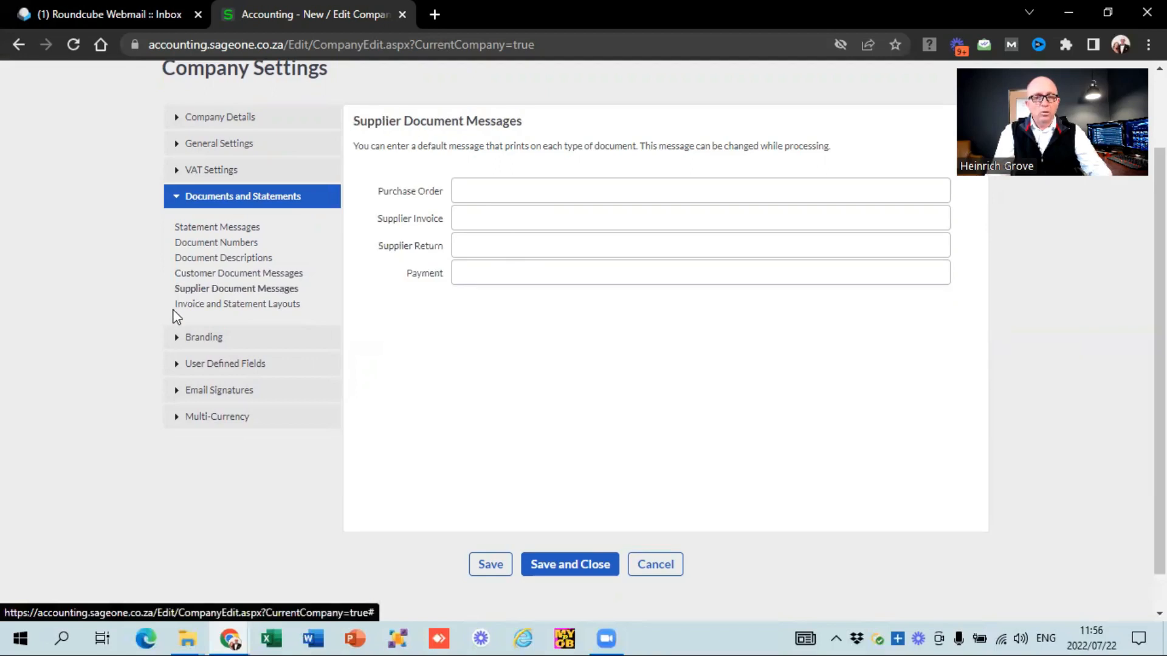
Set the Tax Invoice layout to Simple Layout, leaving the others on Default (Classic)
left_click(237, 304)
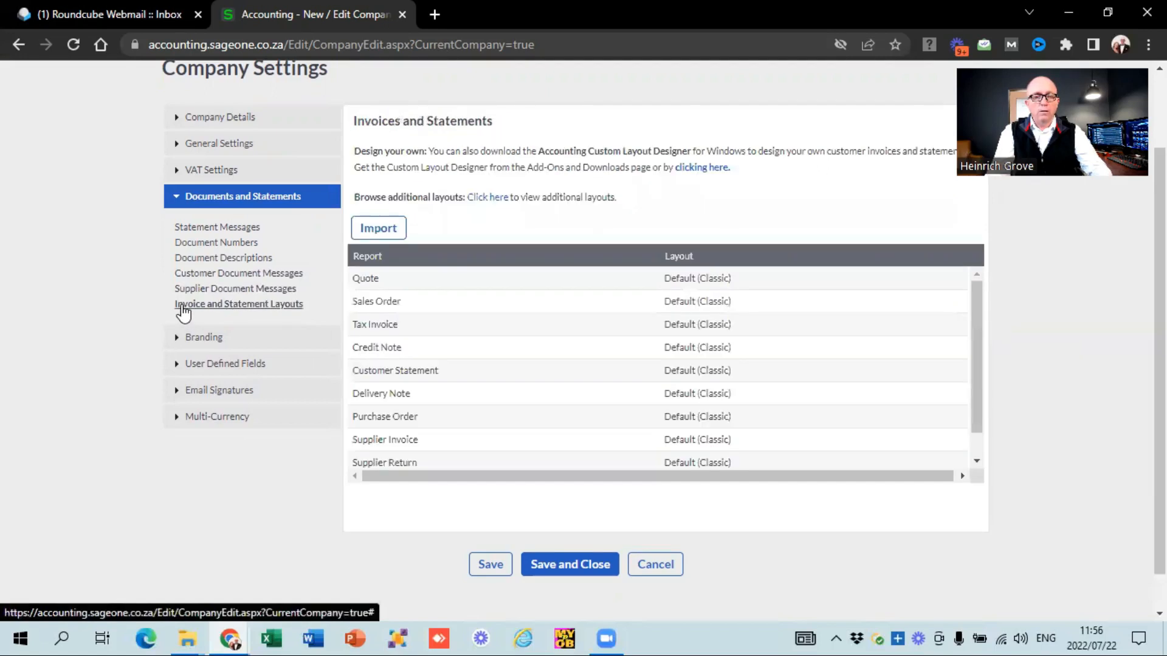
mouse_move(747, 232)
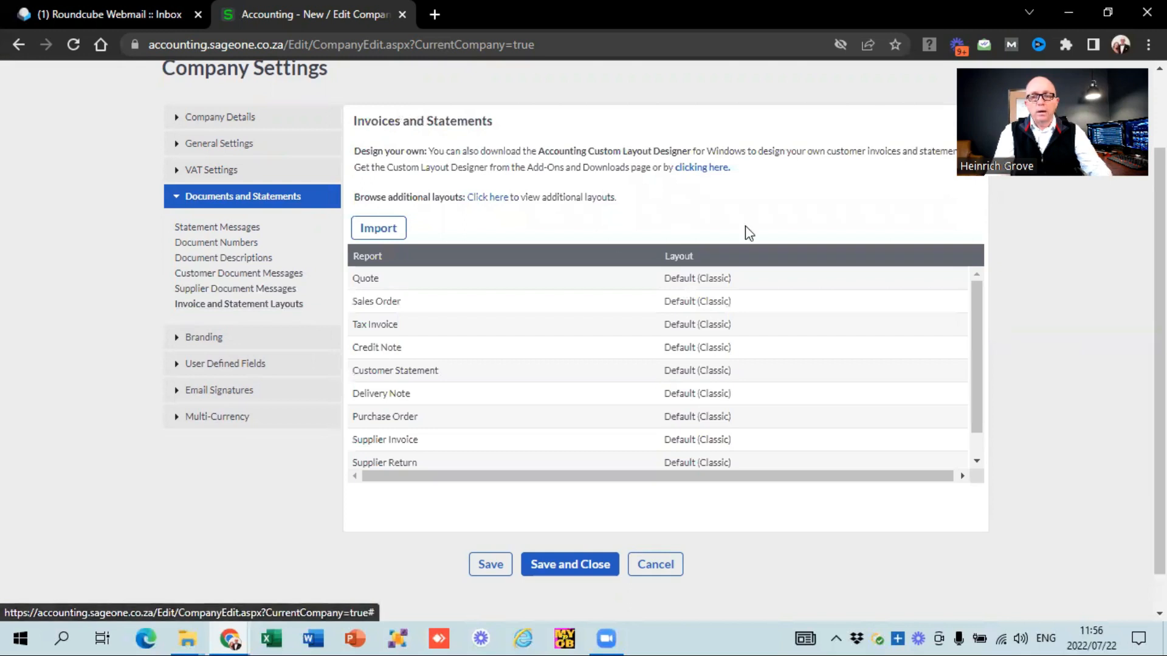
scroll("up", 3)
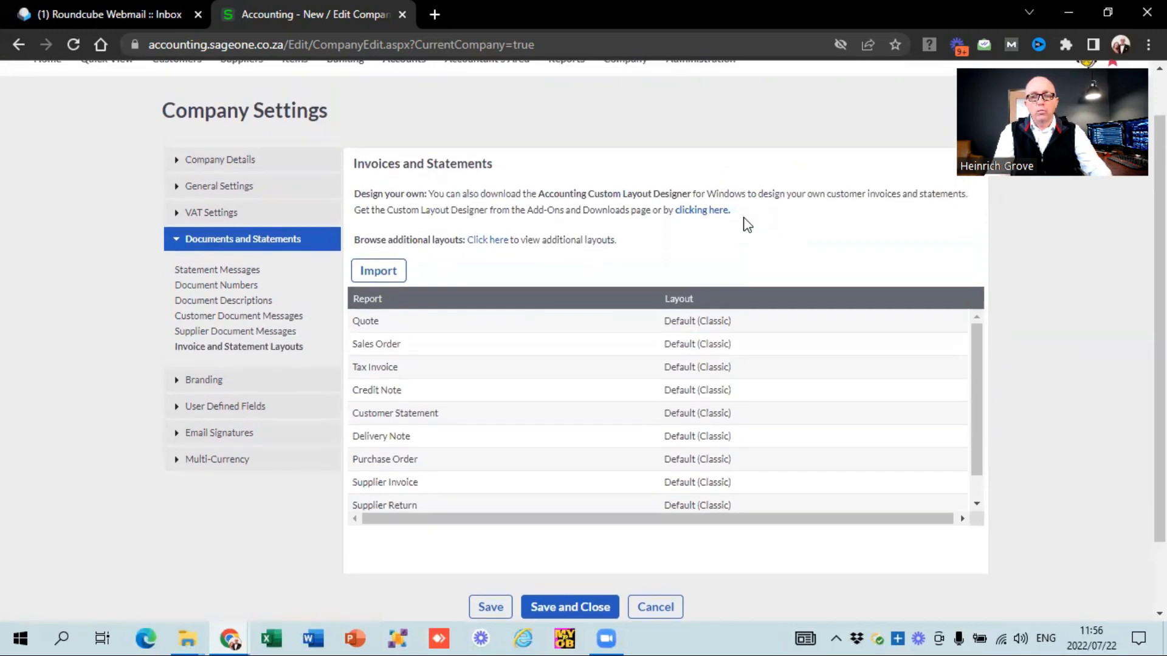
mouse_move(705, 226)
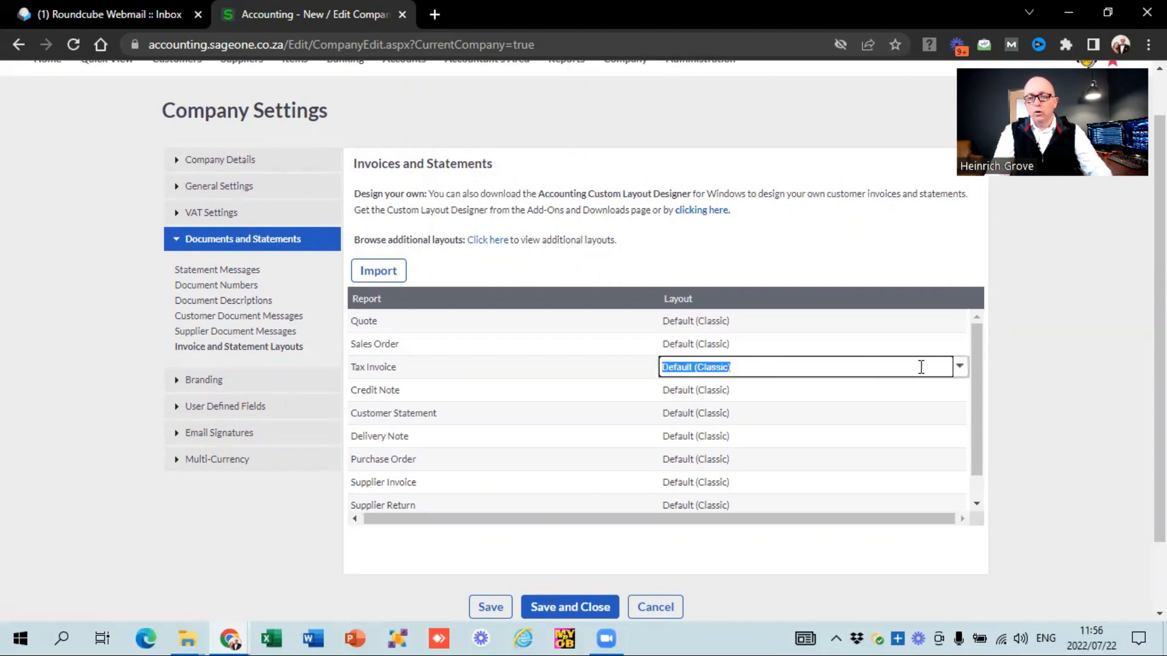
left_click(959, 367)
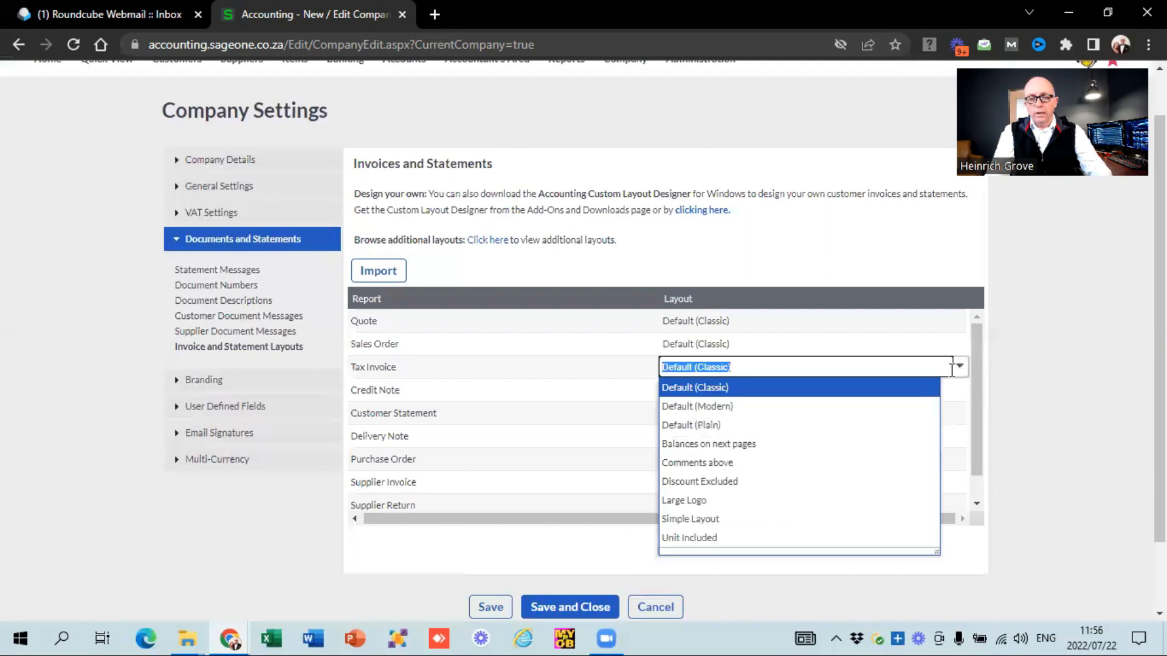
left_click(689, 519)
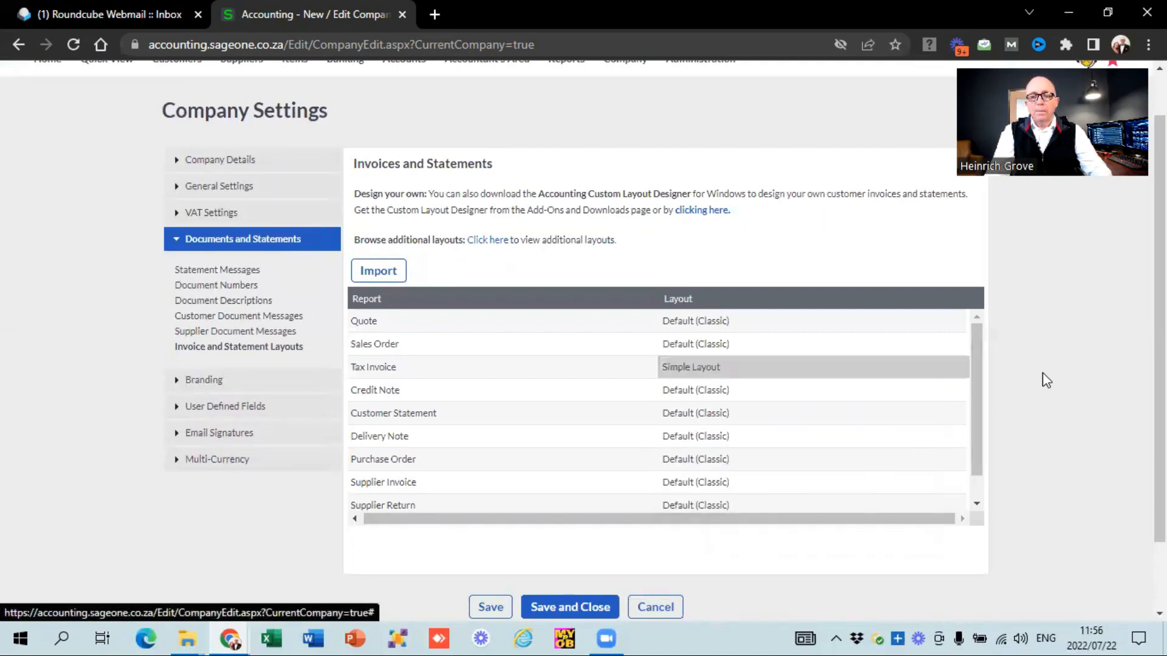
scroll("down", 3)
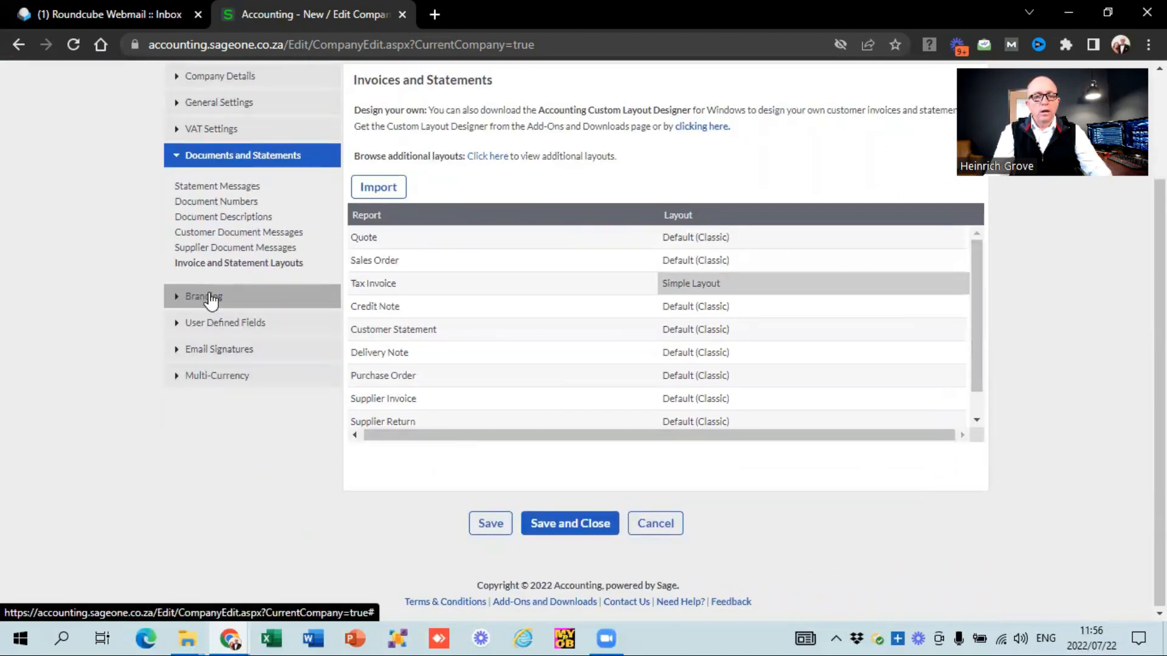
Review Branding with no logo file chosen and logo position None, then expand User Defined Fields
left_click(203, 296)
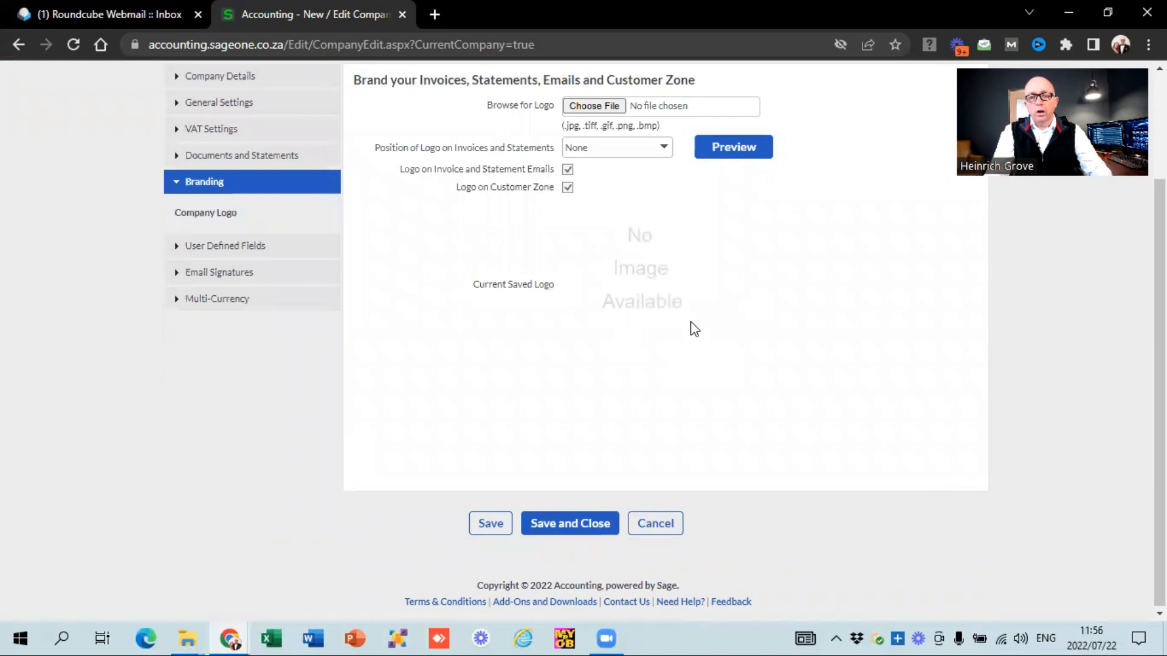
scroll("up", 3)
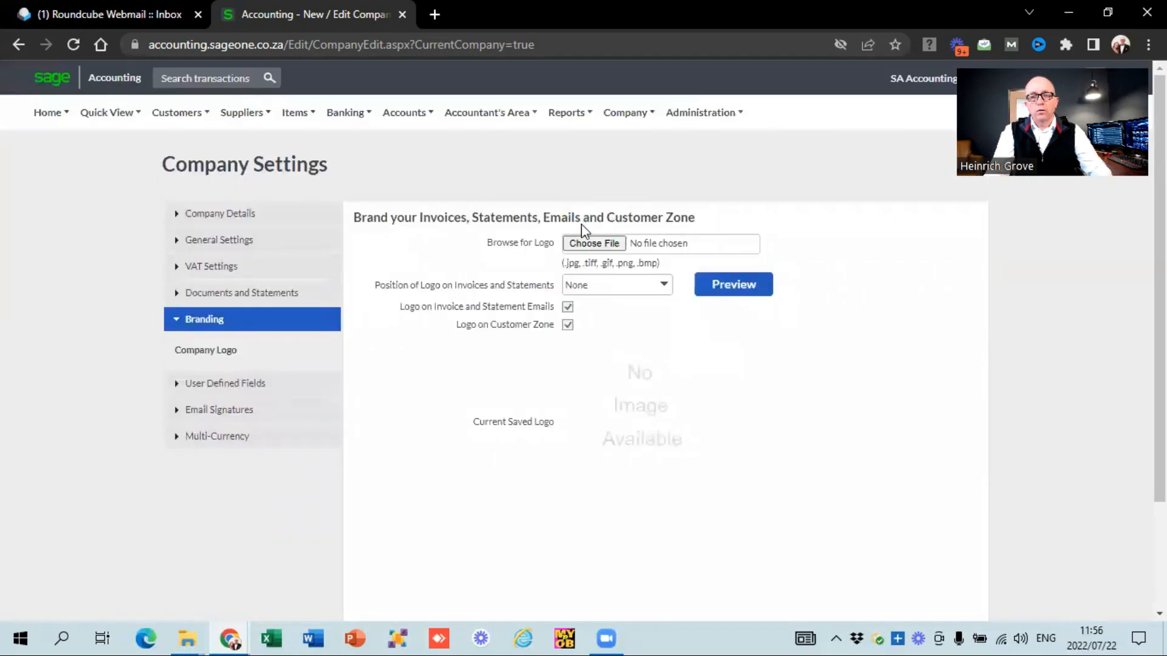
mouse_move(593, 243)
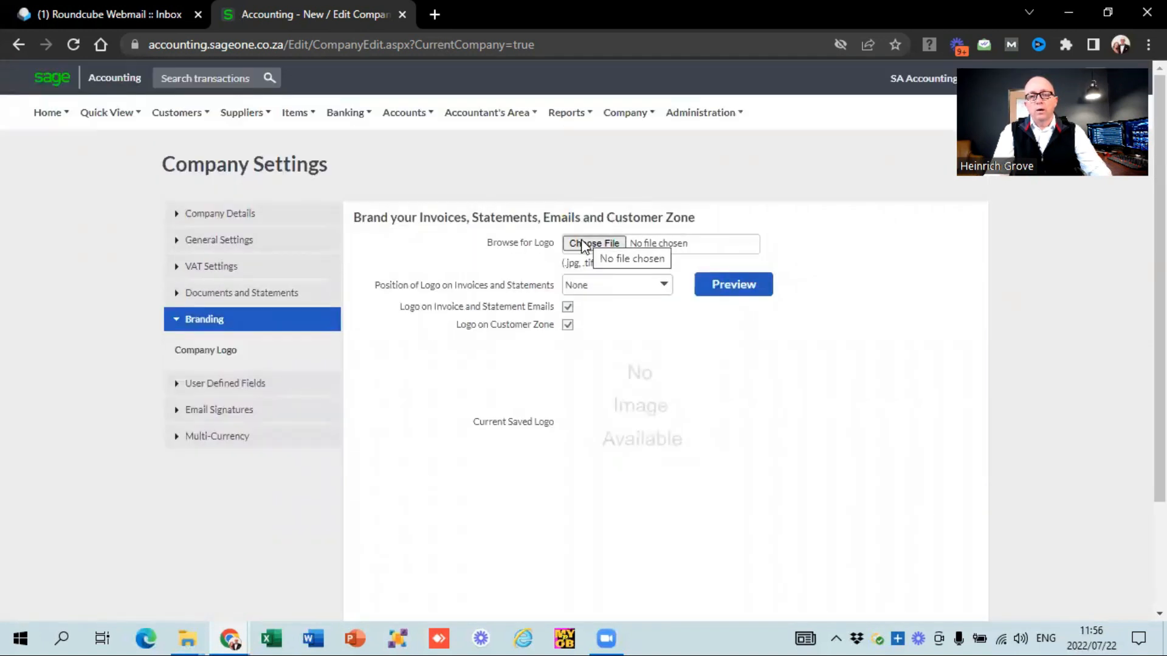
left_click(594, 243)
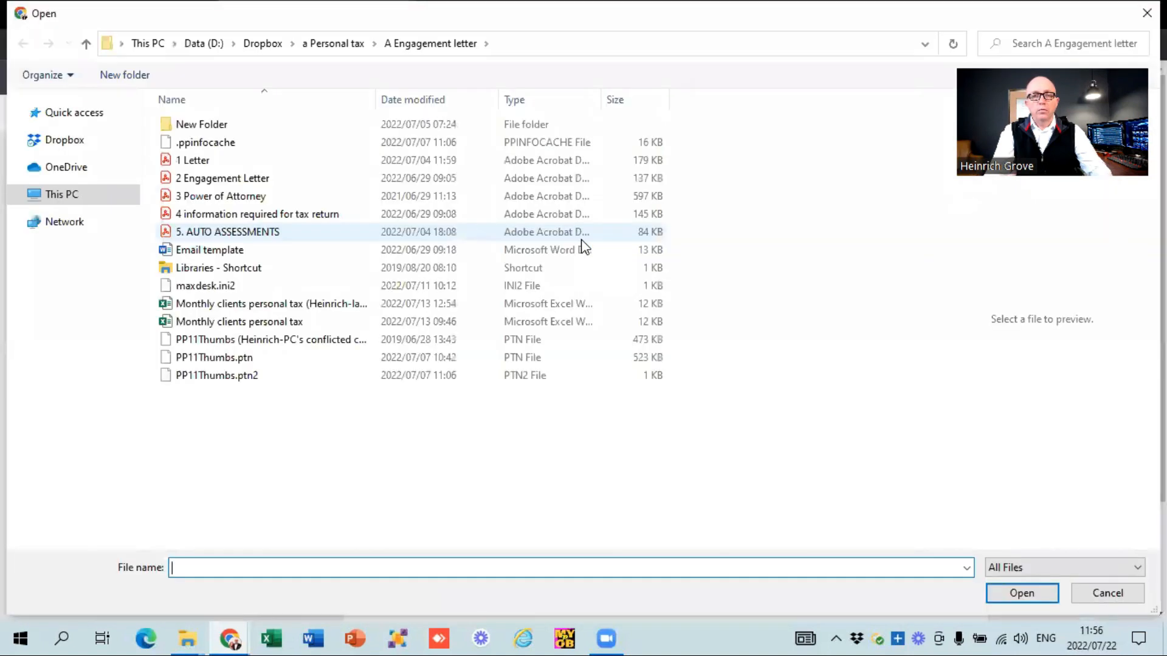
left_click(62, 194)
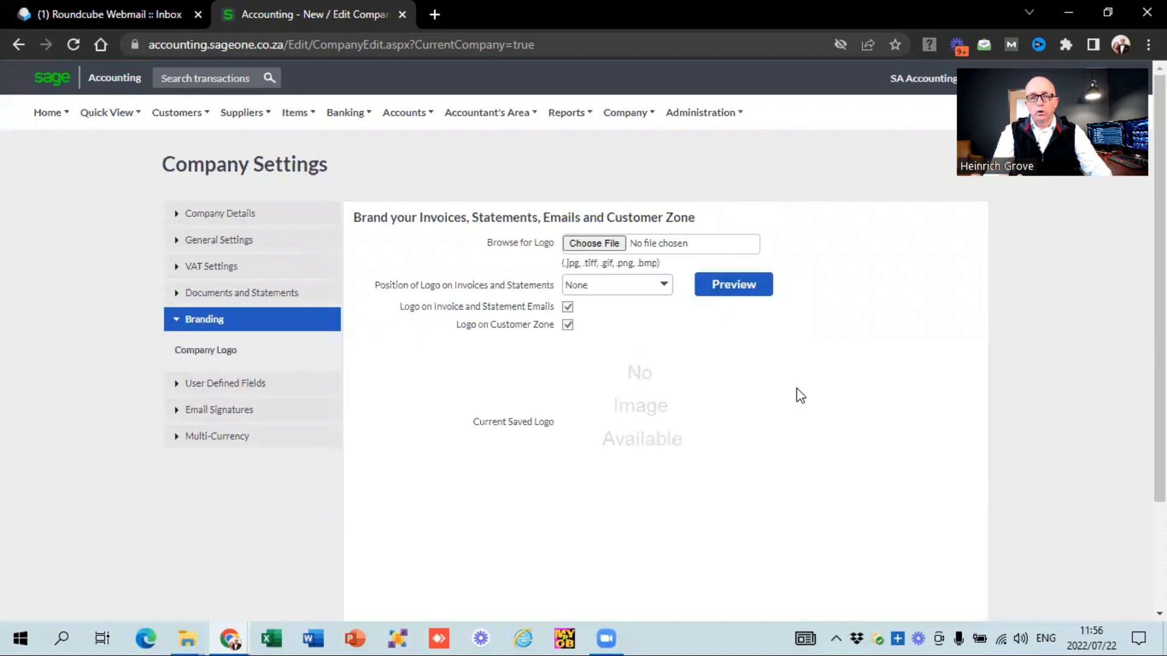
left_click(613, 285)
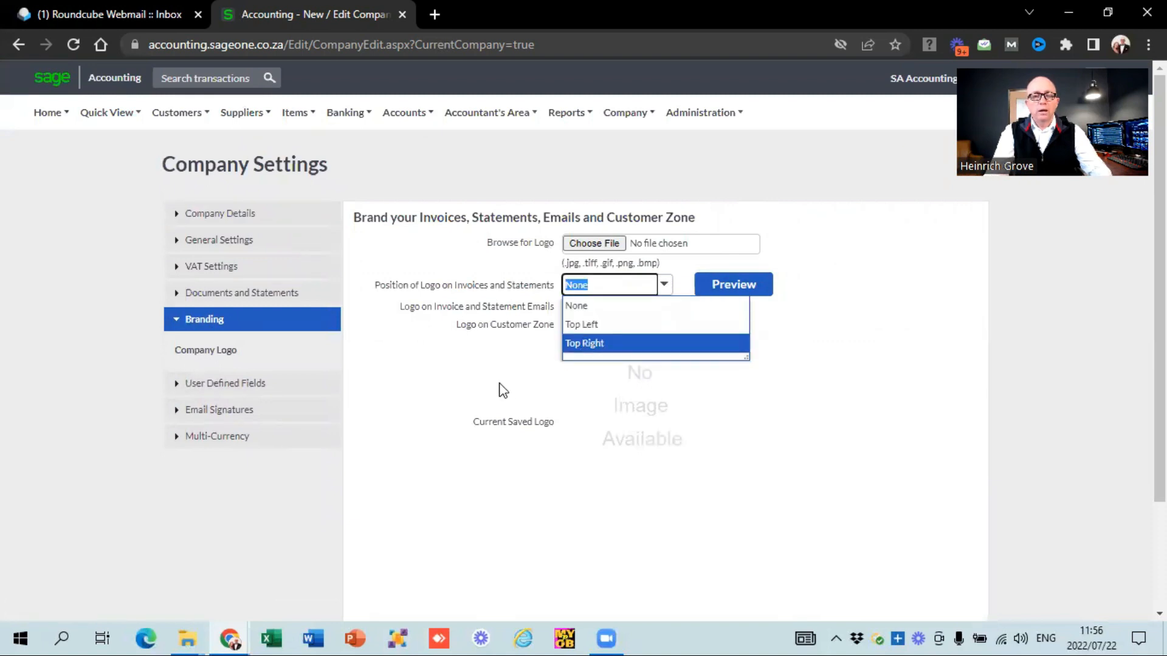
left_click(575, 305)
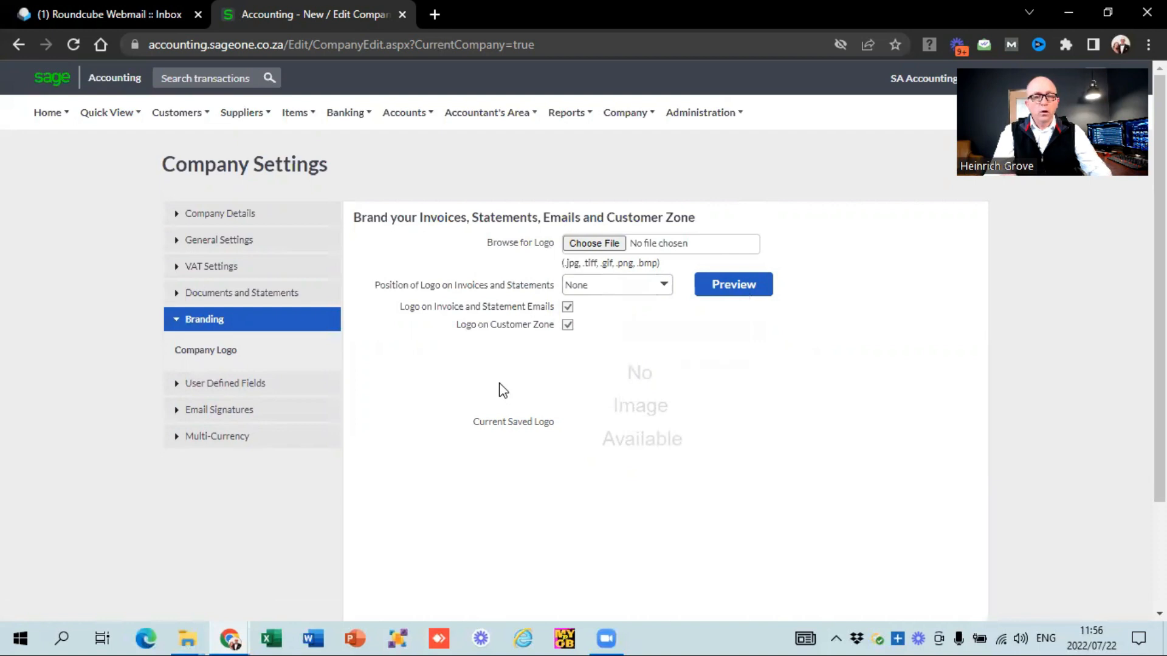
left_click(226, 382)
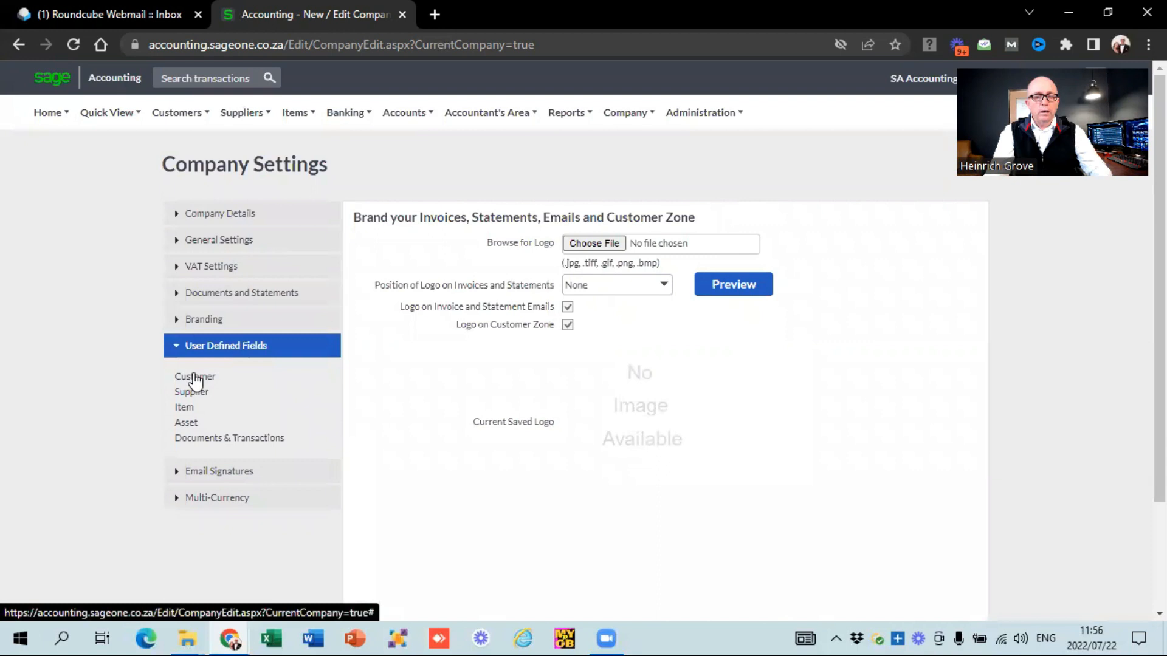
View the Customer user-defined fields, then the Email Signatures list with Default per document
left_click(195, 376)
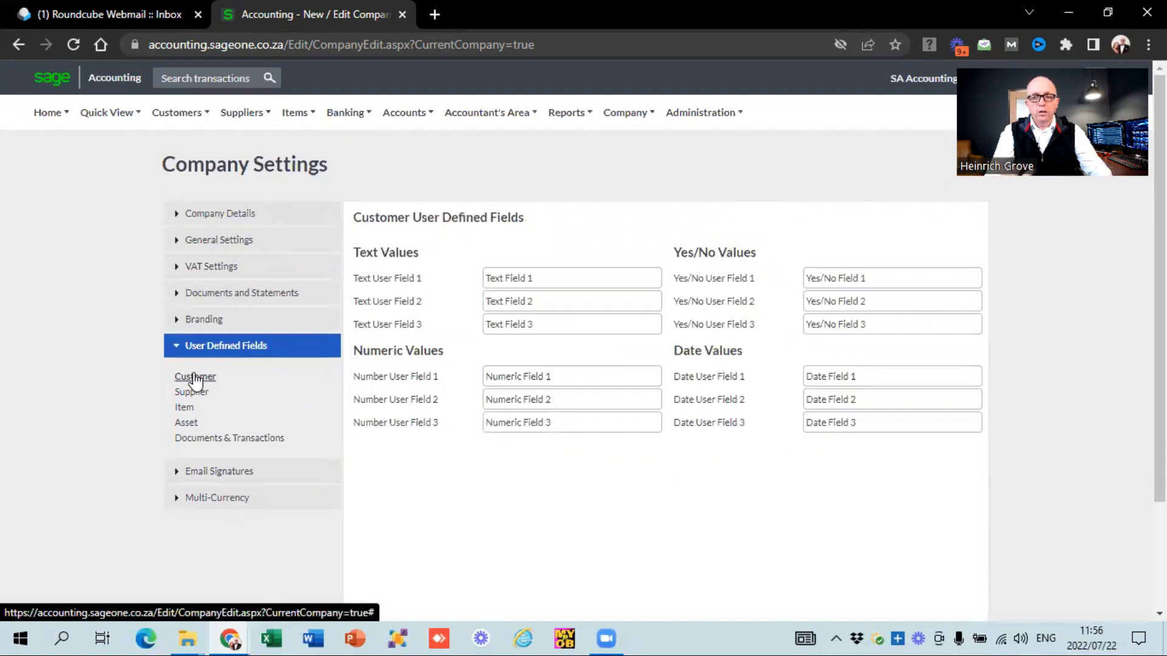
mouse_move(193, 415)
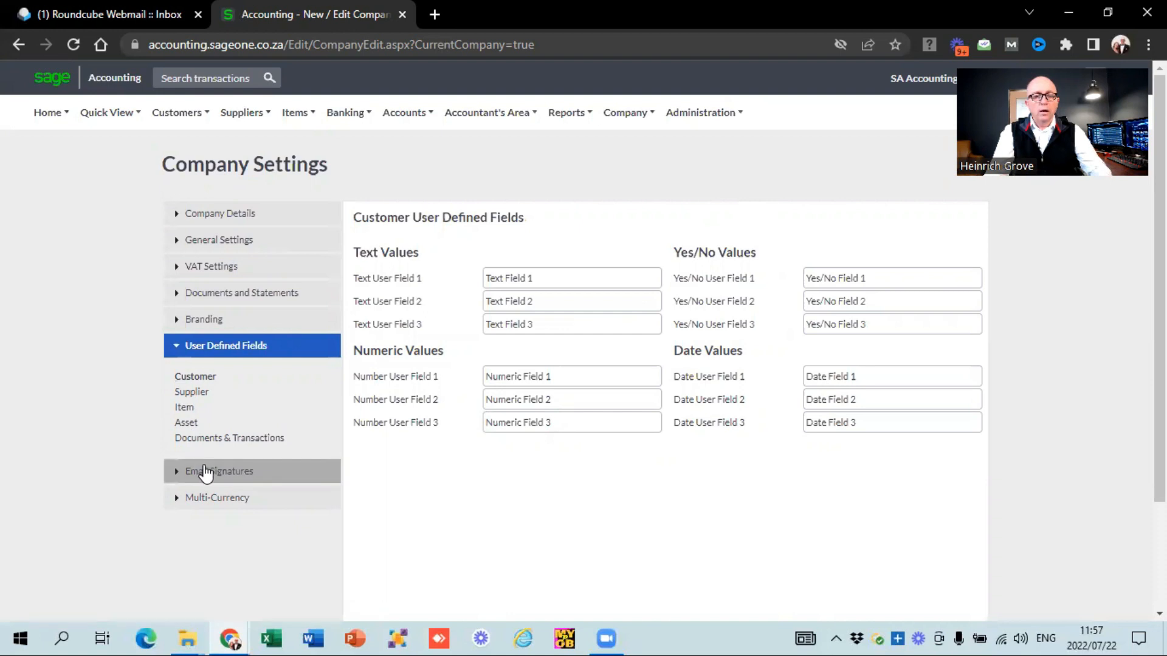
left_click(218, 471)
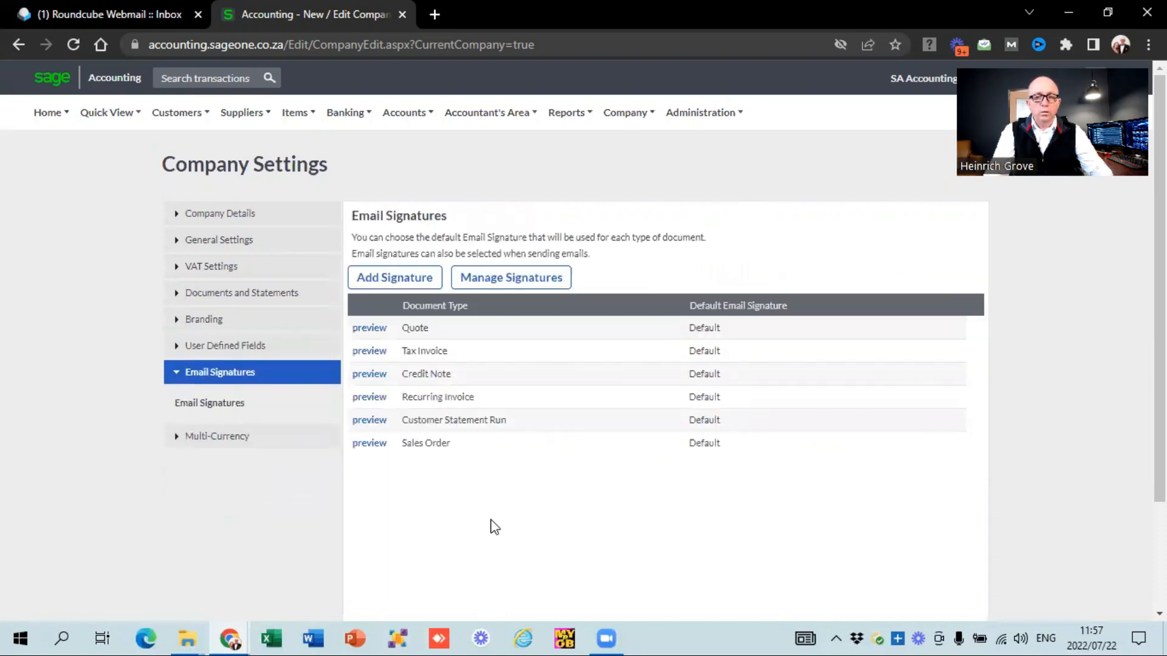
mouse_move(409, 339)
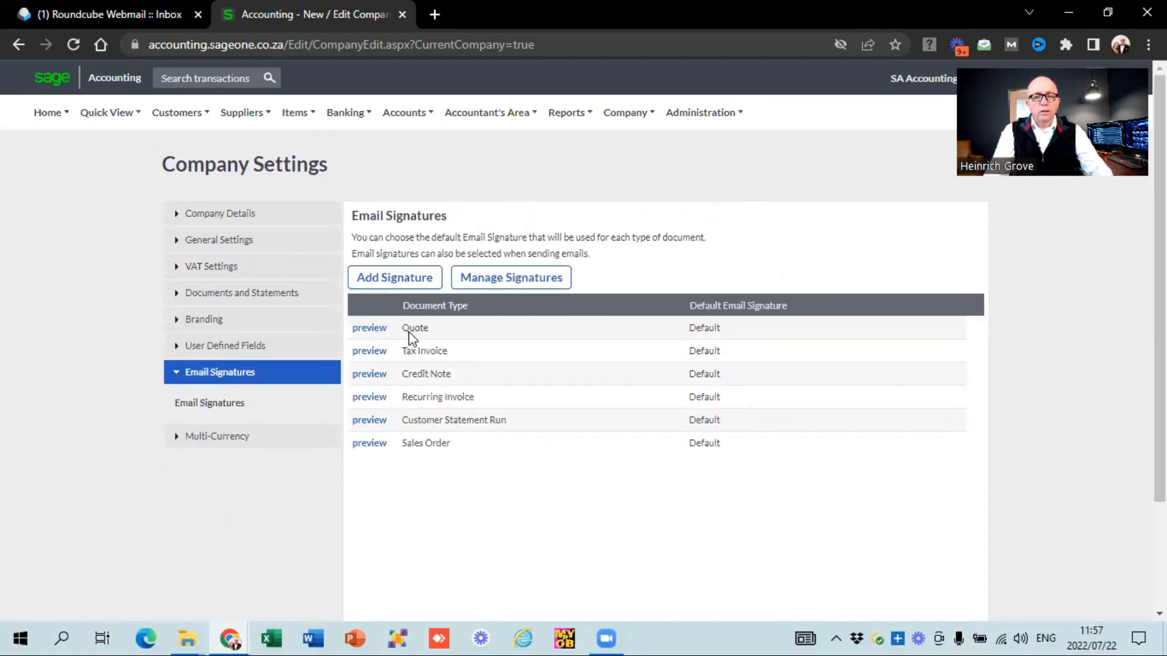
mouse_move(370, 328)
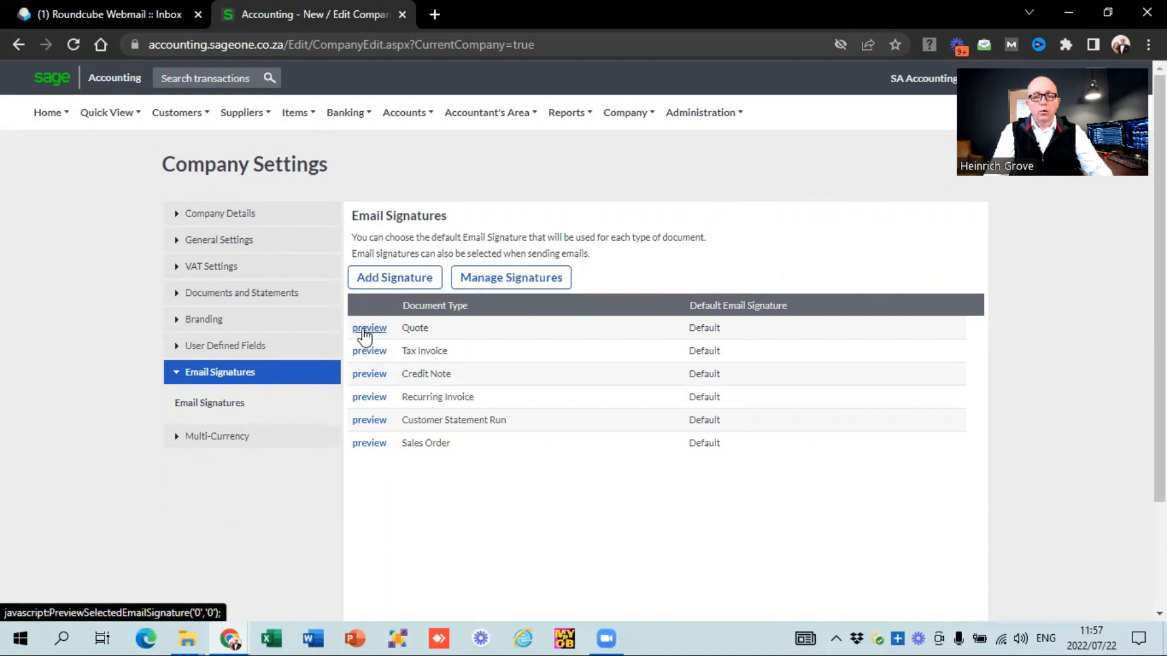
mouse_move(369, 442)
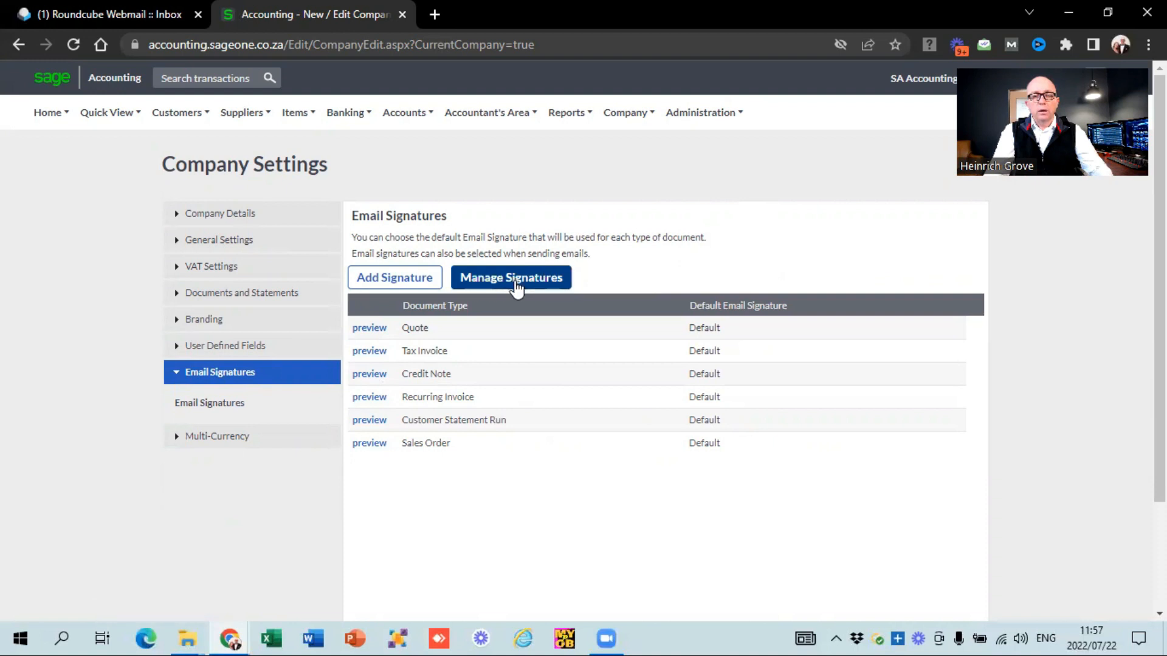
mouse_move(512, 277)
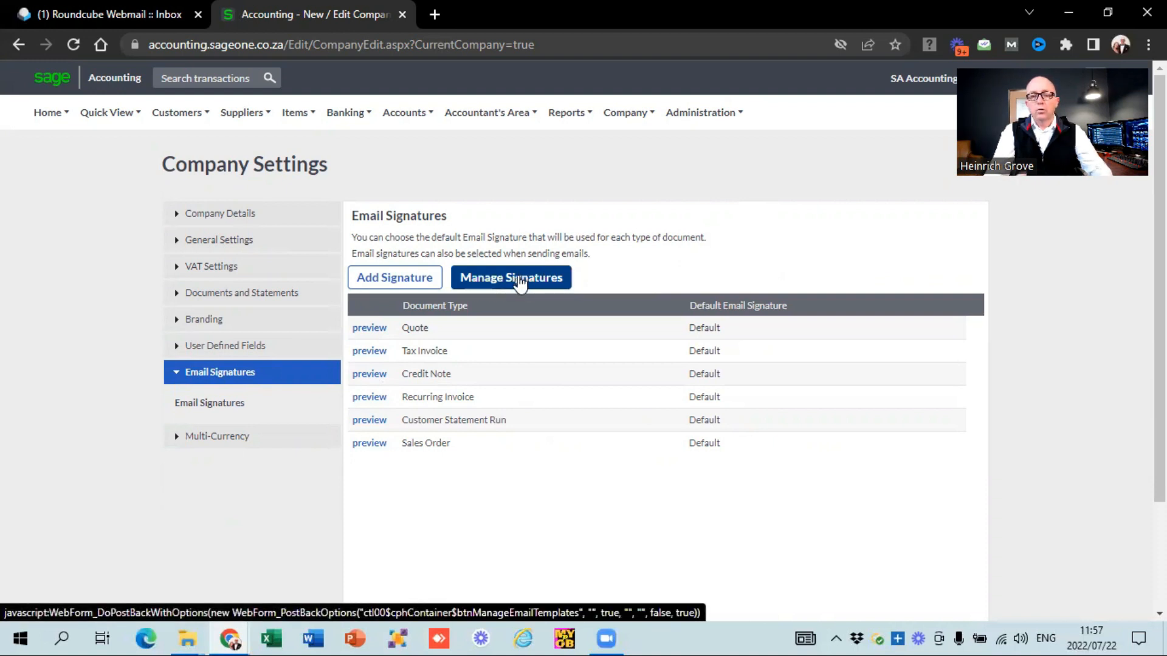
mouse_move(249, 459)
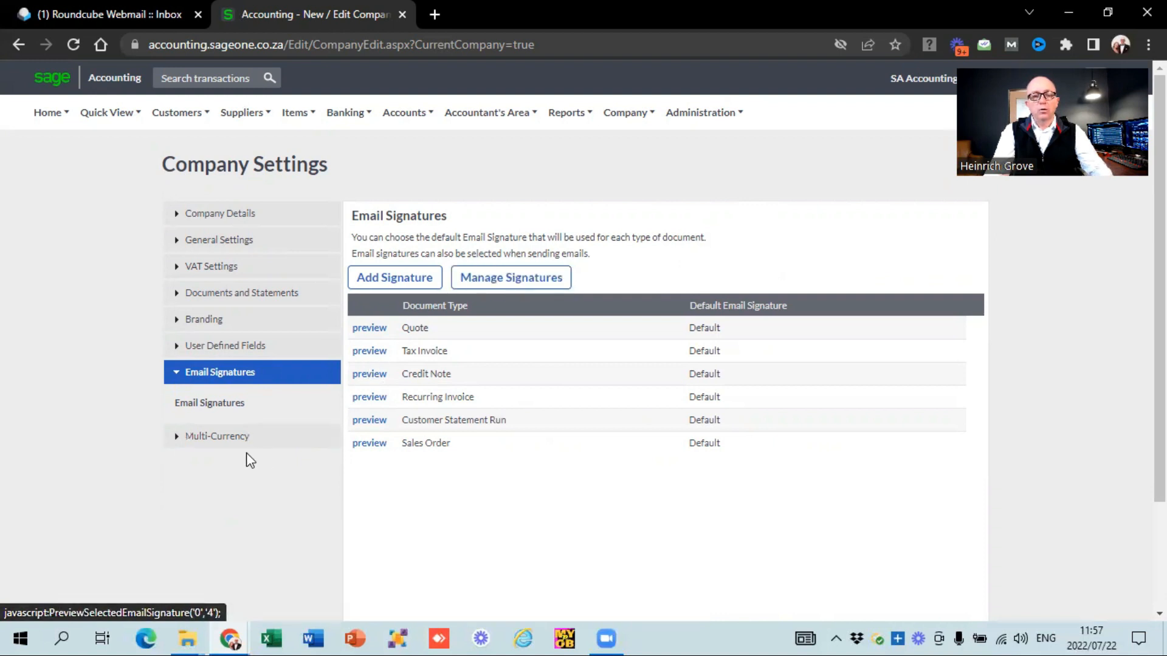
View the Multi-Currency settings showing the module is not activated and needs an upgrade
left_click(216, 436)
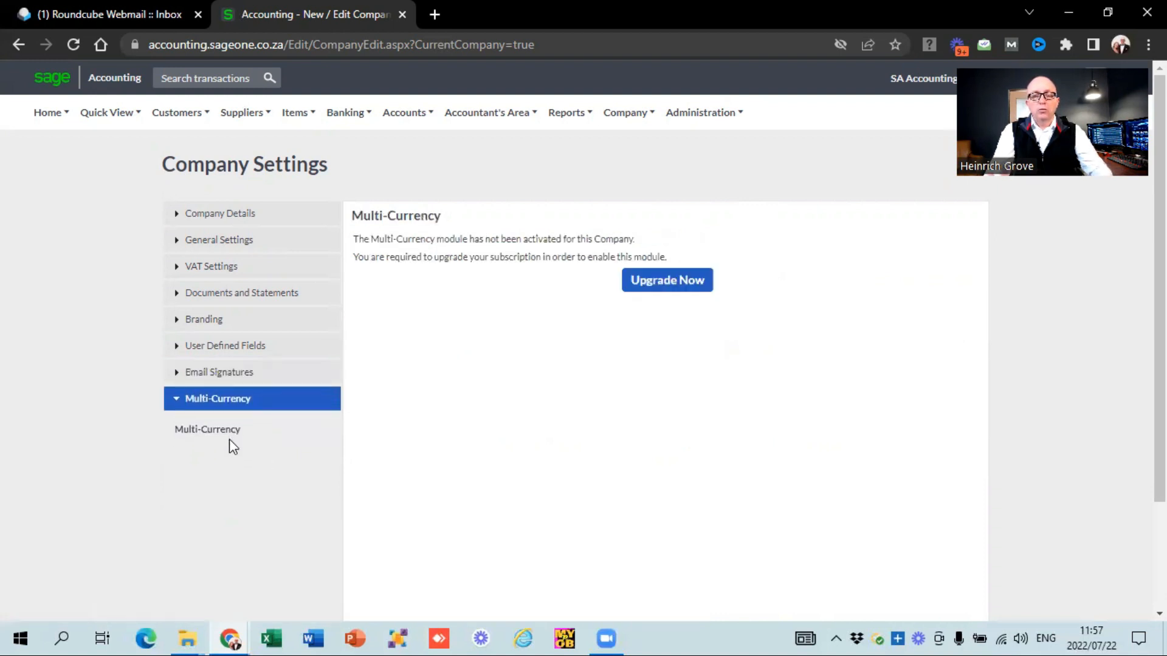
mouse_move(751, 397)
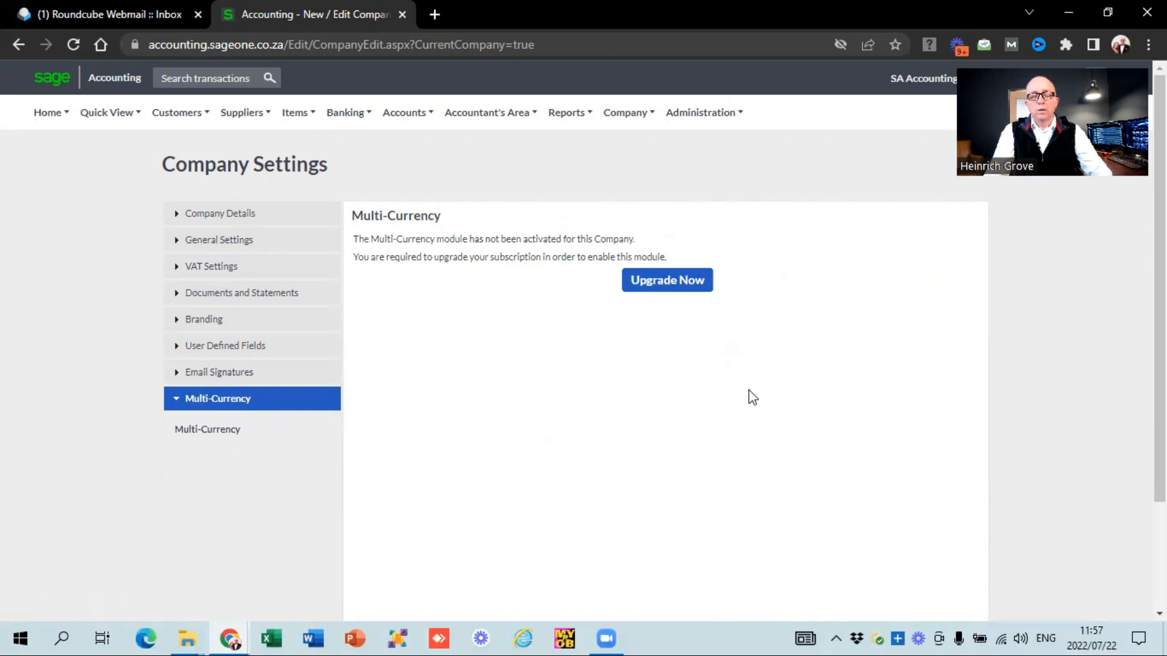
mouse_move(505, 336)
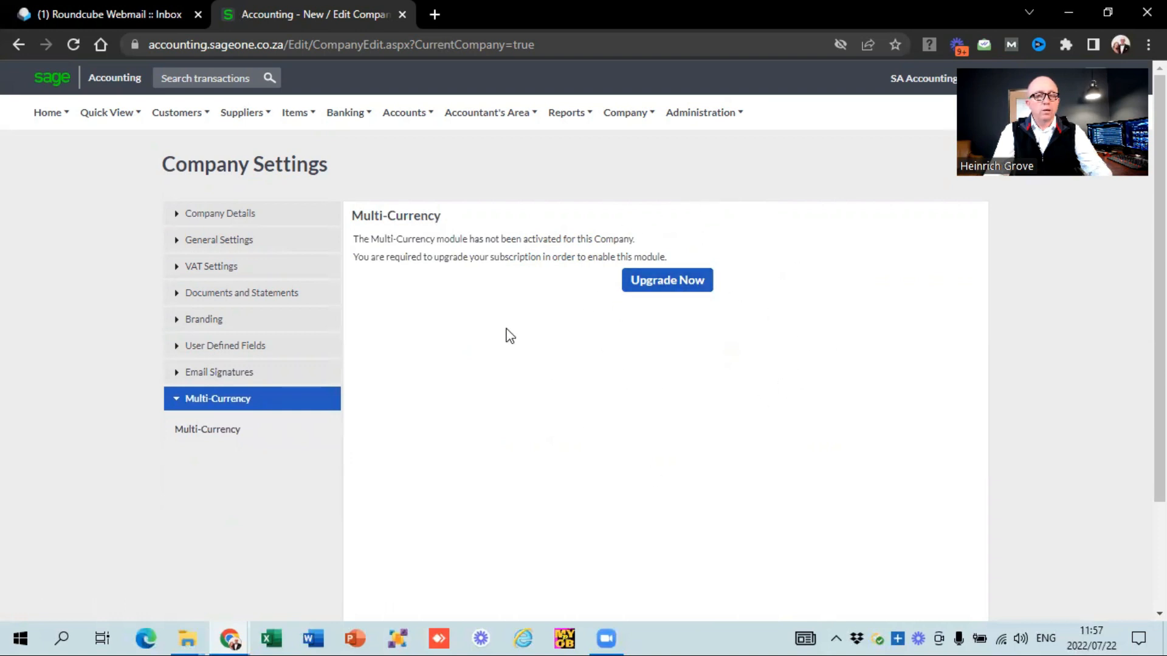
scroll("down", 3)
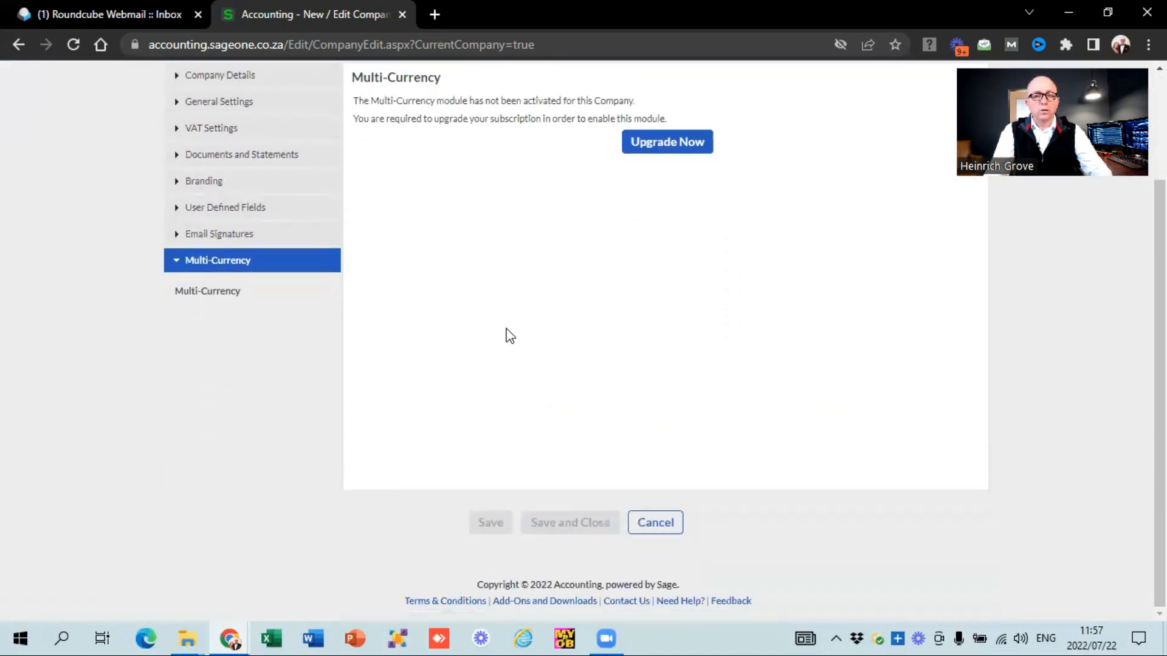
scroll("up", 3)
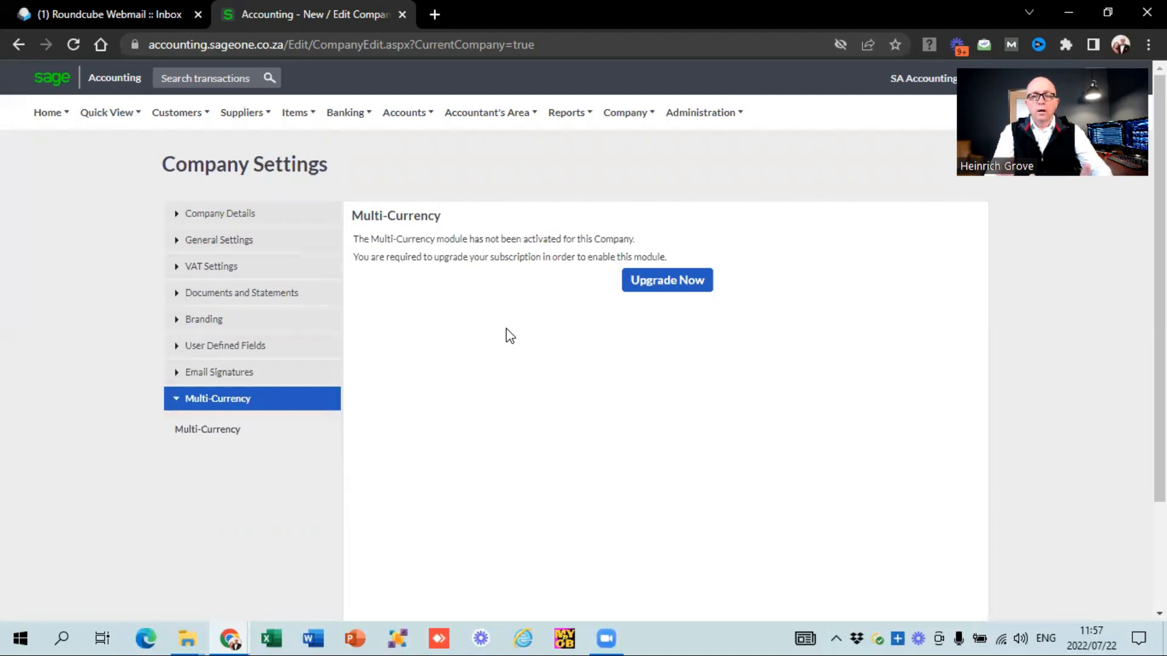